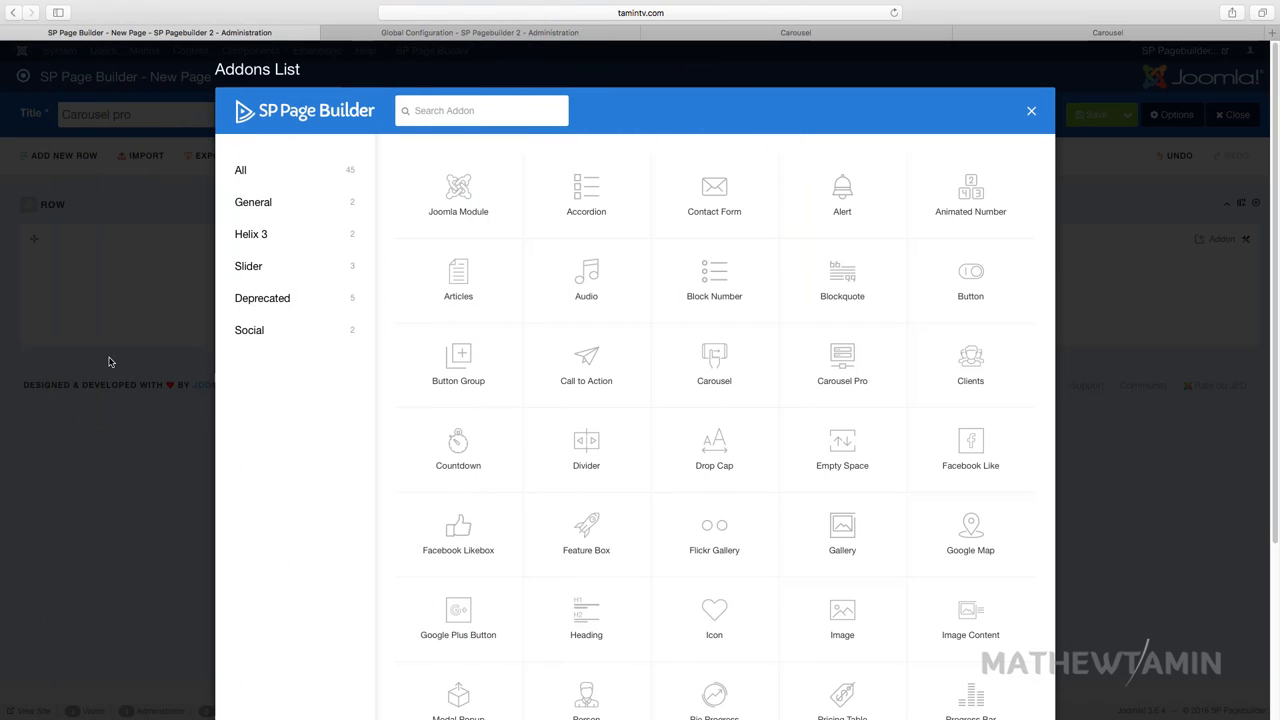
{"action": "mouse_move", "coordinate": [848, 364]}
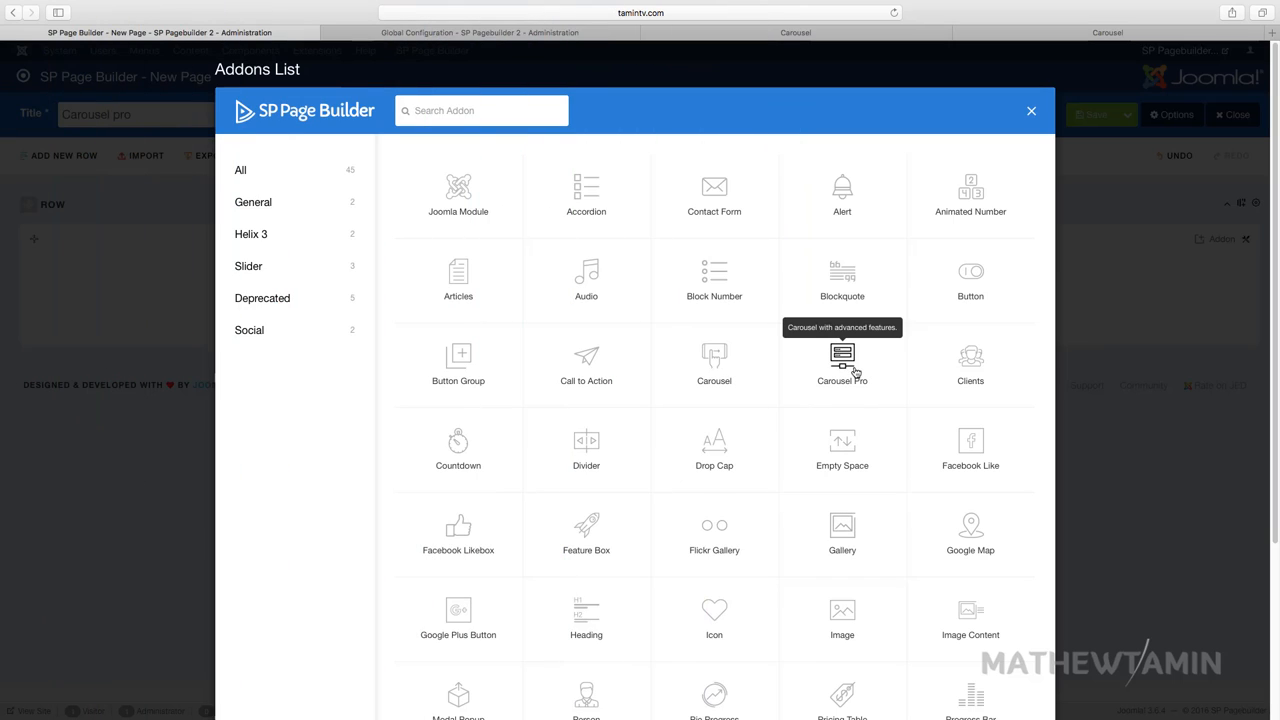
- Add a Carousel Pro addon to the row with autoplay, controllers and arrows enabled
{"action": "left_click", "coordinate": [842, 360]}
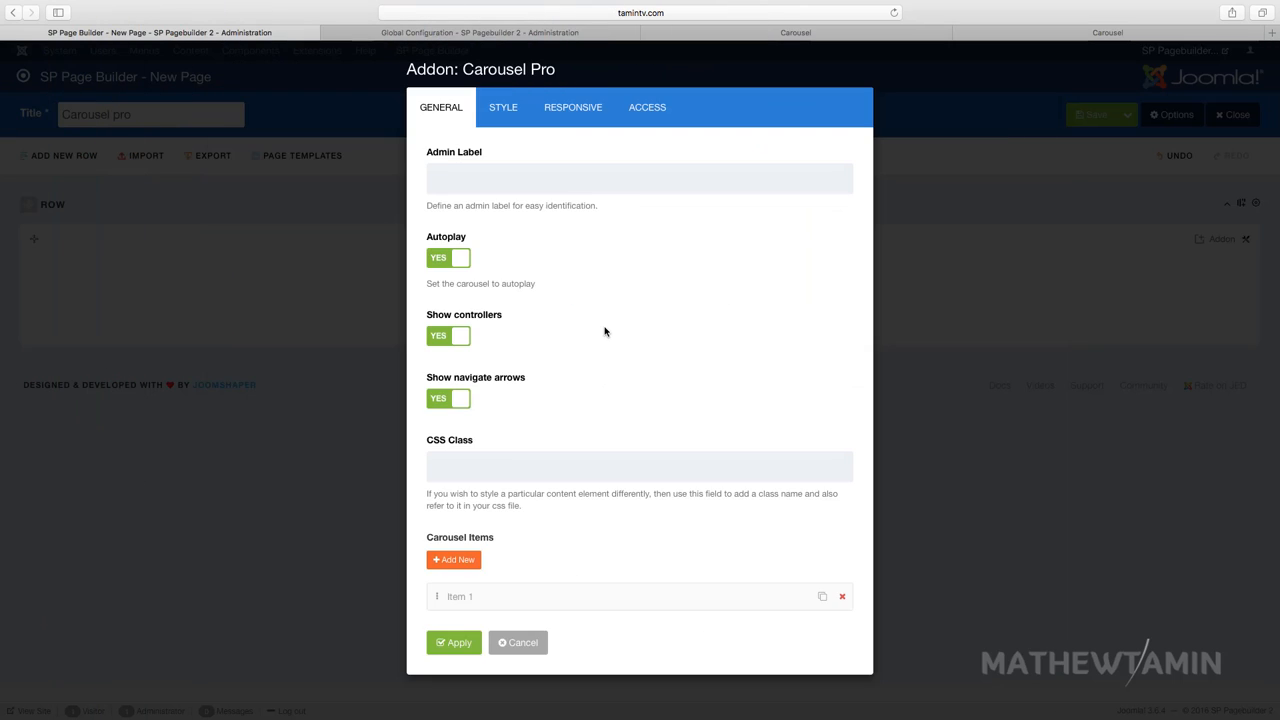
{"action": "mouse_move", "coordinate": [524, 404]}
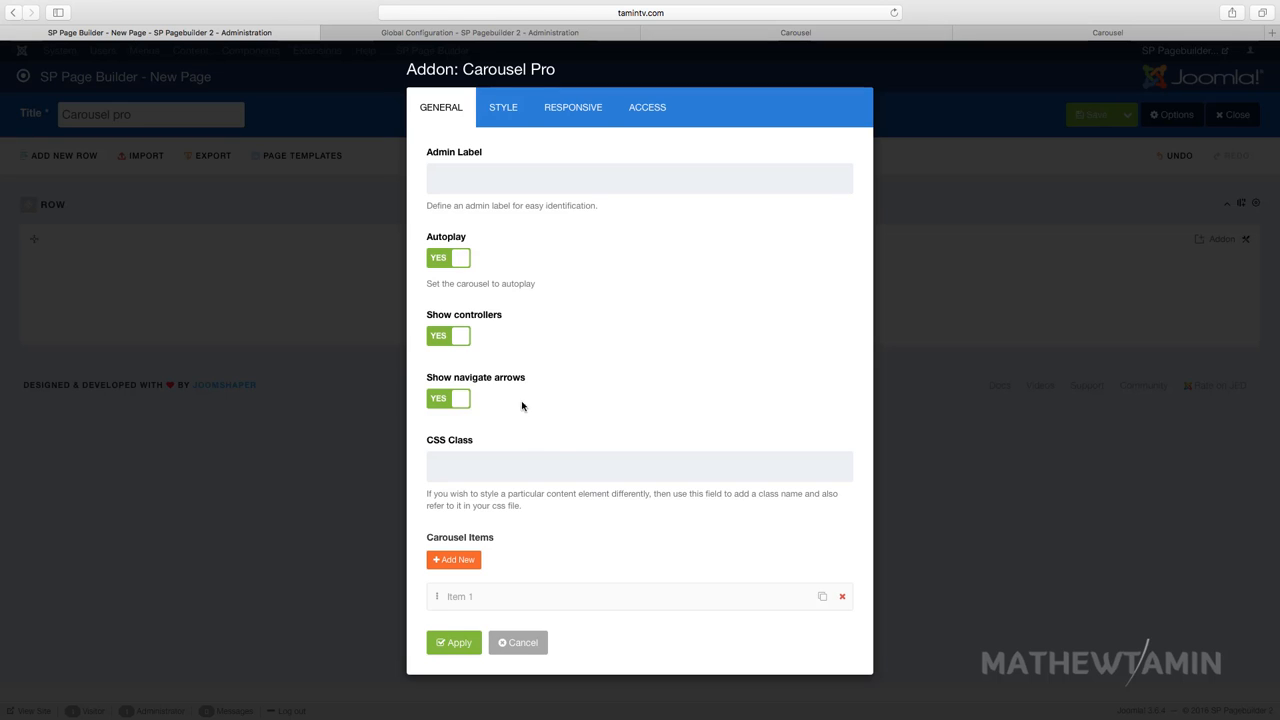
{"action": "mouse_move", "coordinate": [462, 560]}
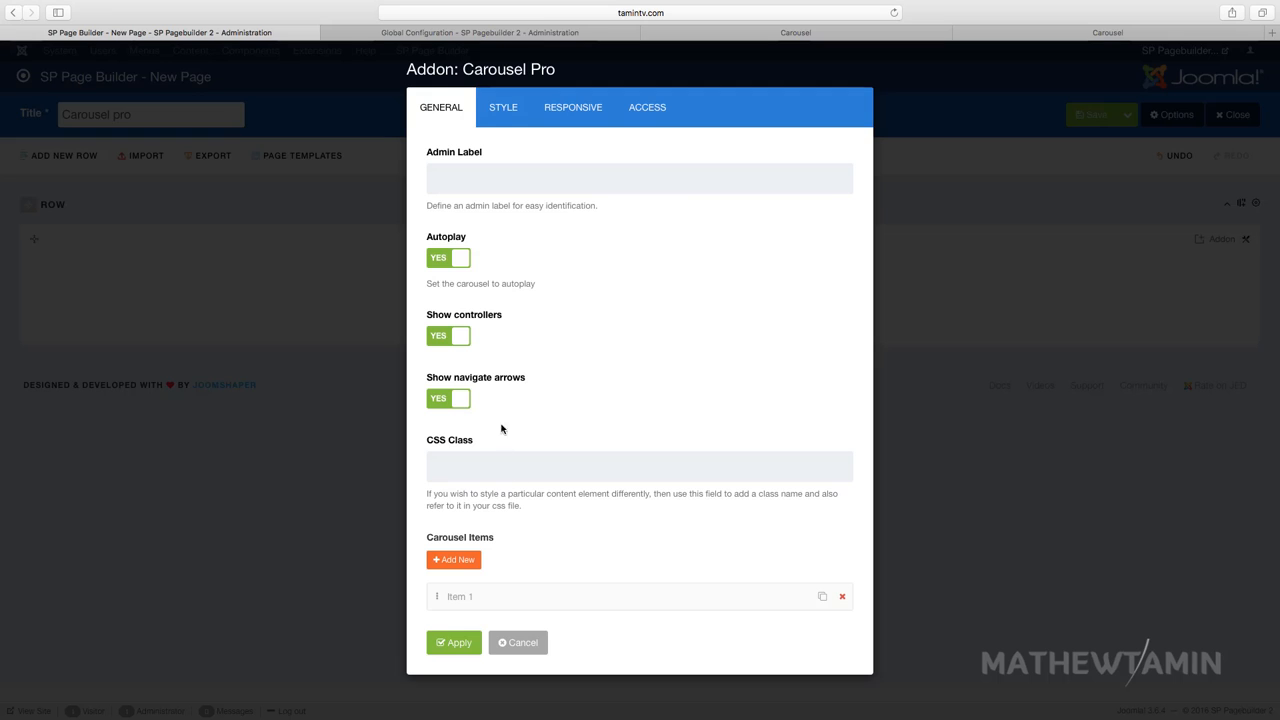
{"action": "mouse_move", "coordinate": [466, 616]}
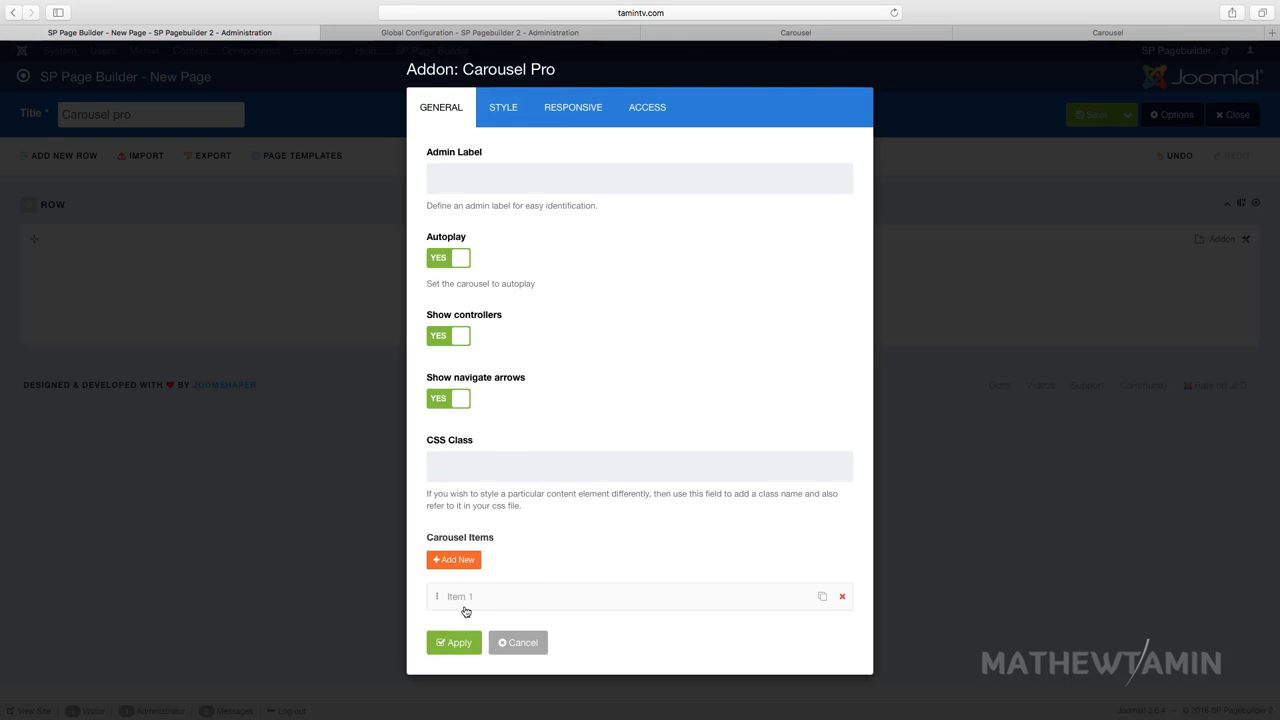
- Give the first carousel item the web-design illustration as its background image
{"action": "left_click", "coordinate": [460, 596]}
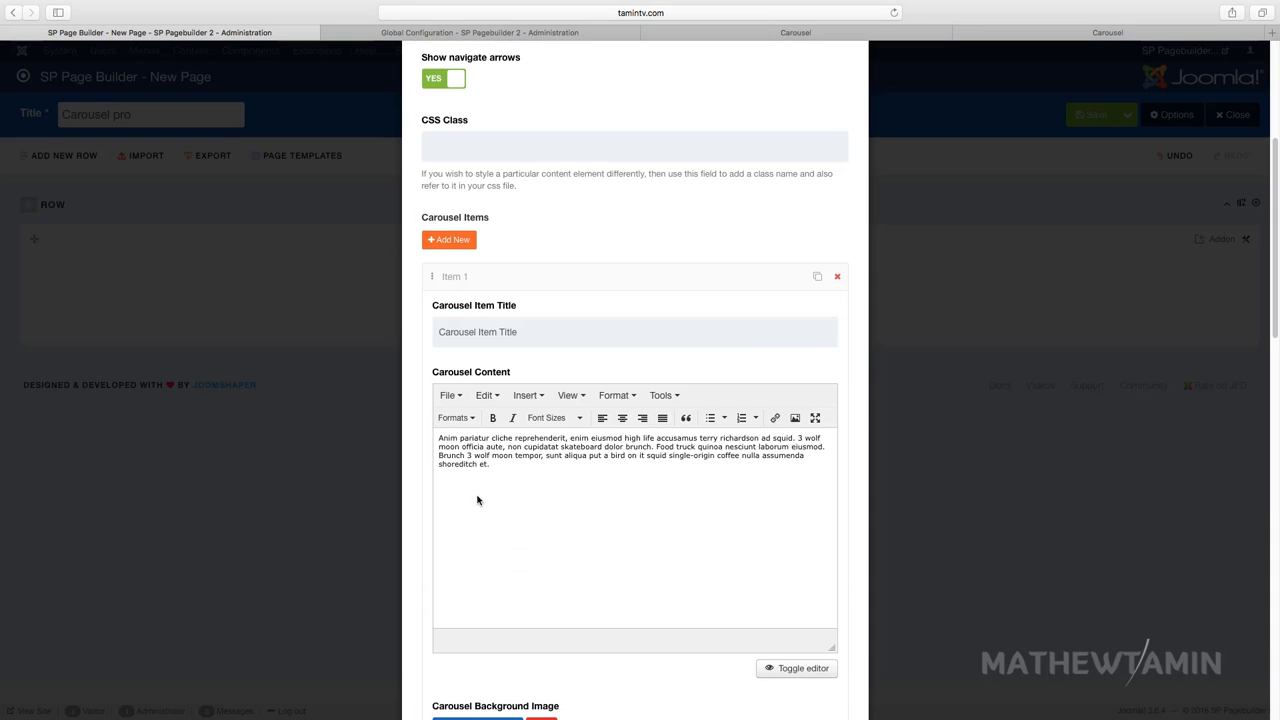
{"action": "scroll", "scroll_direction": "down", "scroll_amount": 3}
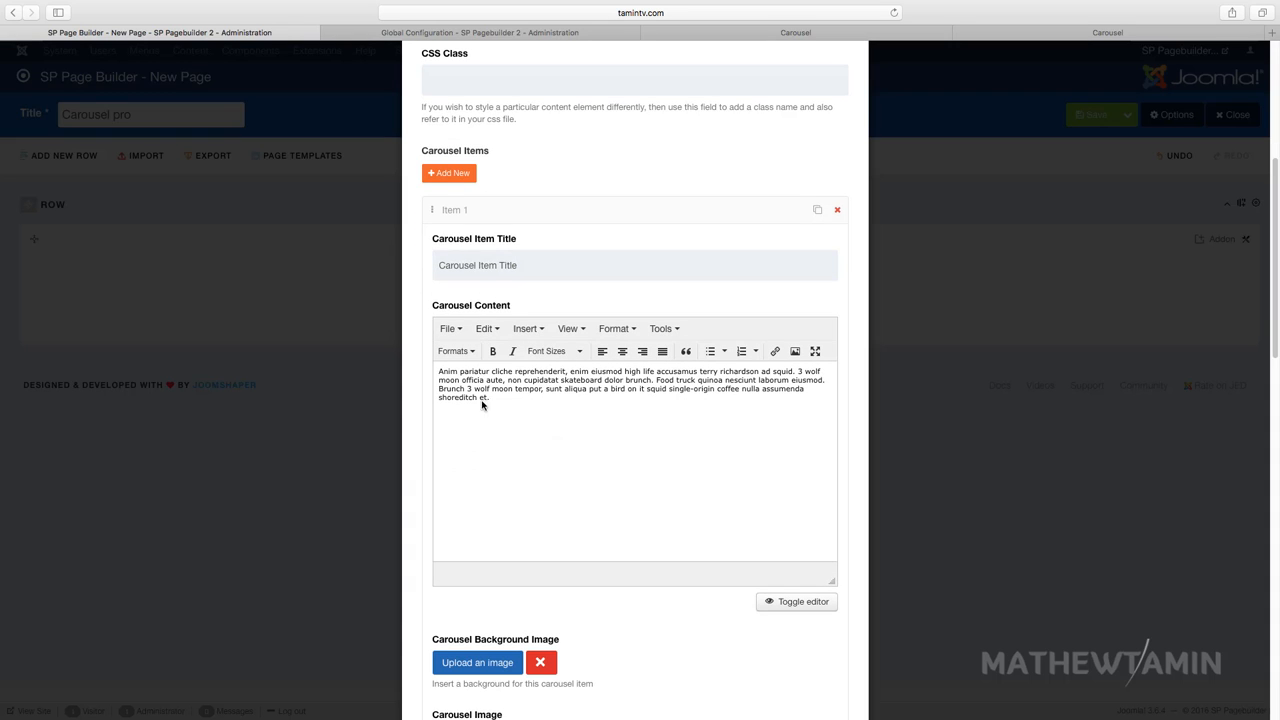
{"action": "scroll", "scroll_direction": "down", "scroll_amount": 3}
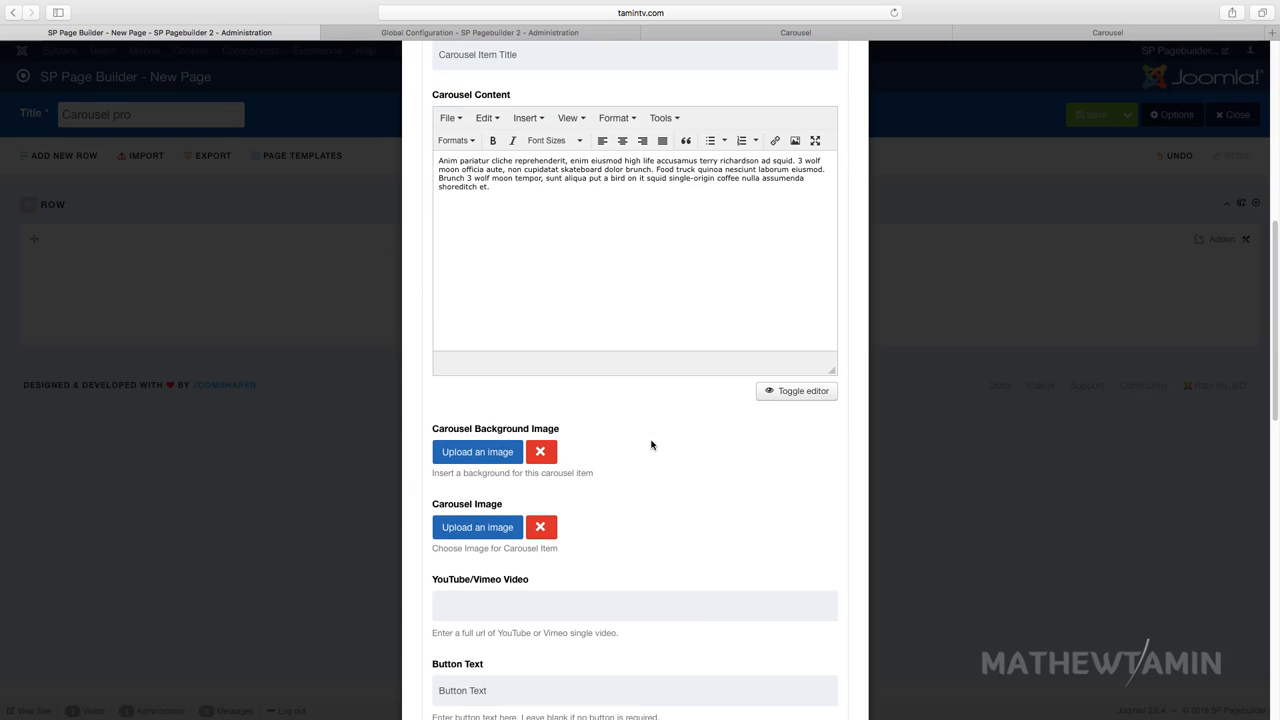
{"action": "scroll", "scroll_direction": "down", "scroll_amount": 3}
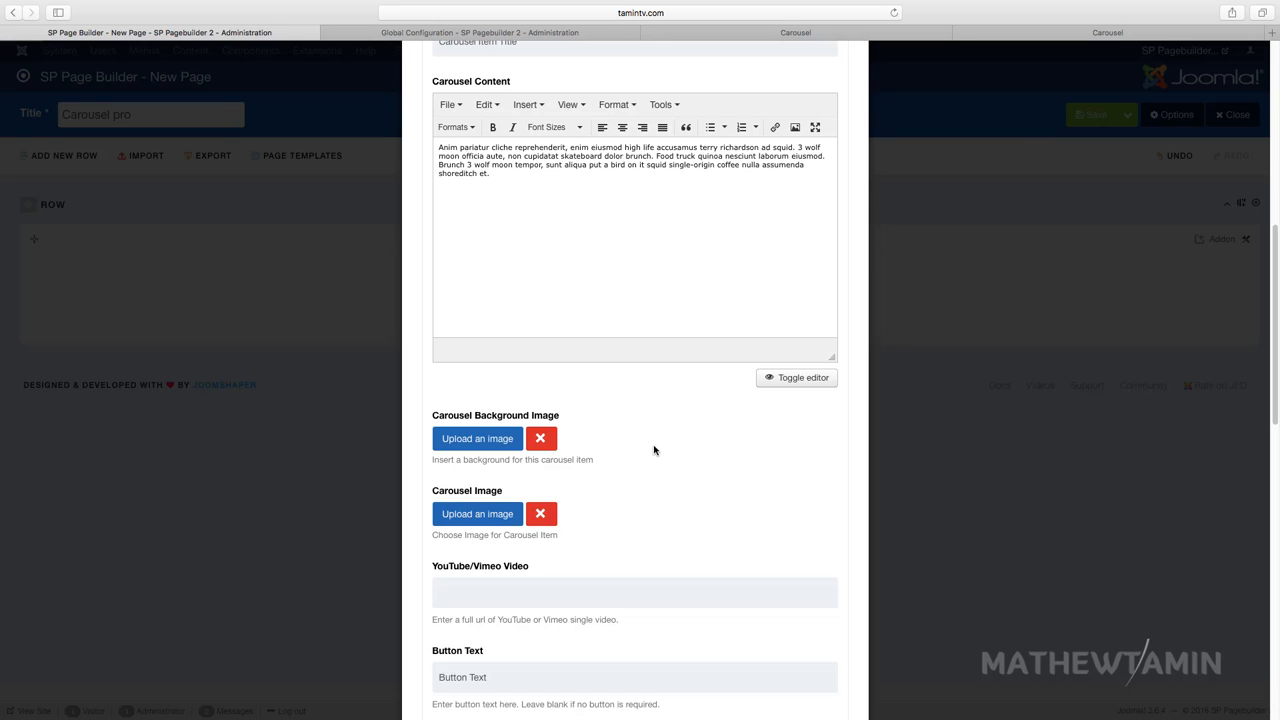
{"action": "scroll", "scroll_direction": "down", "scroll_amount": 3}
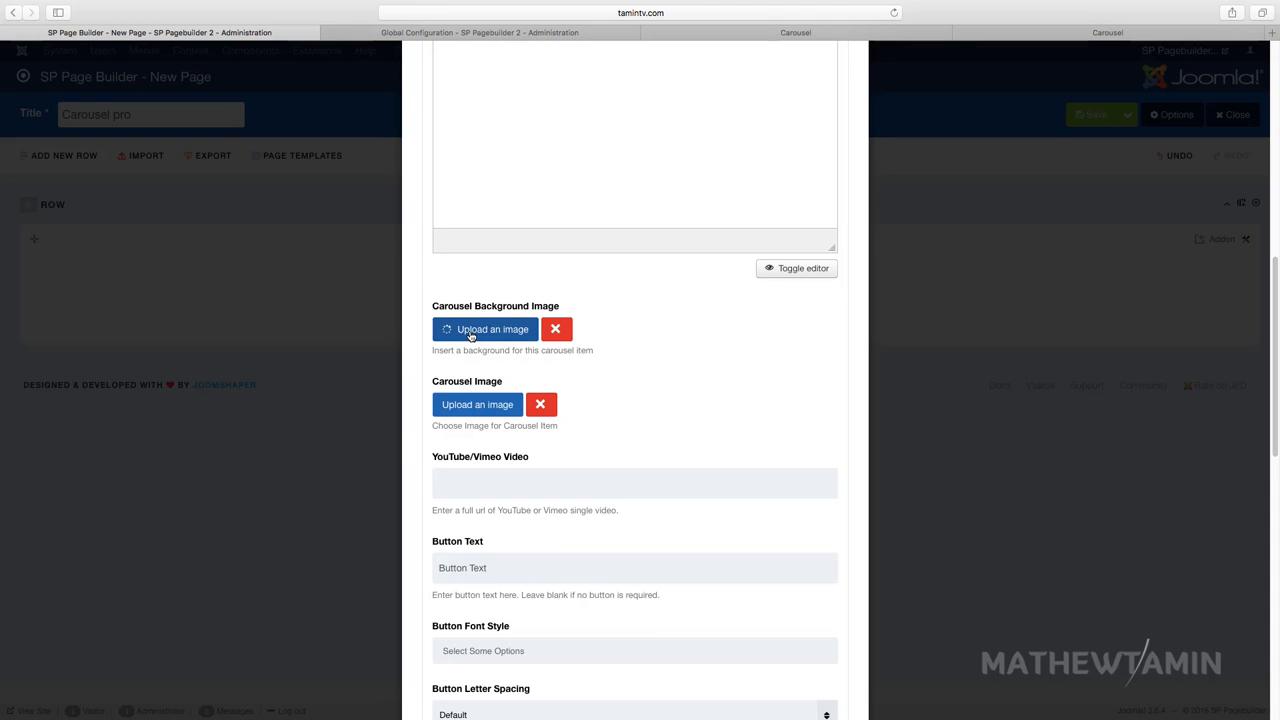
{"action": "left_click", "coordinate": [484, 328]}
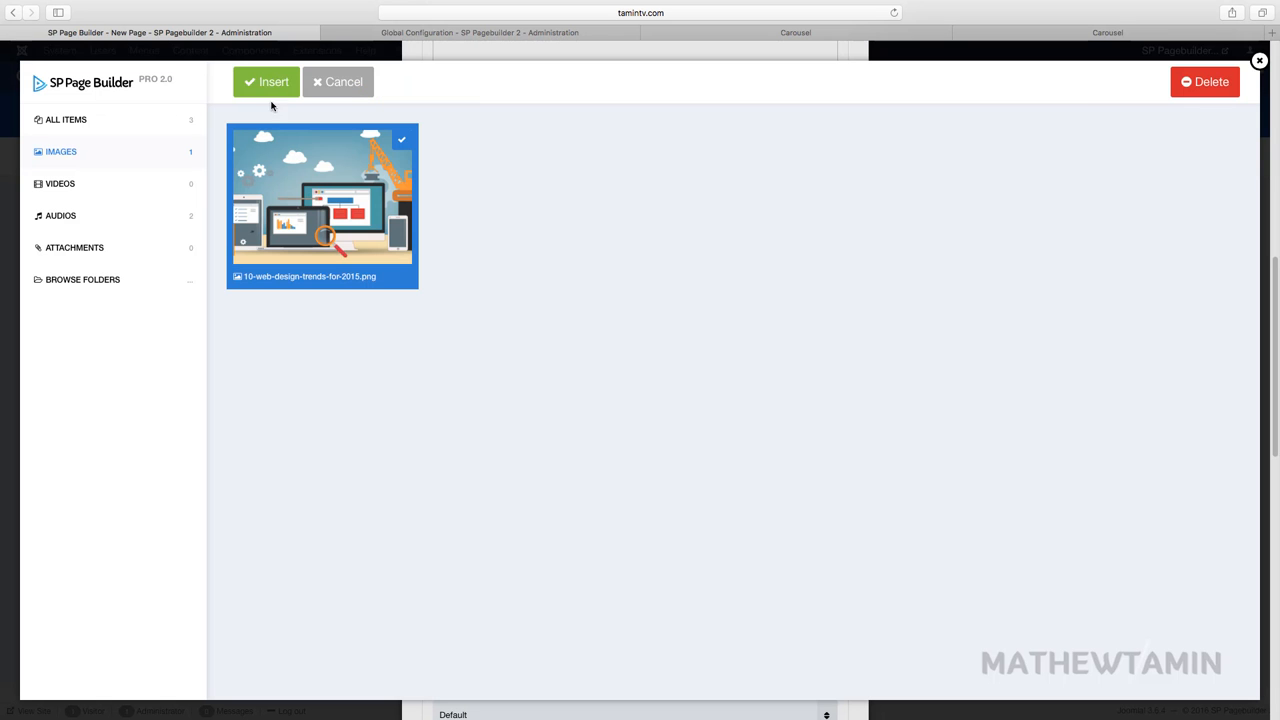
{"action": "left_click", "coordinate": [266, 82]}
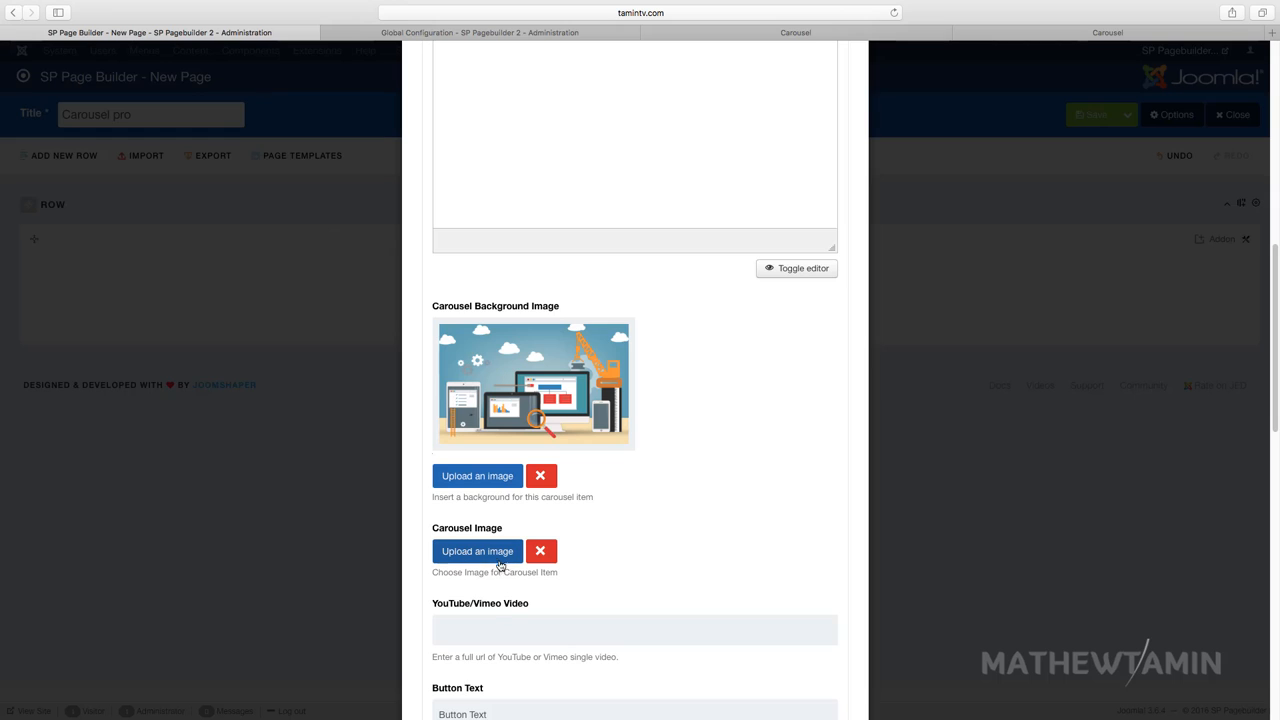
- Set the Joomla logo as the first carousel item's image
{"action": "left_click", "coordinate": [476, 552]}
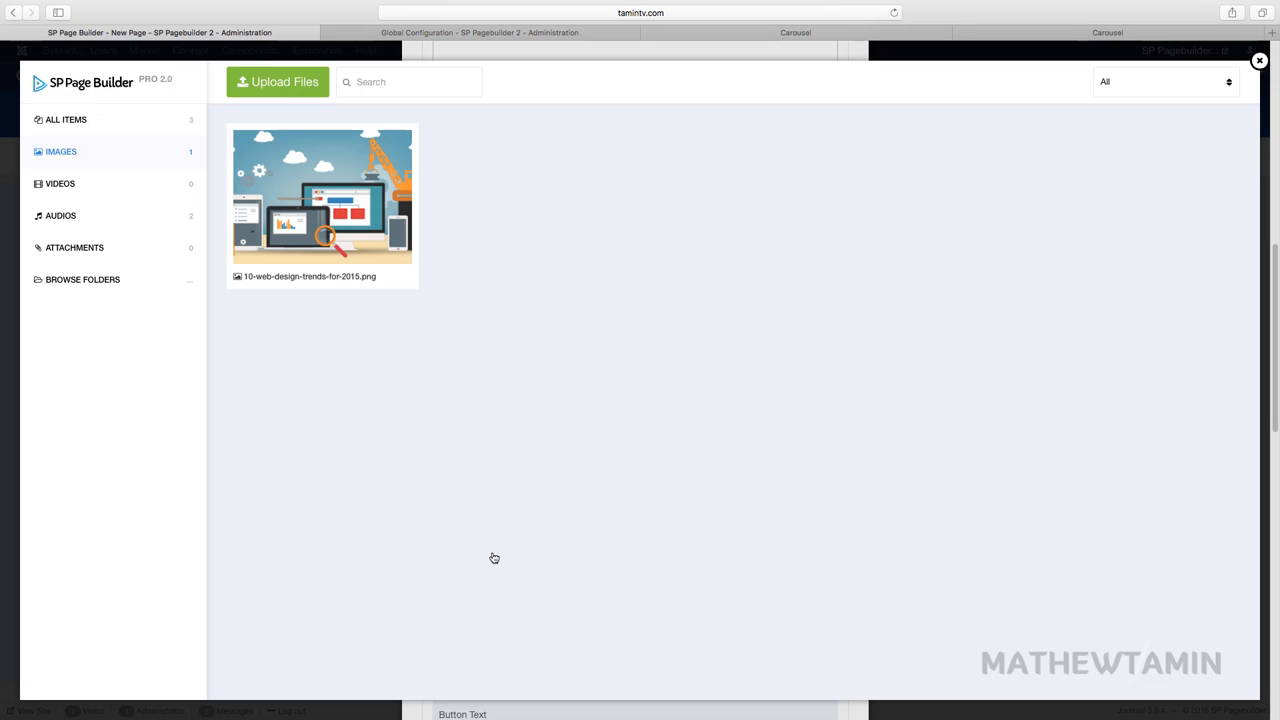
{"action": "left_click", "coordinate": [322, 204]}
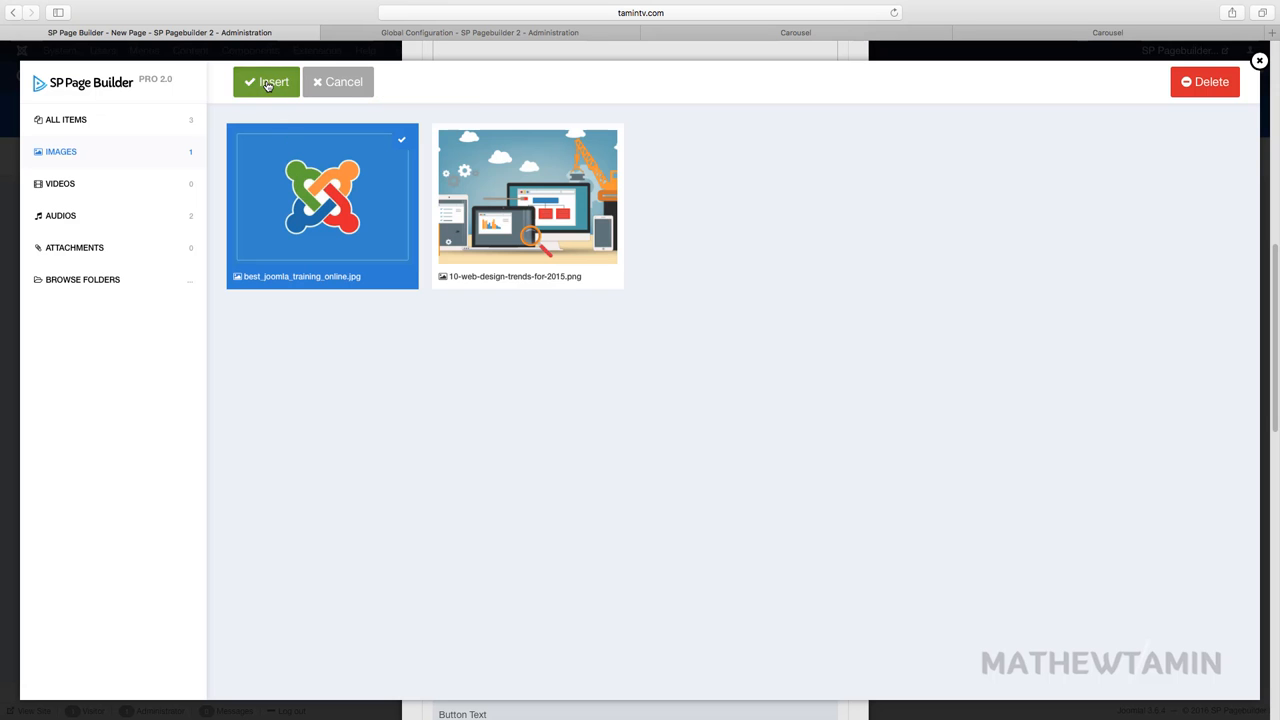
{"action": "left_click", "coordinate": [268, 82]}
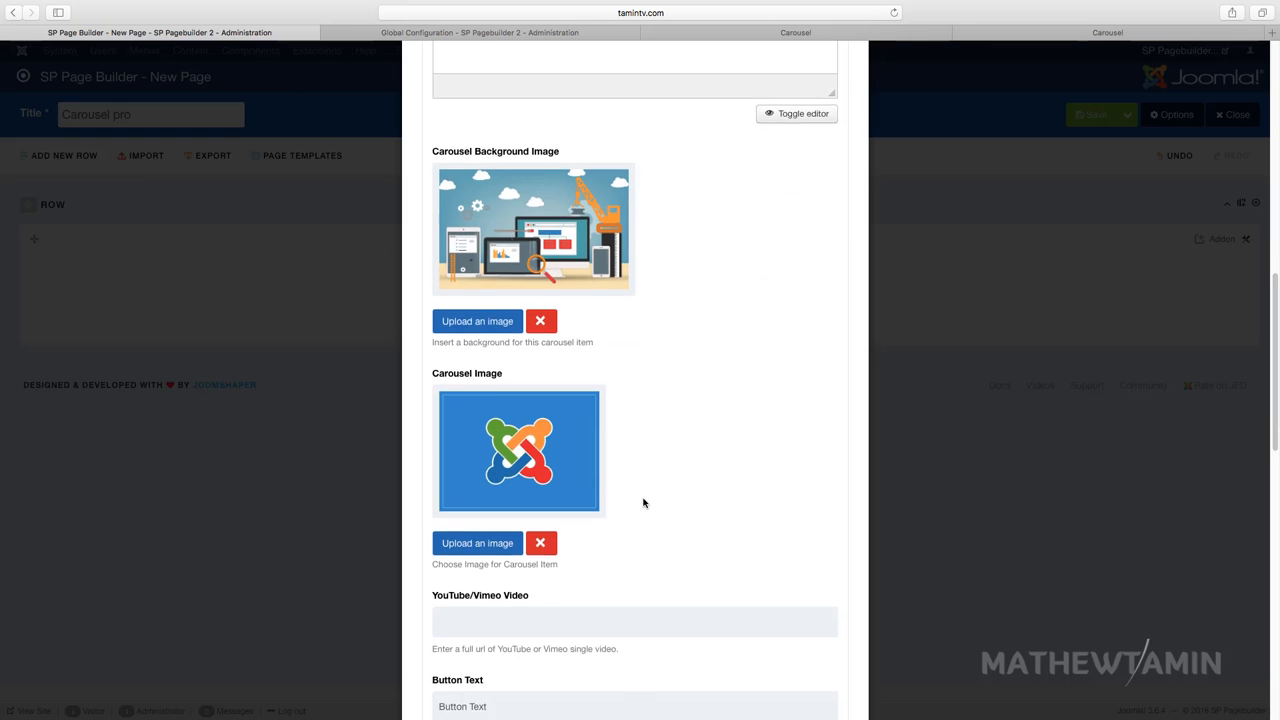
{"action": "scroll", "scroll_direction": "down", "scroll_amount": 3}
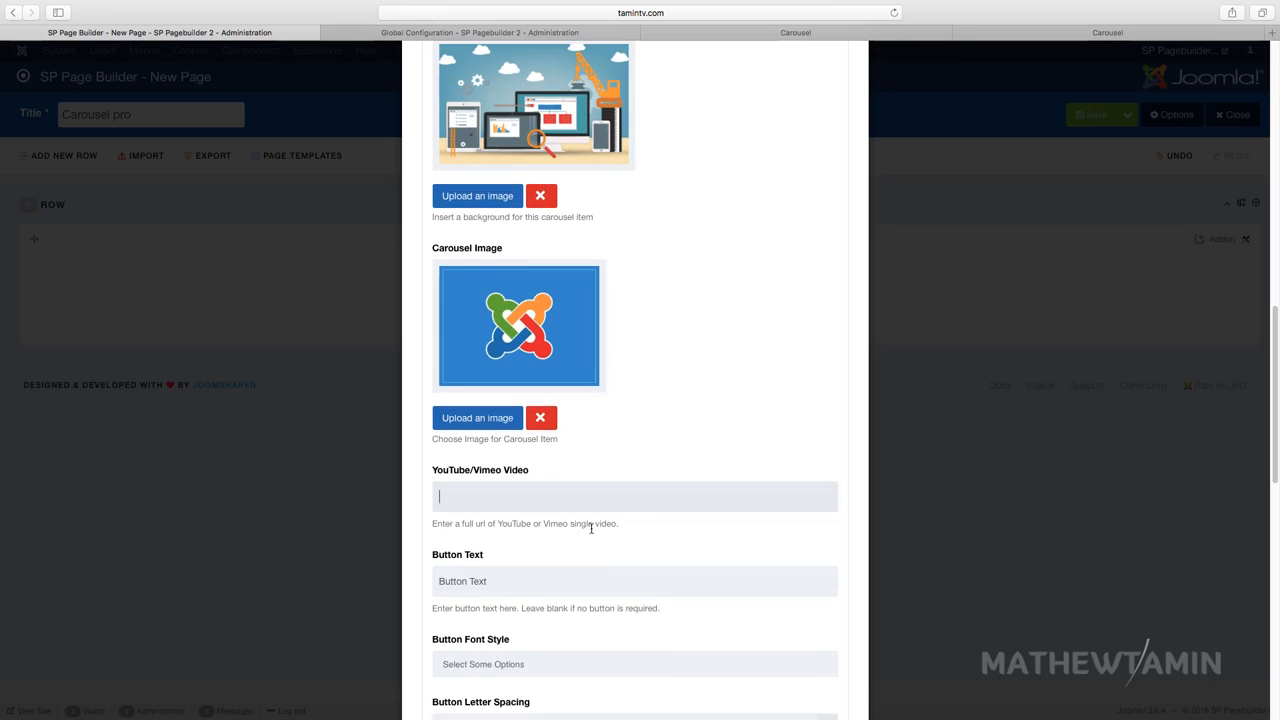
{"action": "type", "text": "https://www.youtube.com/watch?v=rFZJC6LVMR4"}
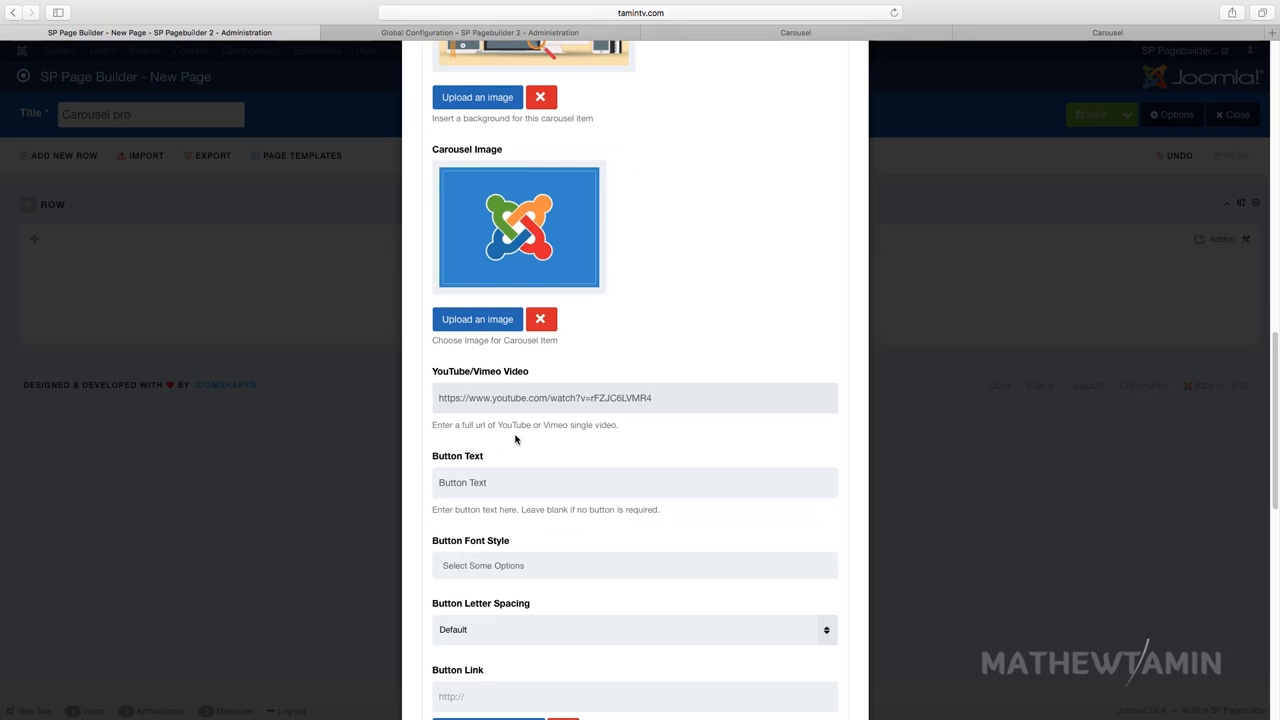
{"action": "scroll", "scroll_direction": "down", "scroll_amount": 3}
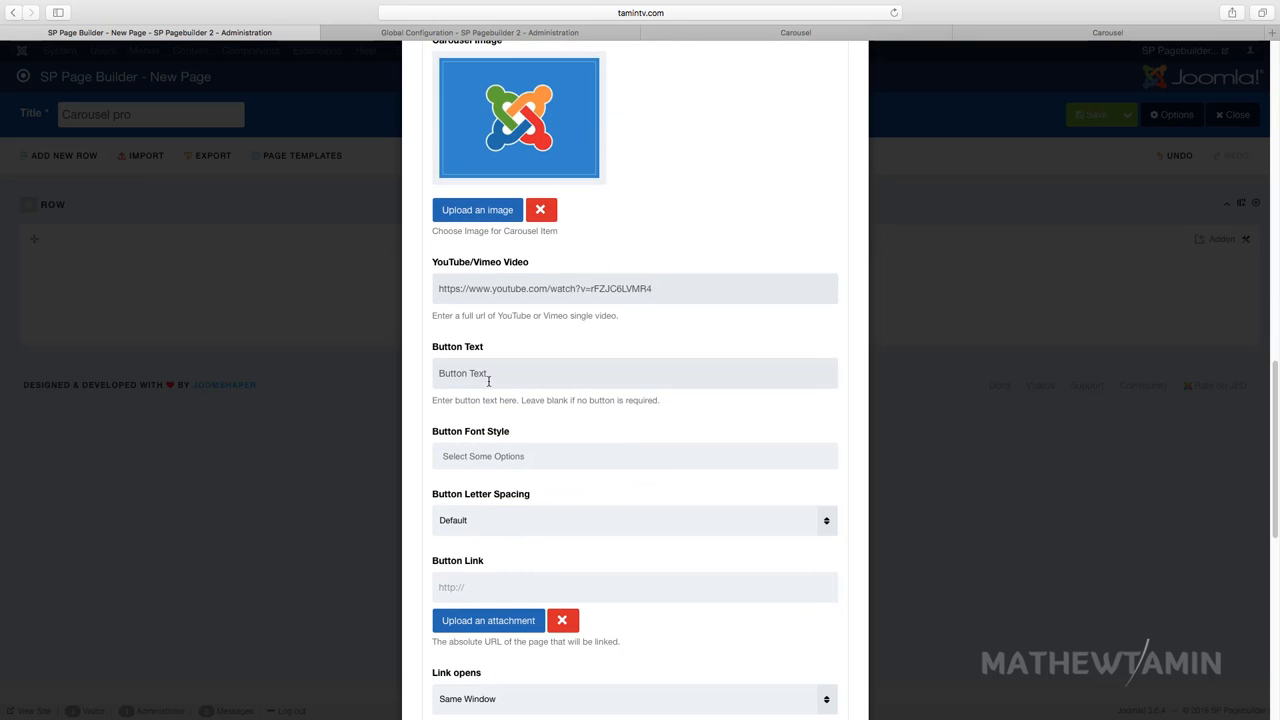
{"action": "scroll", "scroll_direction": "down", "scroll_amount": 3}
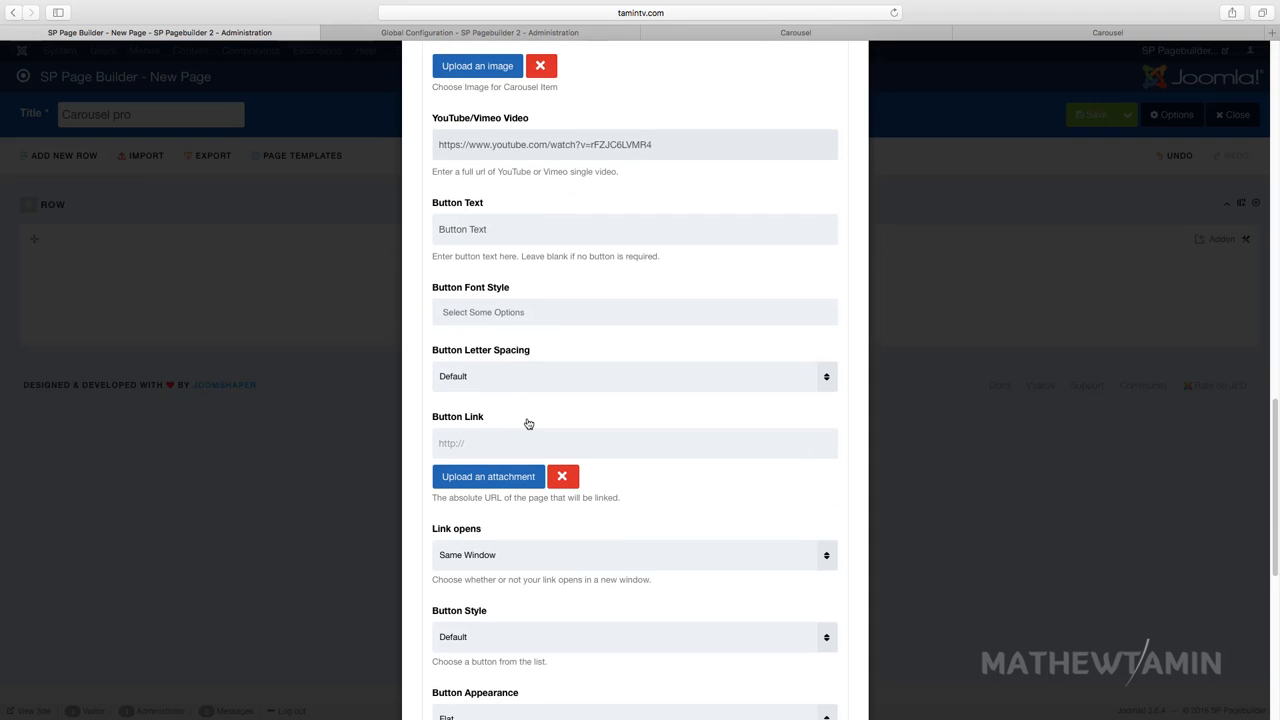
{"action": "mouse_move", "coordinate": [488, 482]}
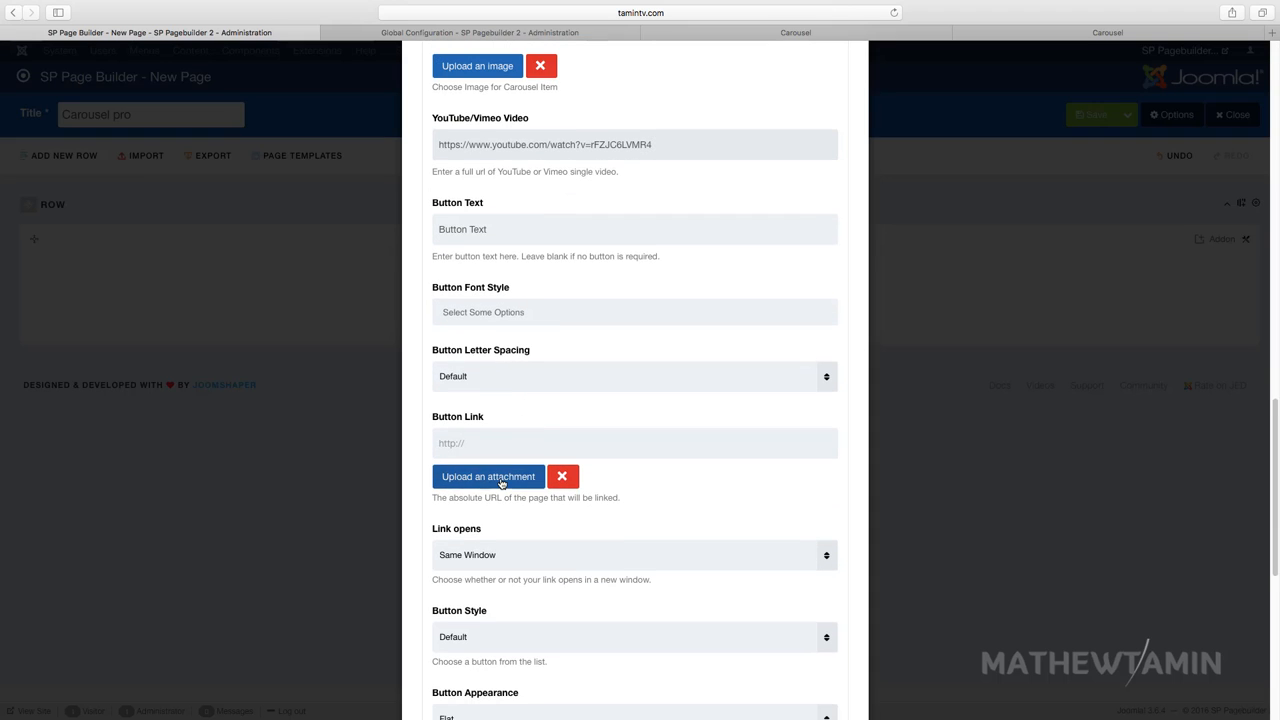
- Choose the button link from the media library attachments
{"action": "left_click", "coordinate": [488, 476]}
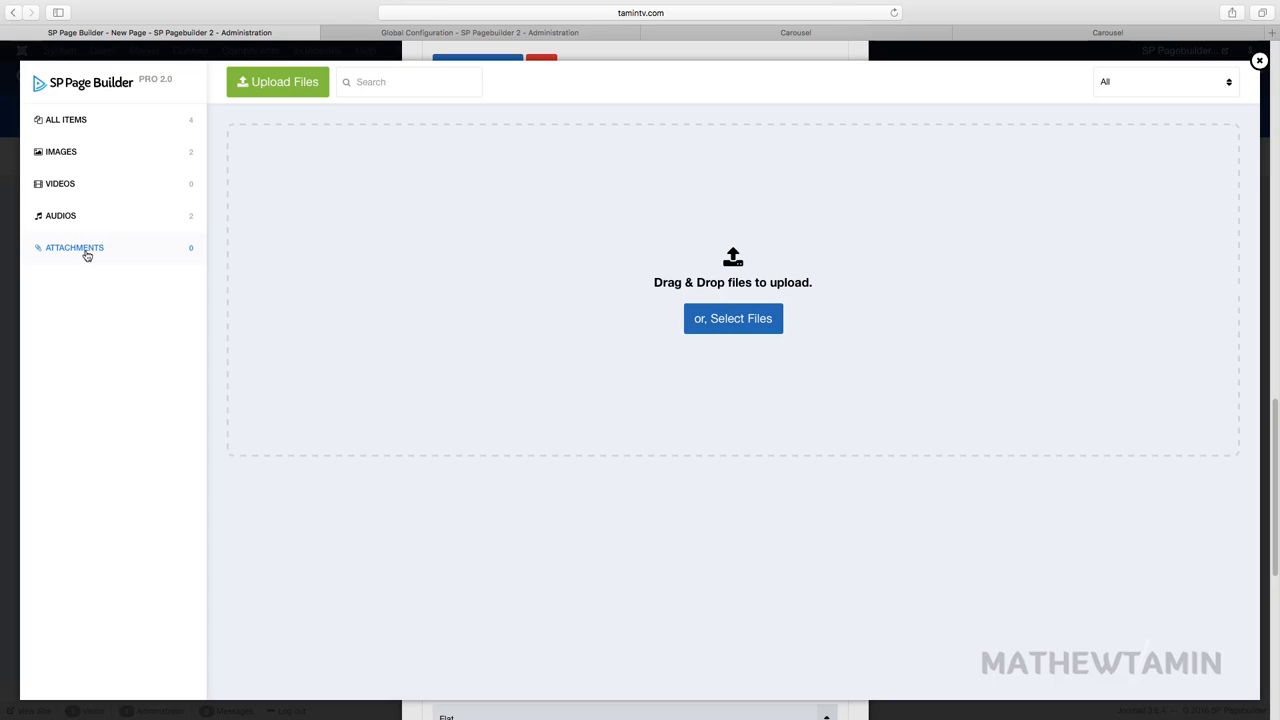
{"action": "left_click", "coordinate": [628, 320]}
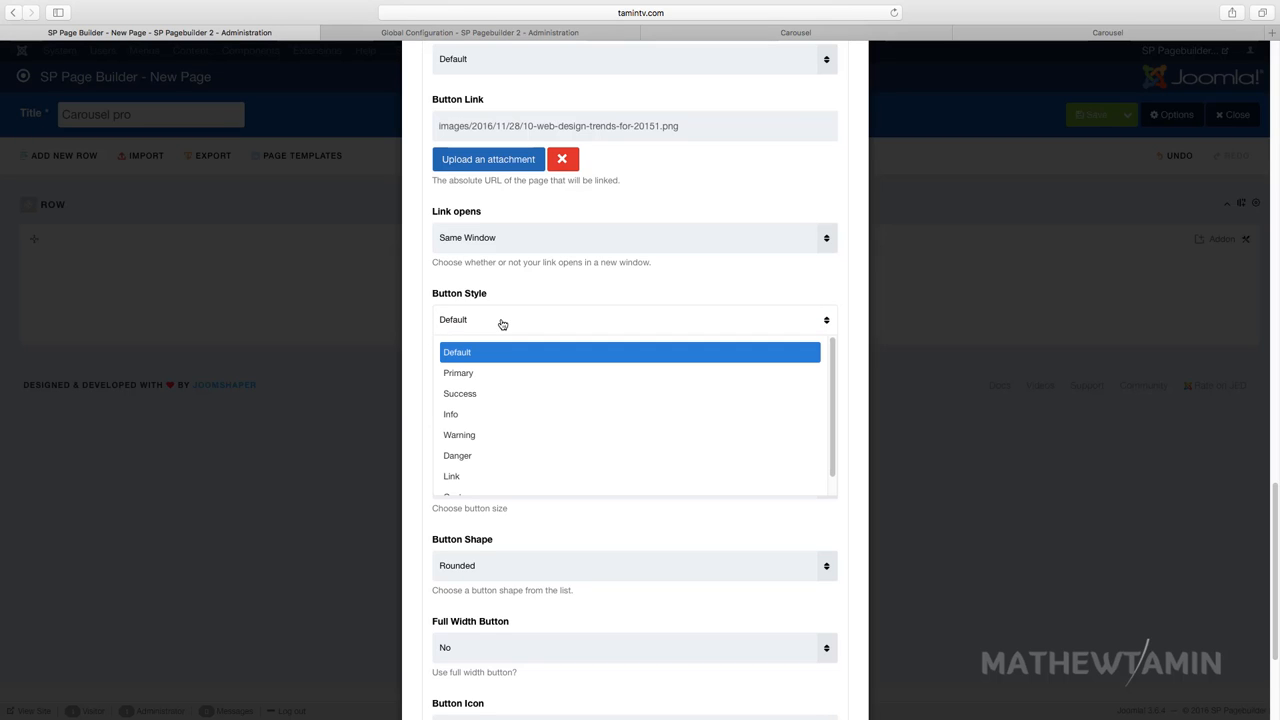
{"action": "mouse_move", "coordinate": [508, 320]}
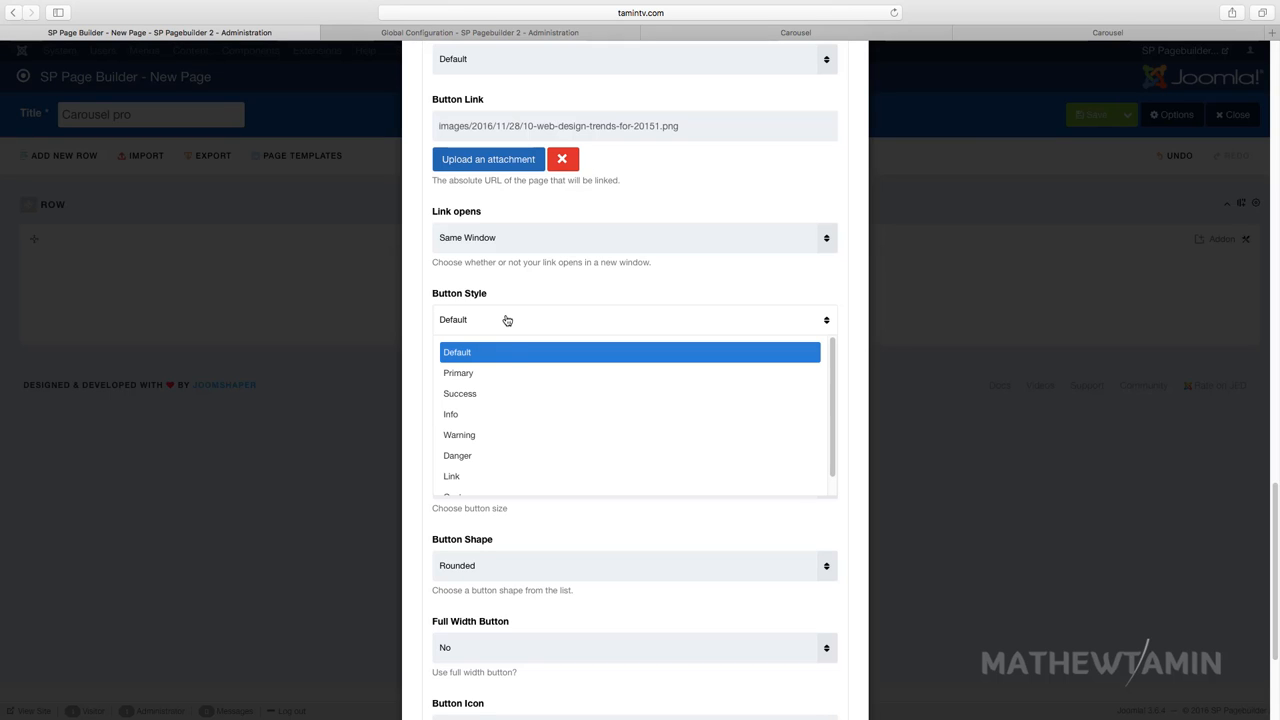
{"action": "mouse_move", "coordinate": [492, 436]}
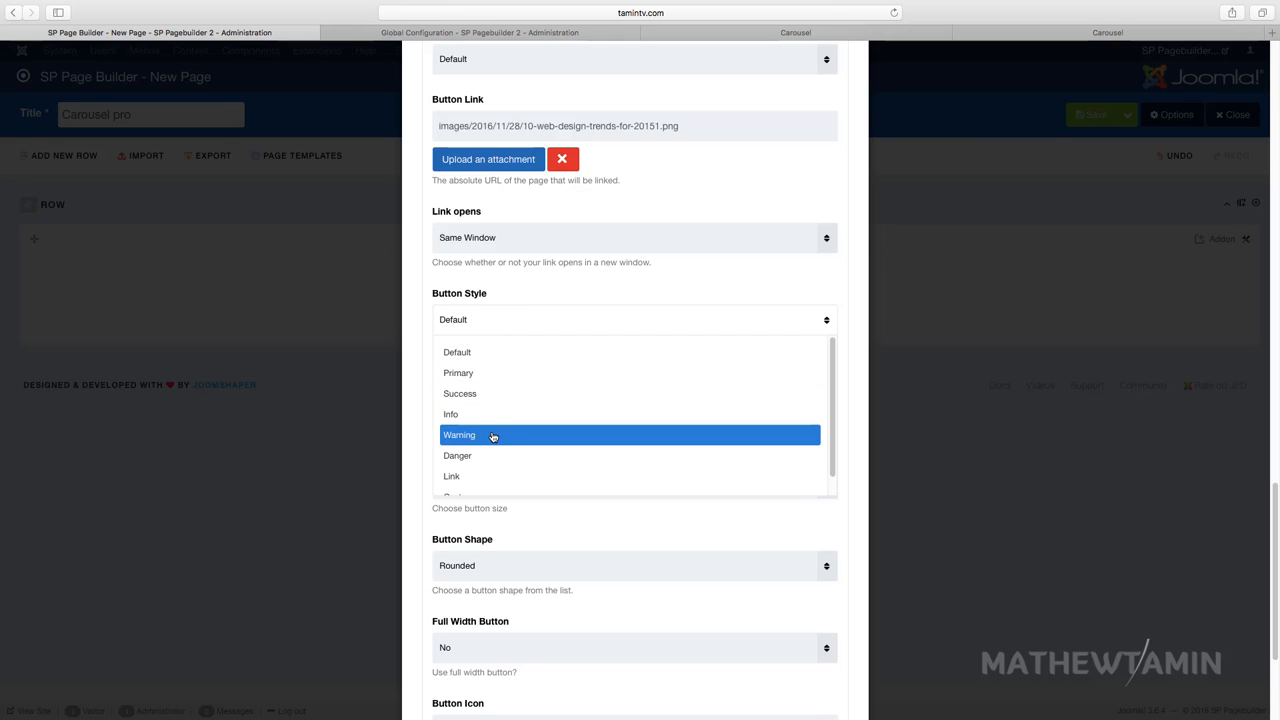
- Style the button Info, outline, square with an icon, and save the Carousel pro page
{"action": "left_click", "coordinate": [450, 414]}
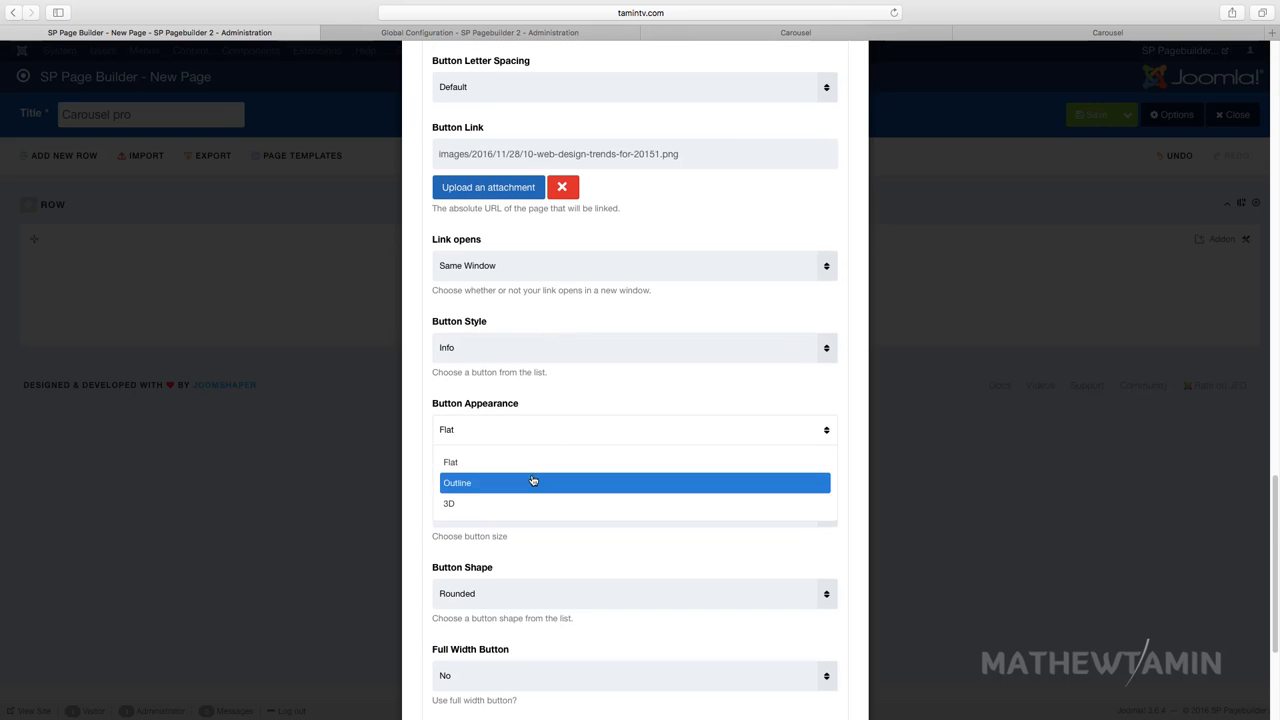
{"action": "left_click", "coordinate": [456, 482]}
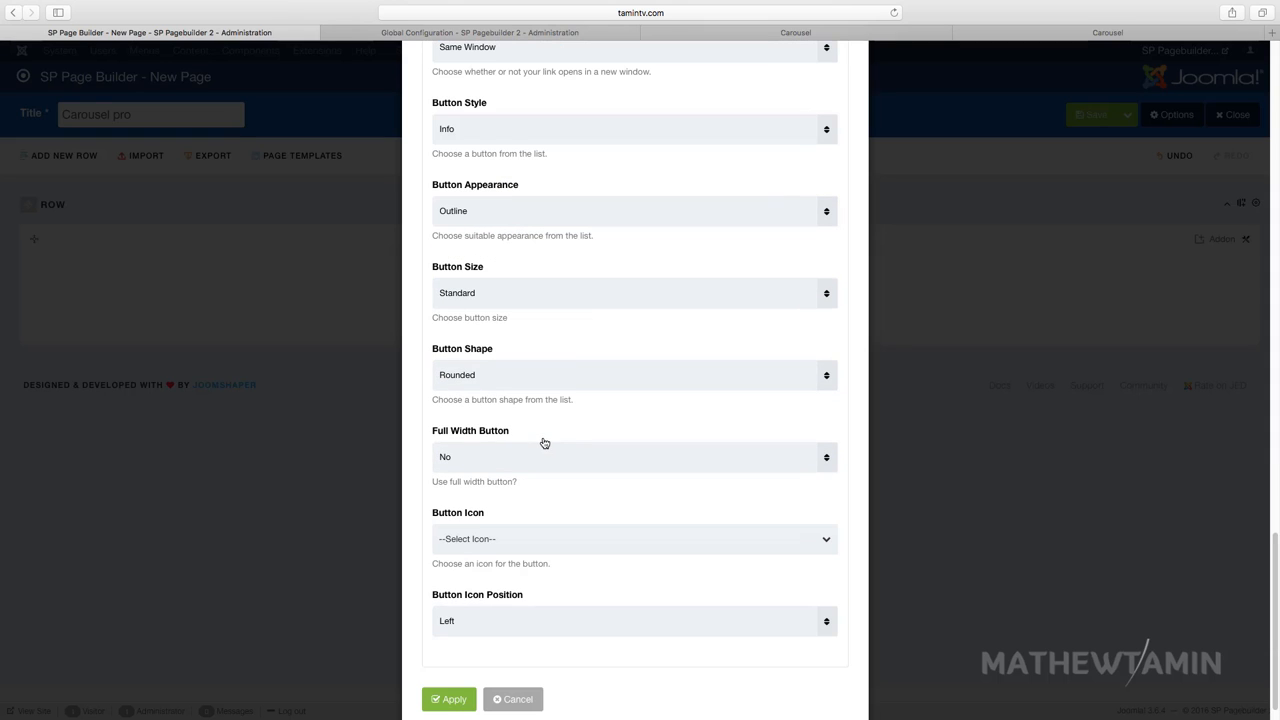
{"action": "left_click", "coordinate": [632, 376]}
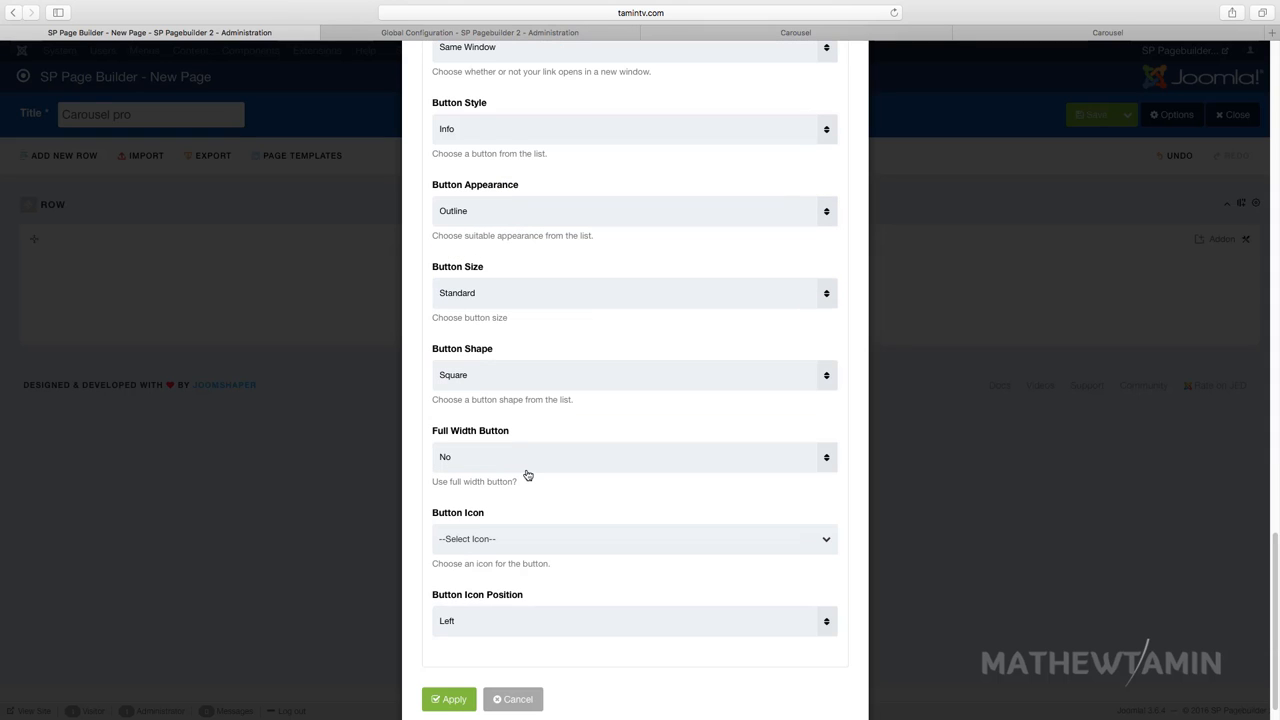
{"action": "left_click", "coordinate": [632, 540]}
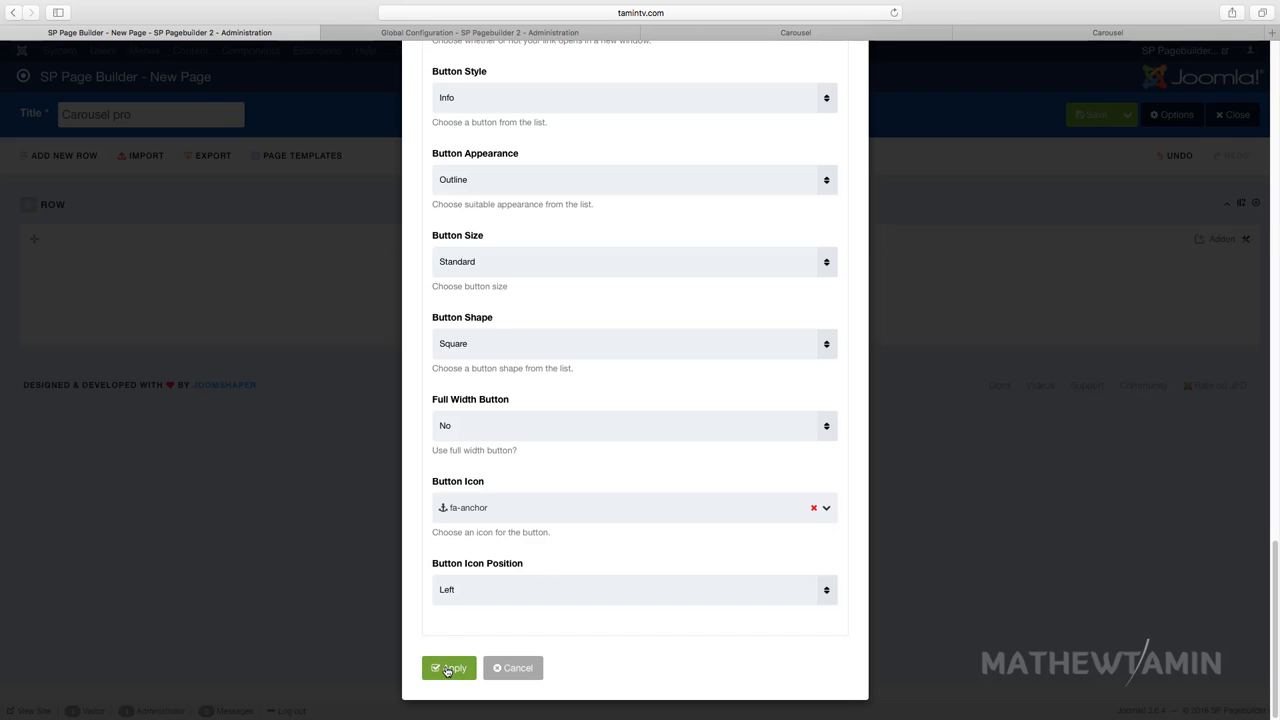
{"action": "left_click", "coordinate": [448, 668]}
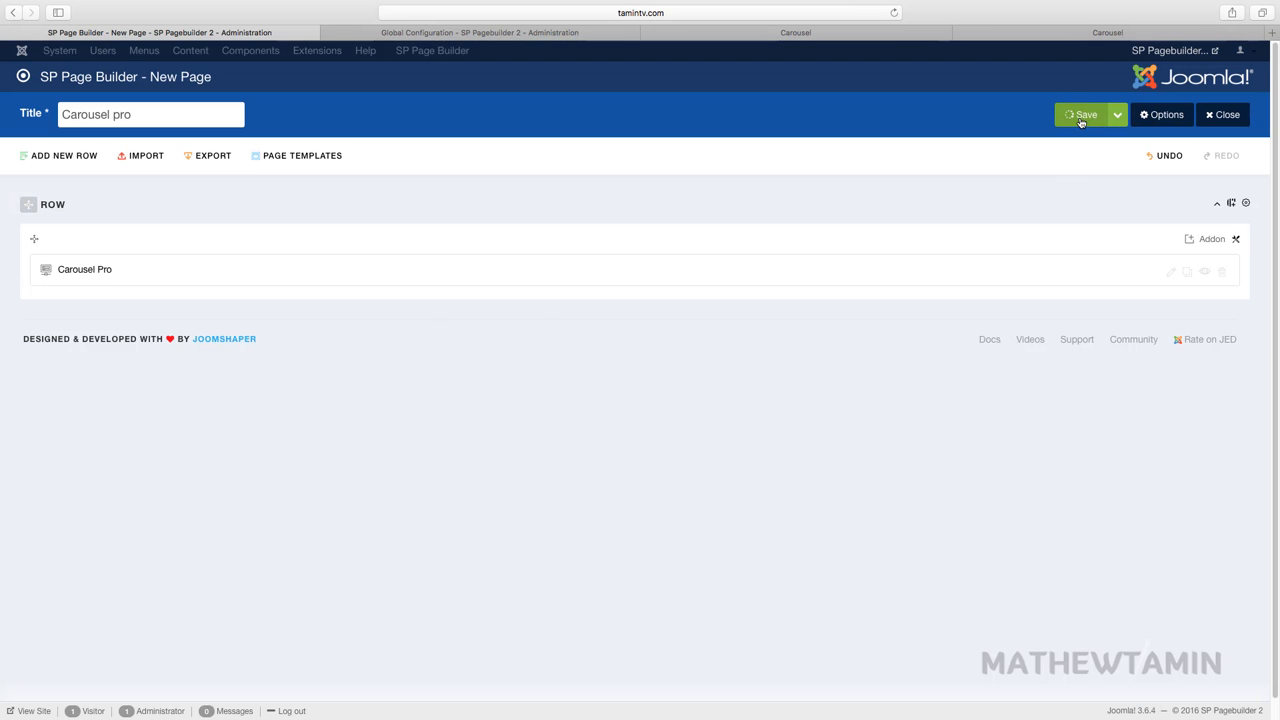
- View the saved Carousel pro page on the live site front end
{"action": "left_click", "coordinate": [1078, 114]}
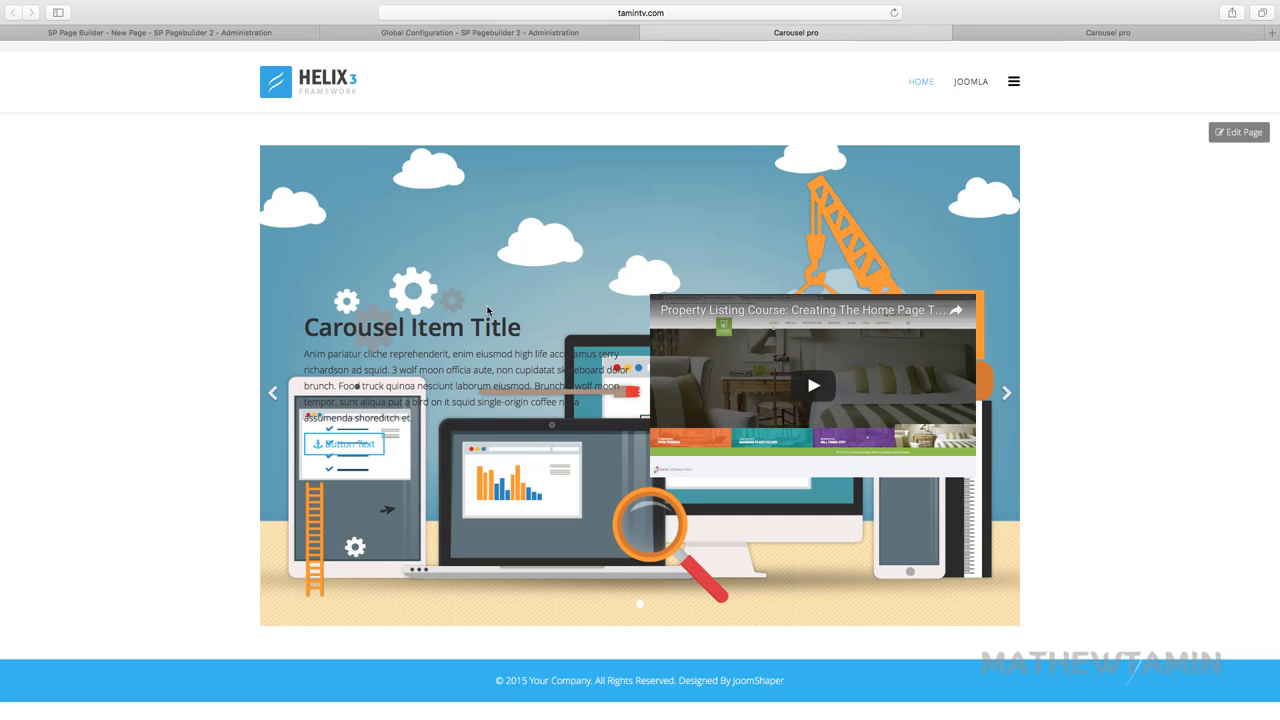
{"action": "mouse_move", "coordinate": [452, 276]}
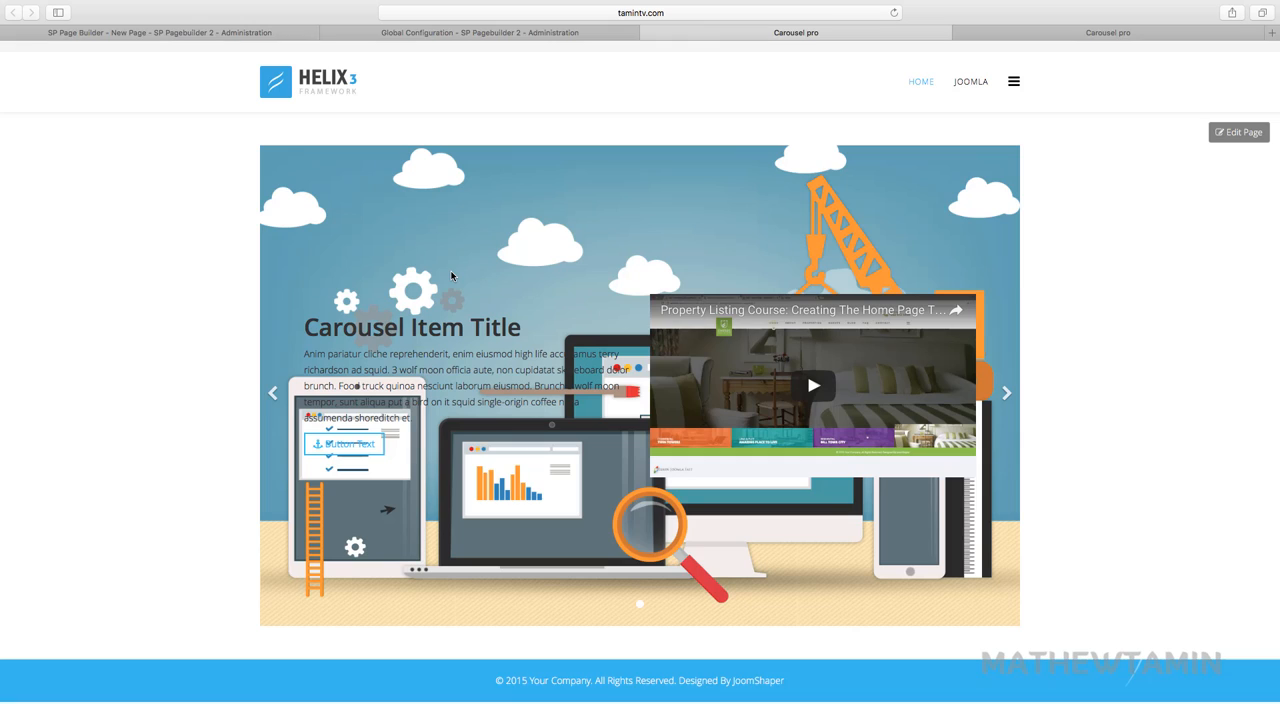
{"action": "mouse_move", "coordinate": [812, 386]}
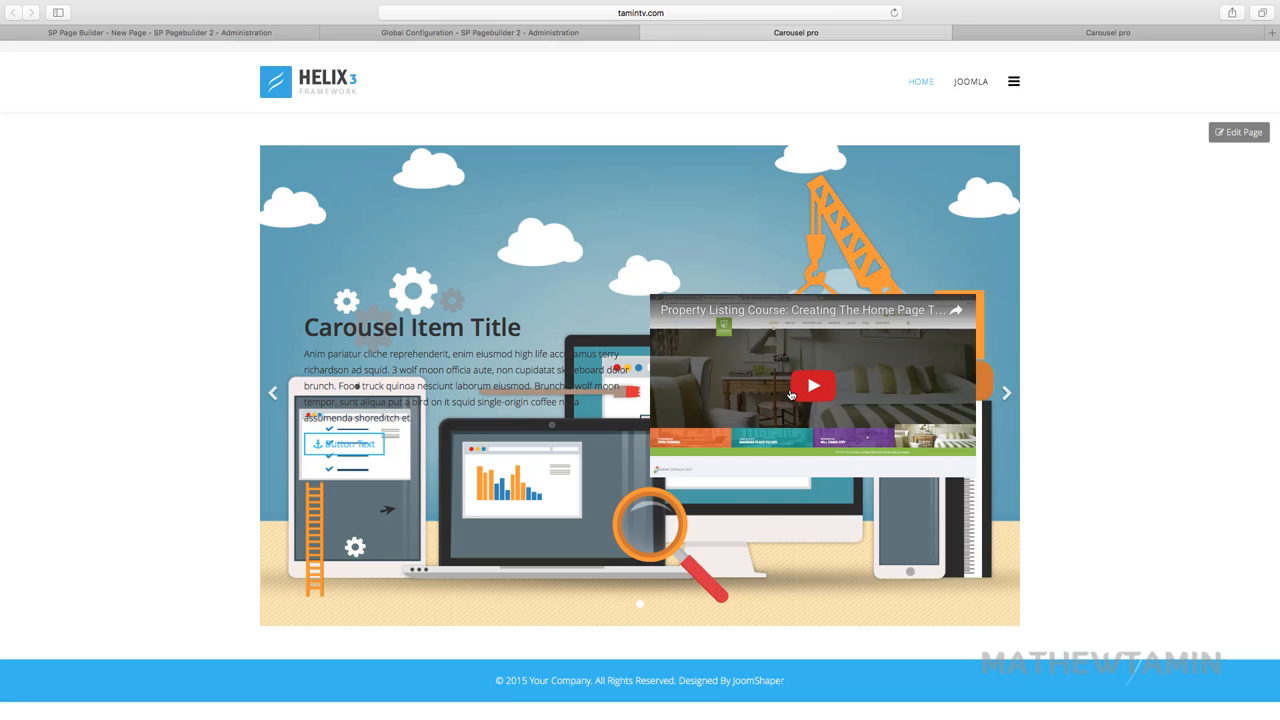
{"action": "mouse_move", "coordinate": [810, 398]}
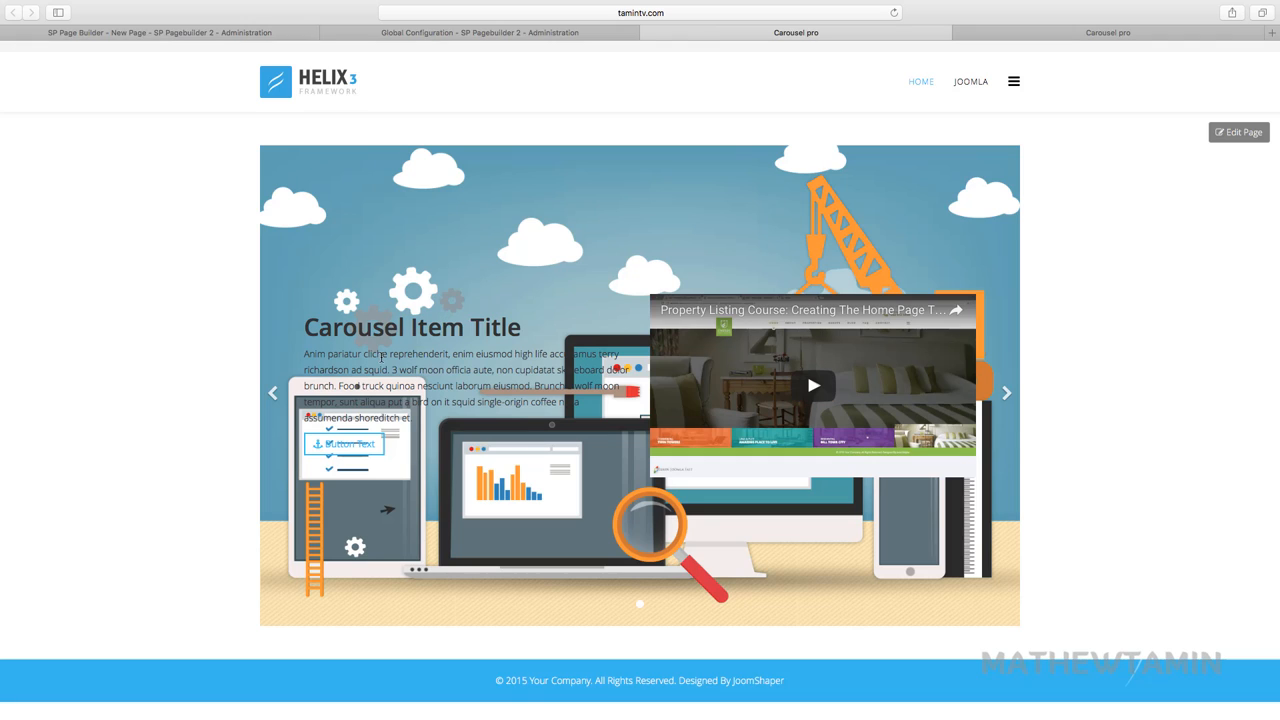
{"action": "mouse_move", "coordinate": [596, 130]}
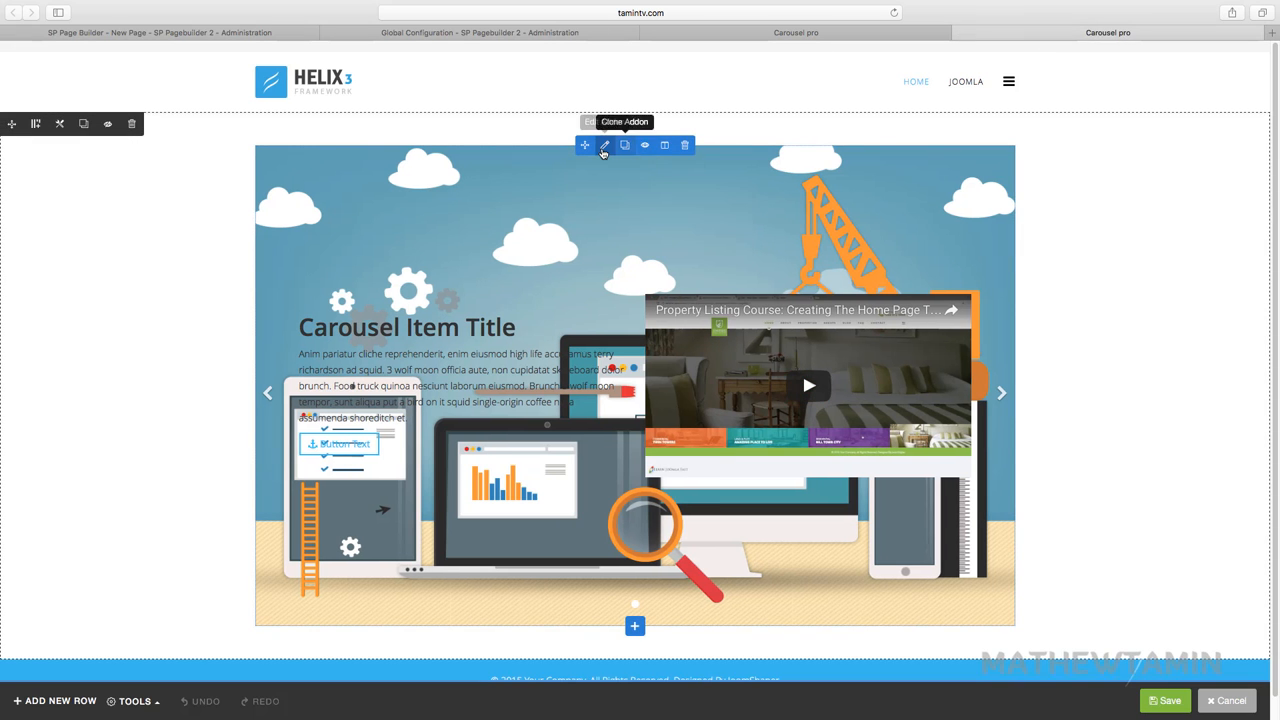
- Remove the carousel item's background and logo images on the front end and apply
{"action": "left_click", "coordinate": [600, 144]}
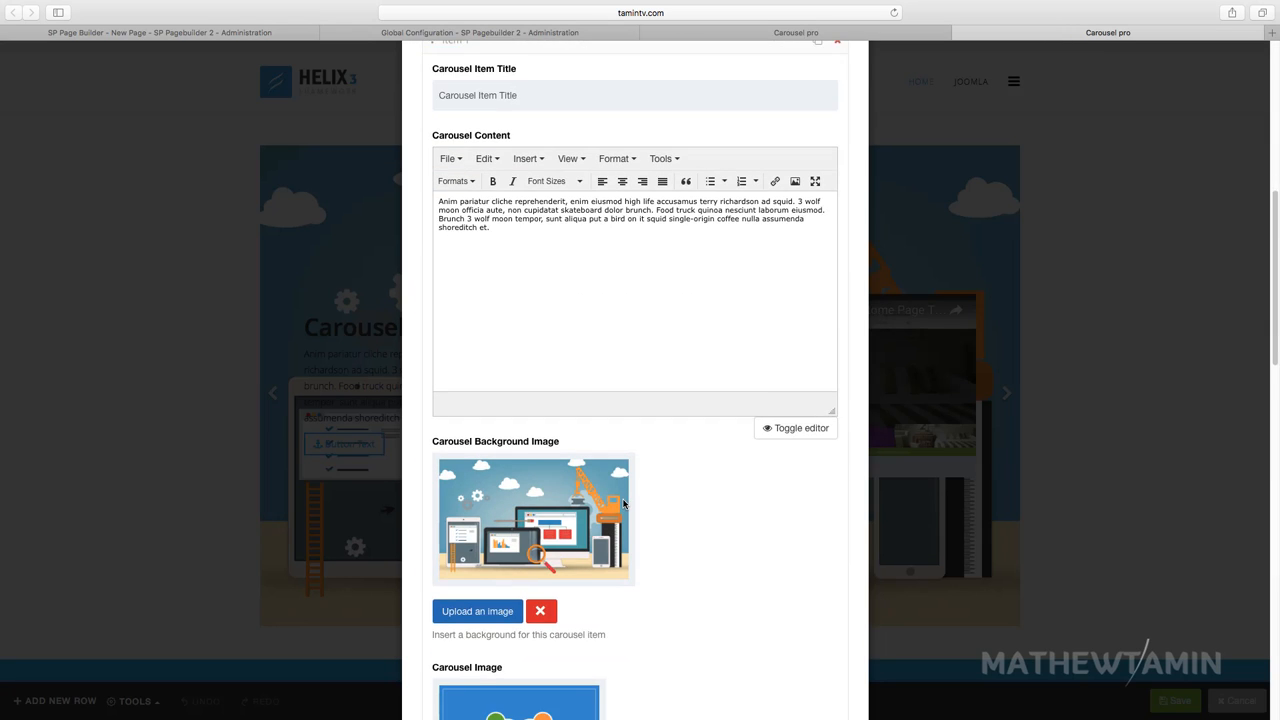
{"action": "scroll", "scroll_direction": "down", "scroll_amount": 3}
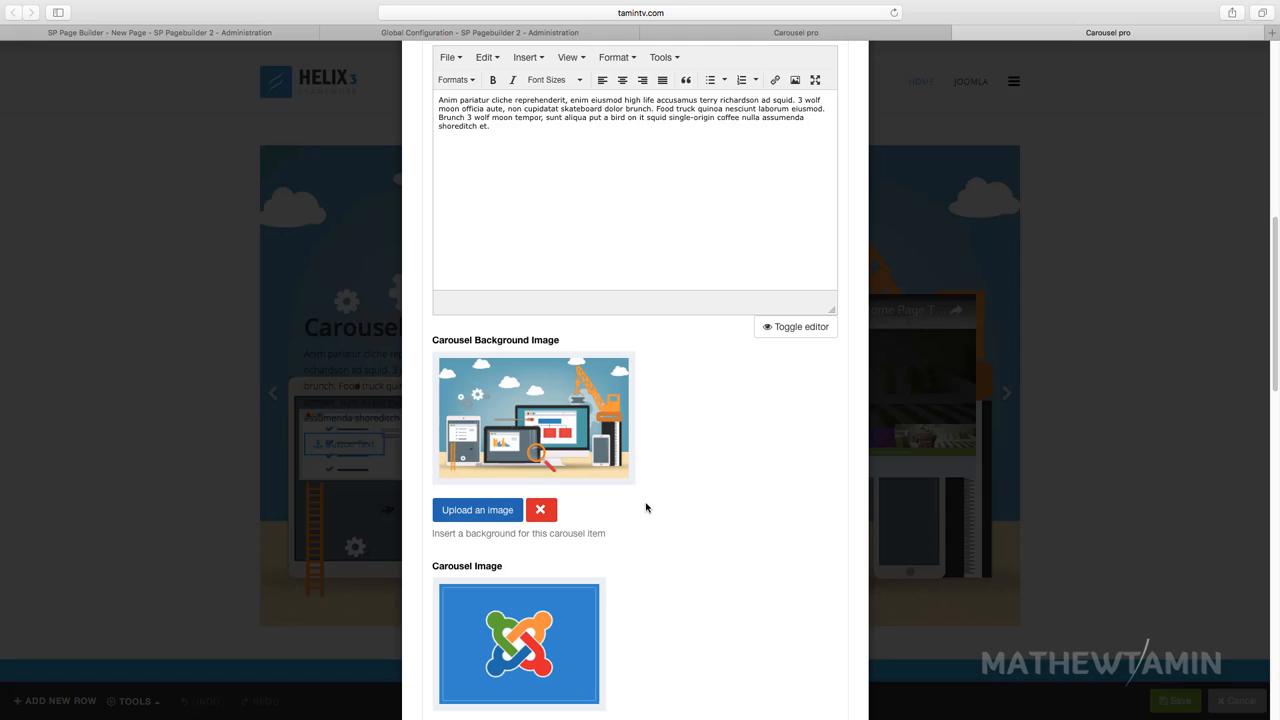
{"action": "scroll", "scroll_direction": "down", "scroll_amount": 3}
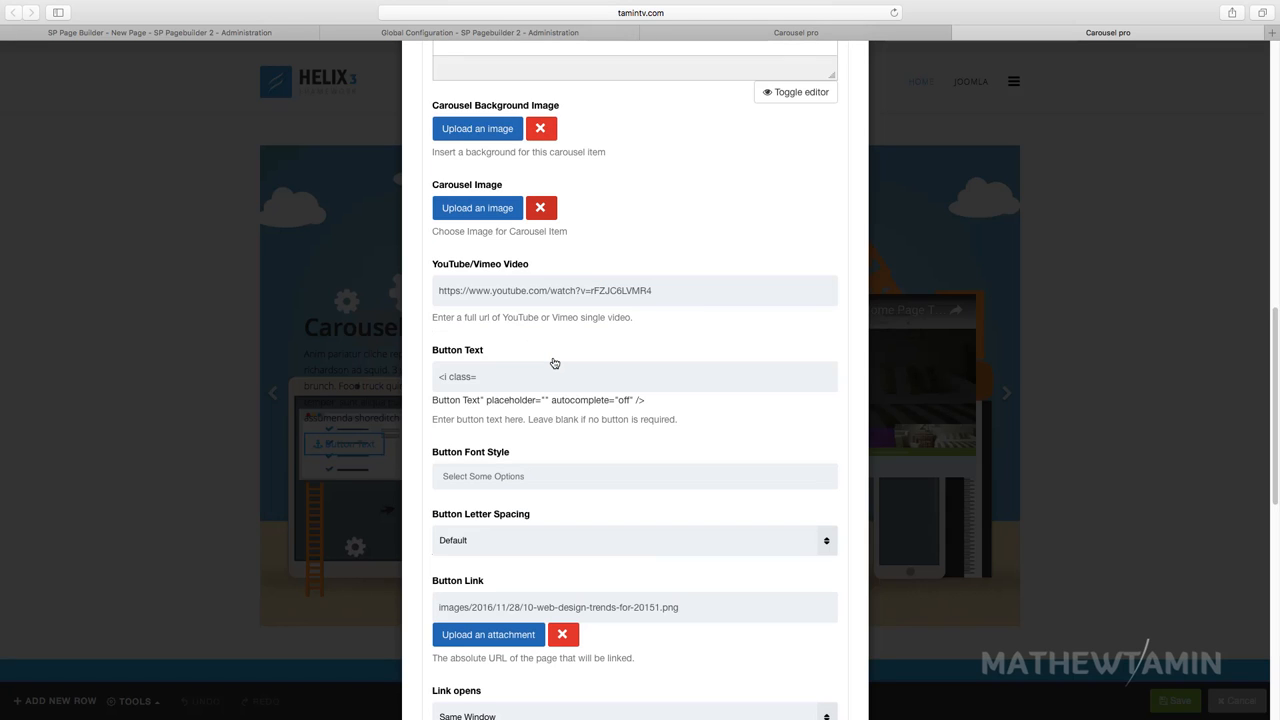
{"action": "scroll", "scroll_direction": "down", "scroll_amount": 3}
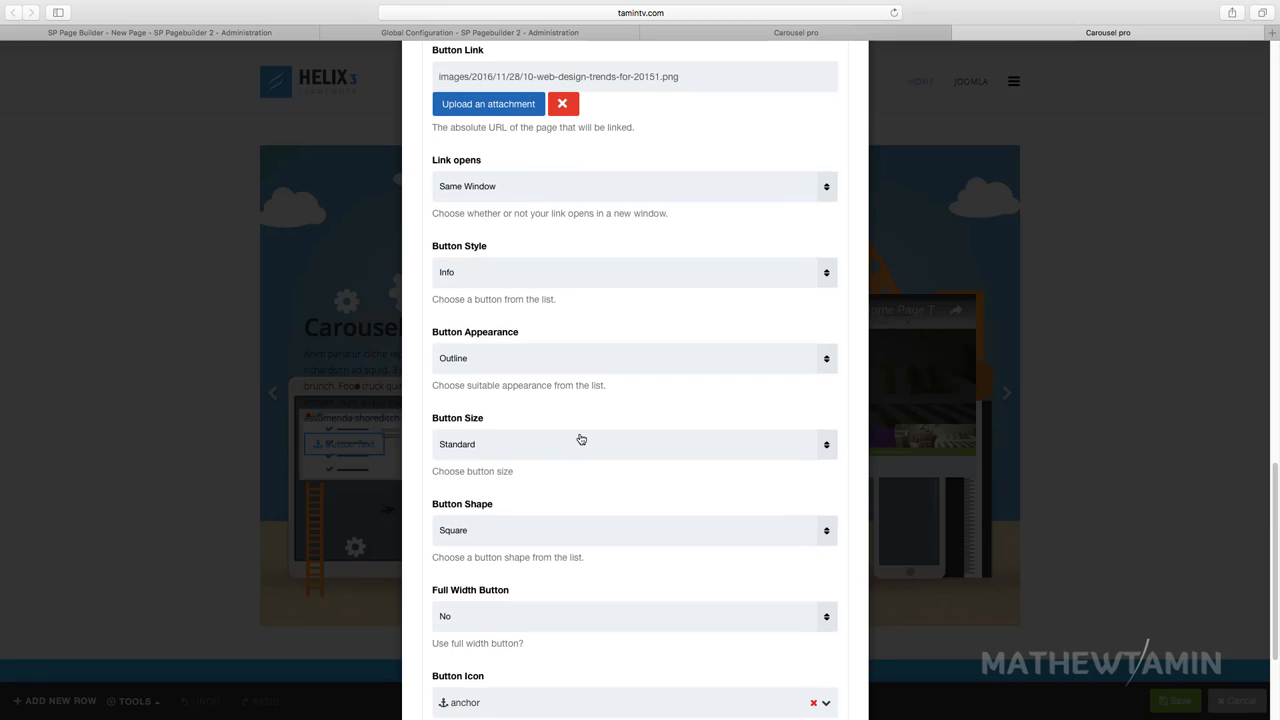
{"action": "scroll", "scroll_direction": "down", "scroll_amount": 3}
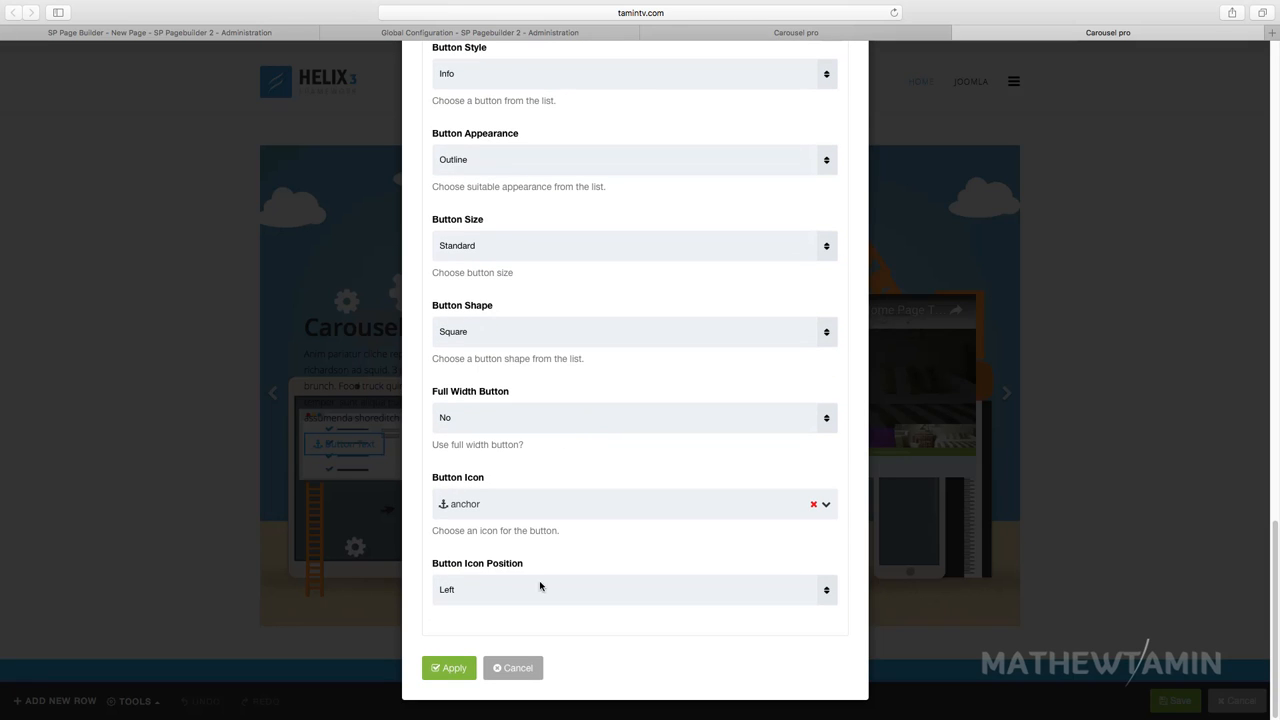
{"action": "left_click", "coordinate": [448, 668]}
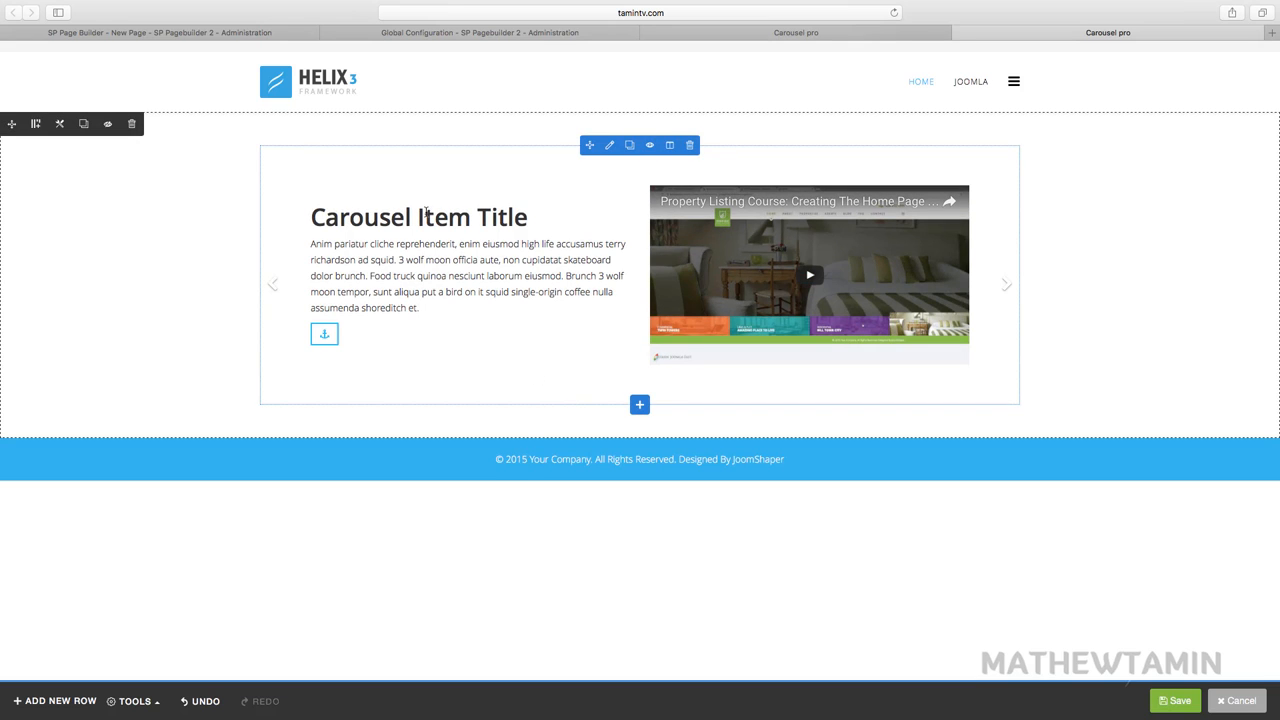
{"action": "mouse_move", "coordinate": [338, 338]}
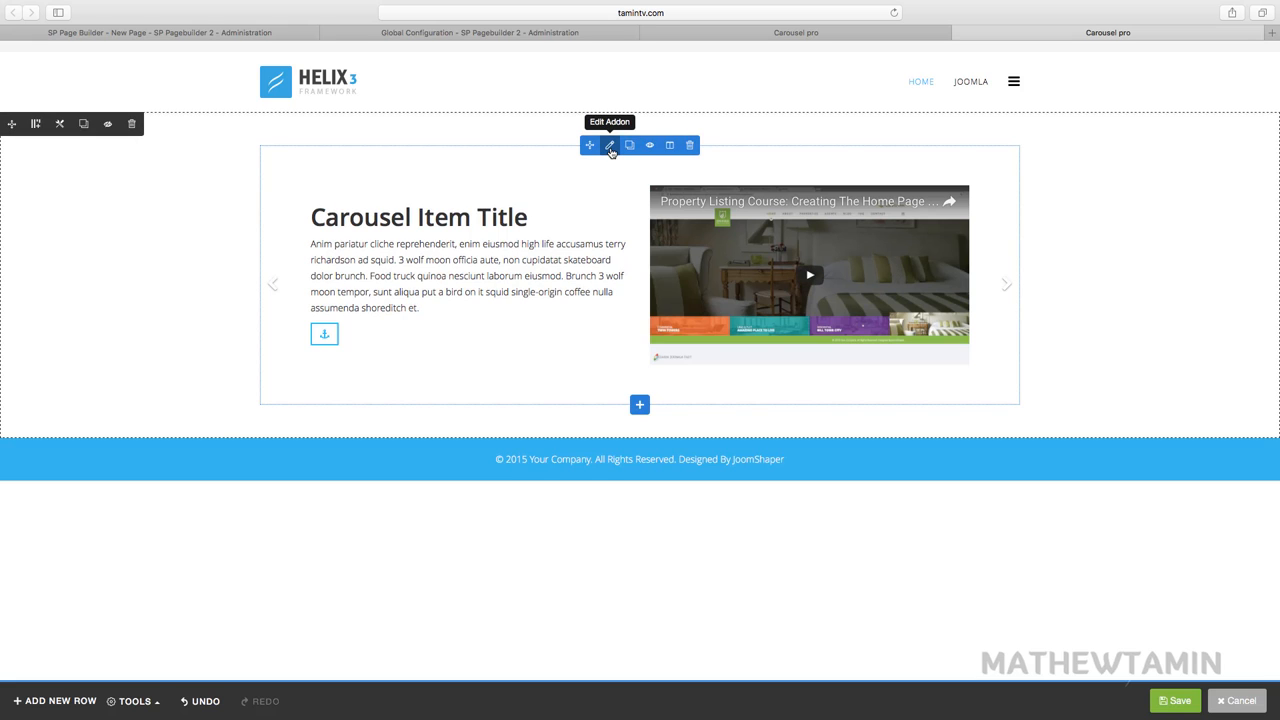
- Set the first carousel item's button text to Start Now
{"action": "left_click", "coordinate": [608, 144]}
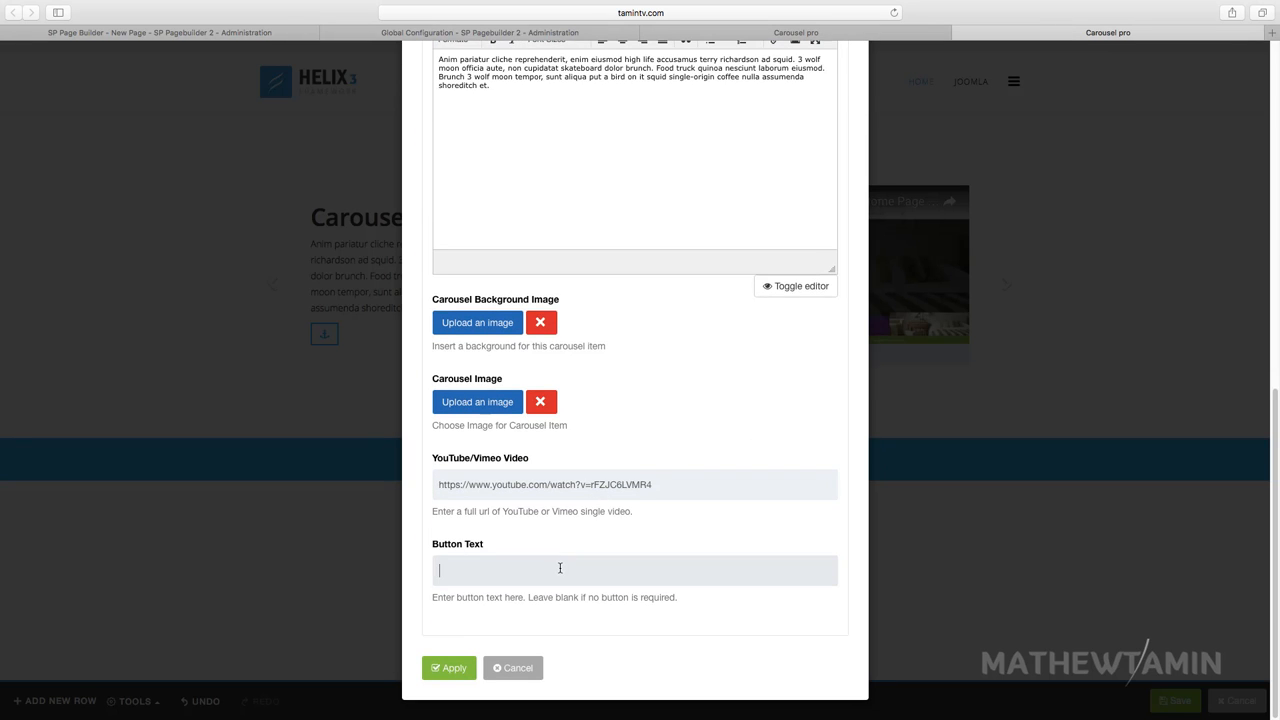
{"action": "type", "text": "Start Now"}
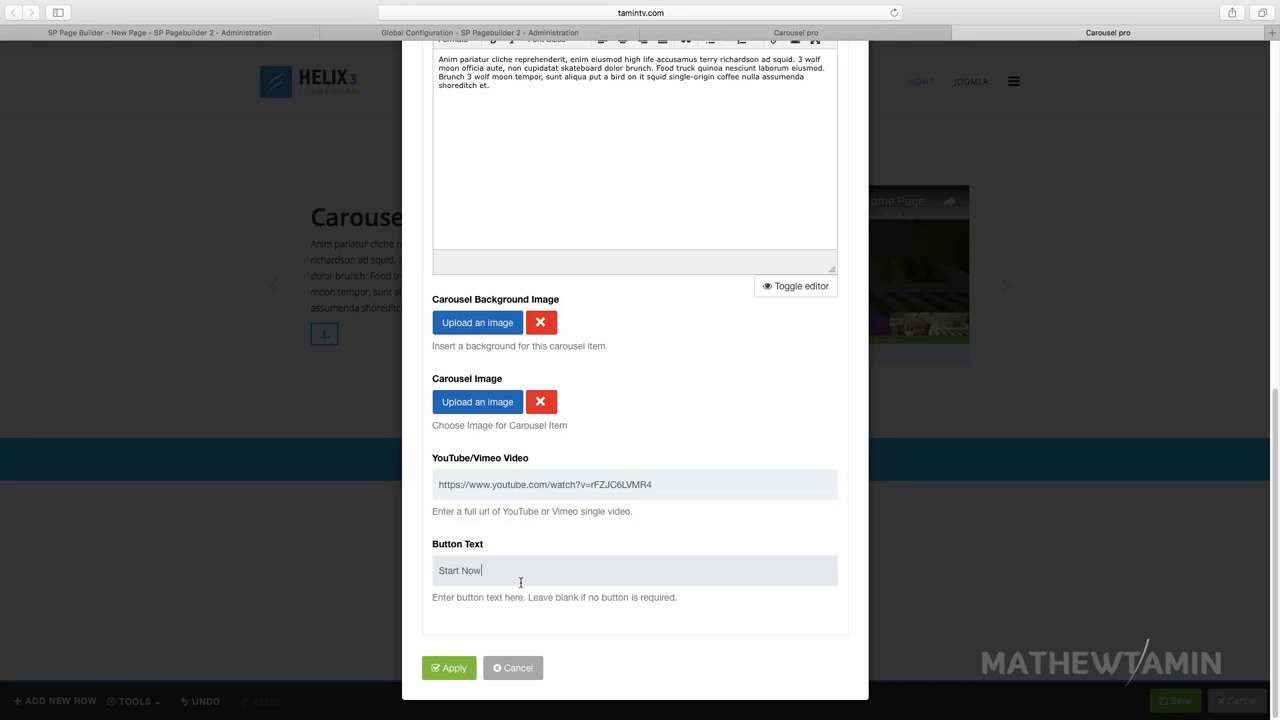
{"action": "scroll", "scroll_direction": "up", "scroll_amount": 3}
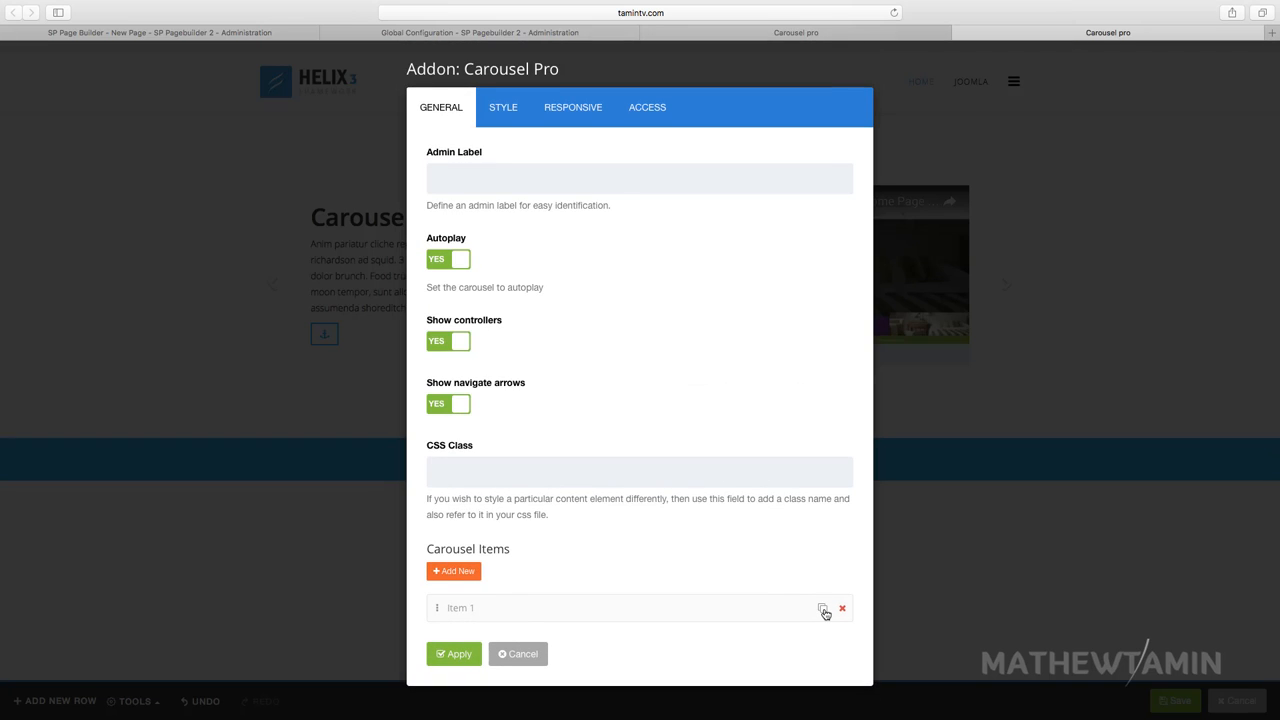
- Clone Item 1 to add a second identical carousel item
{"action": "left_click", "coordinate": [820, 608]}
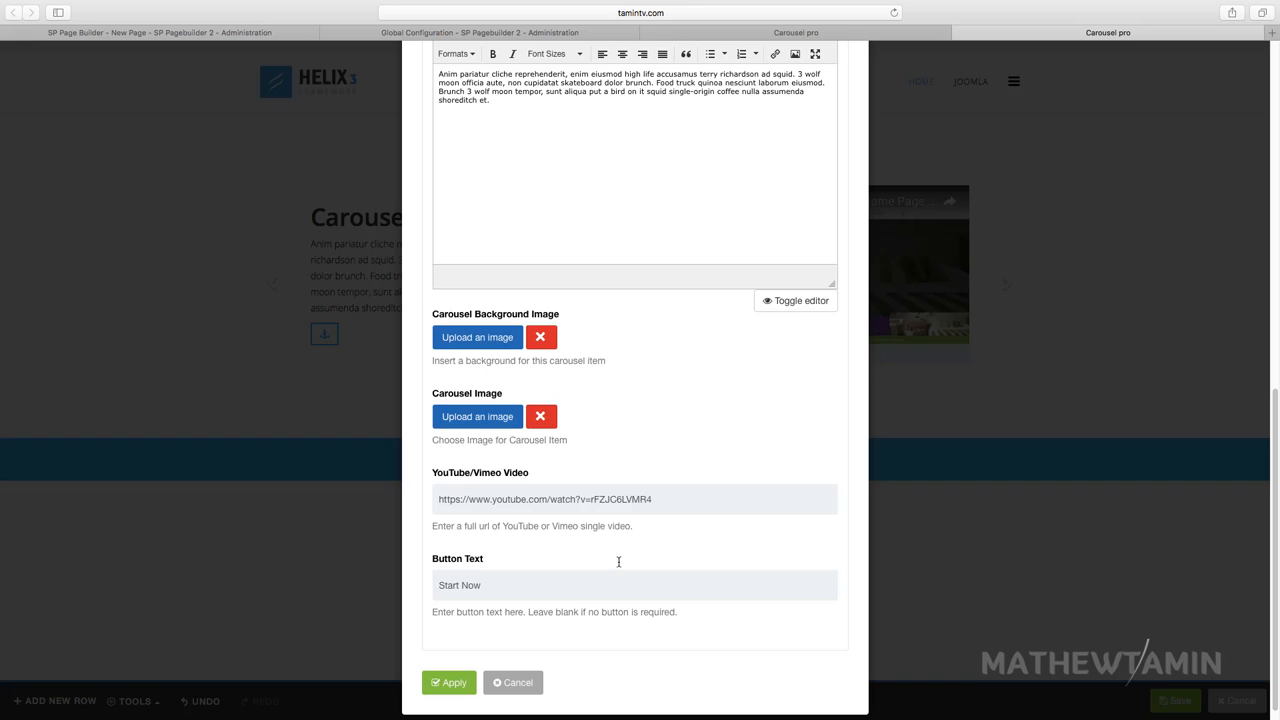
{"action": "scroll", "scroll_direction": "down", "scroll_amount": 3}
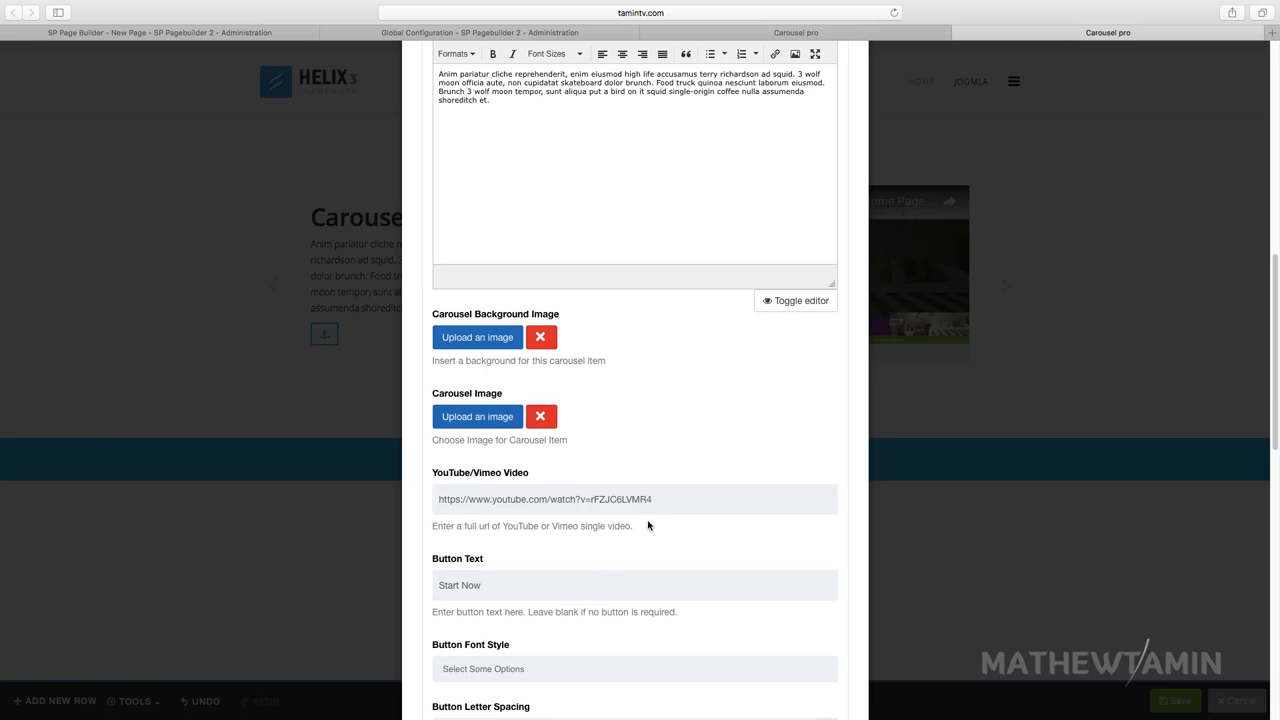
{"action": "scroll", "scroll_direction": "down", "scroll_amount": 3}
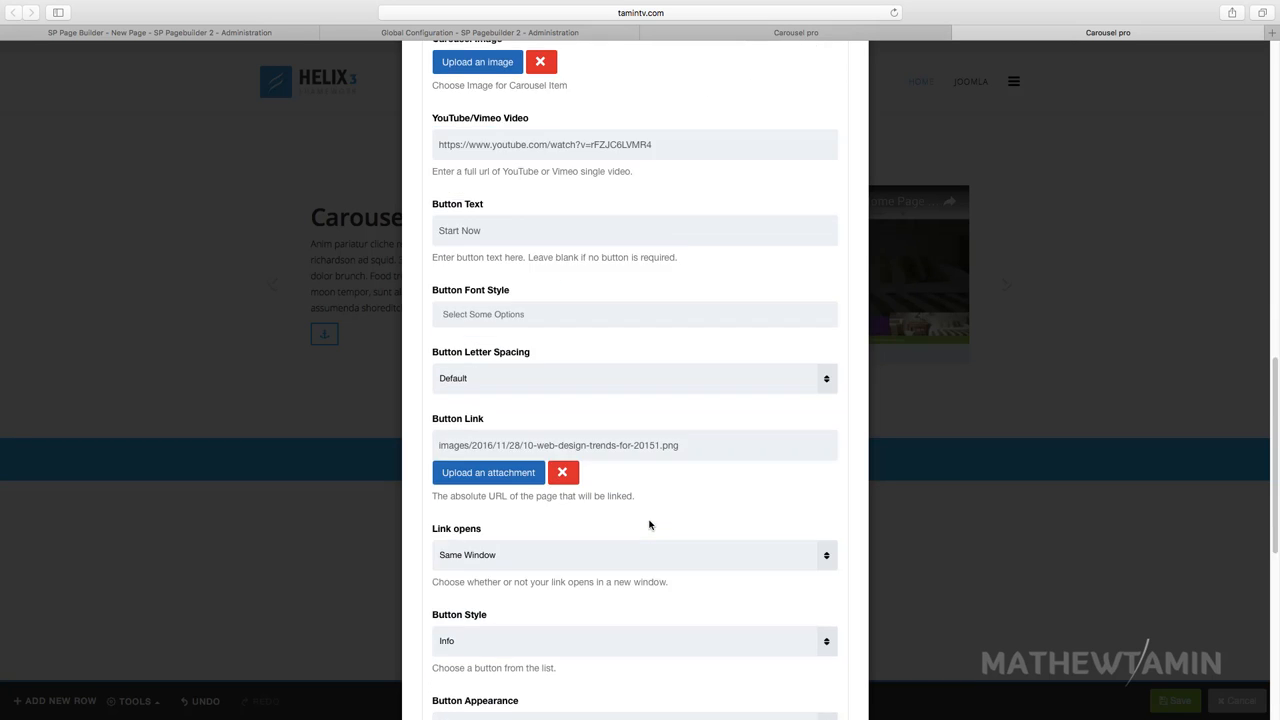
{"action": "scroll", "scroll_direction": "down", "scroll_amount": 3}
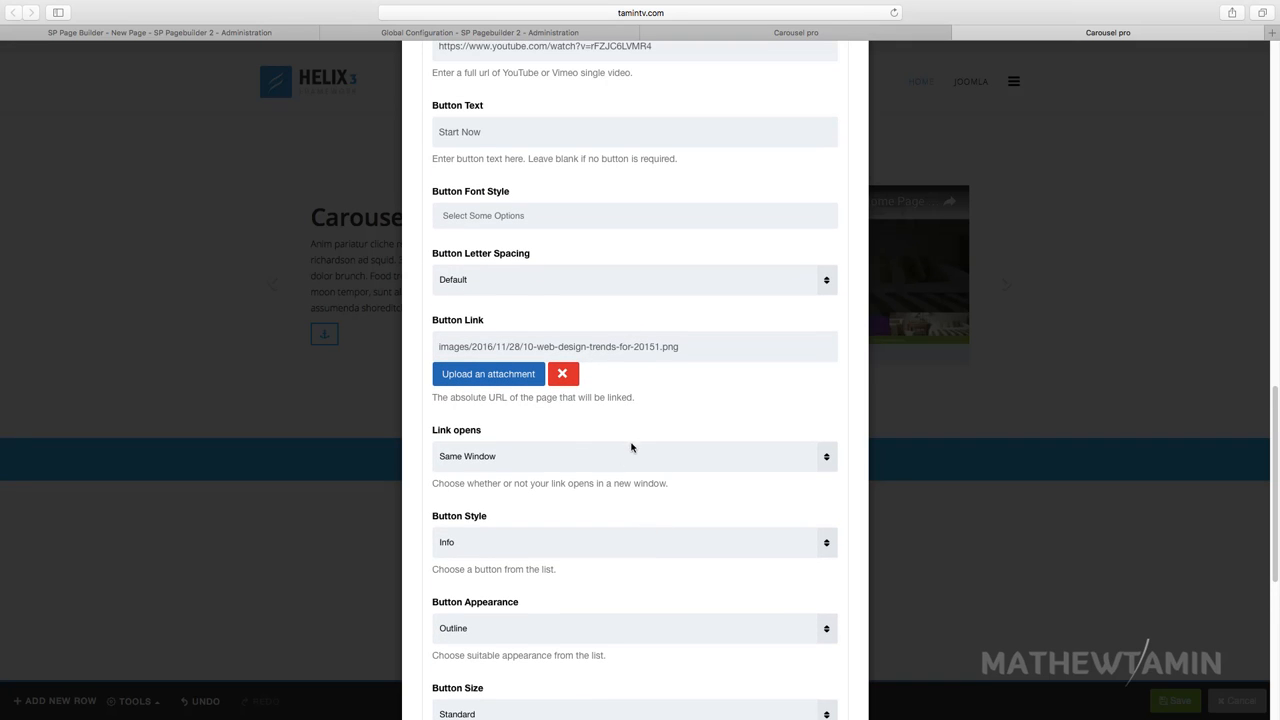
{"action": "scroll", "scroll_direction": "down", "scroll_amount": 3}
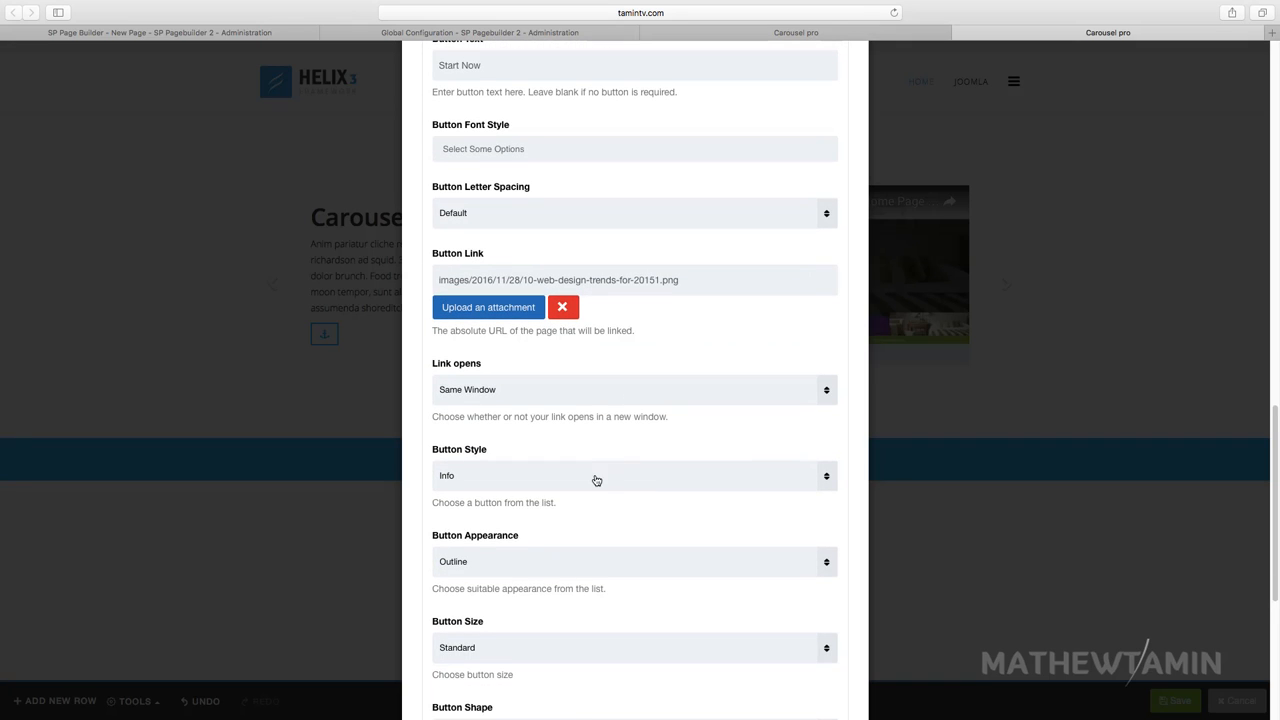
{"action": "left_click", "coordinate": [632, 476]}
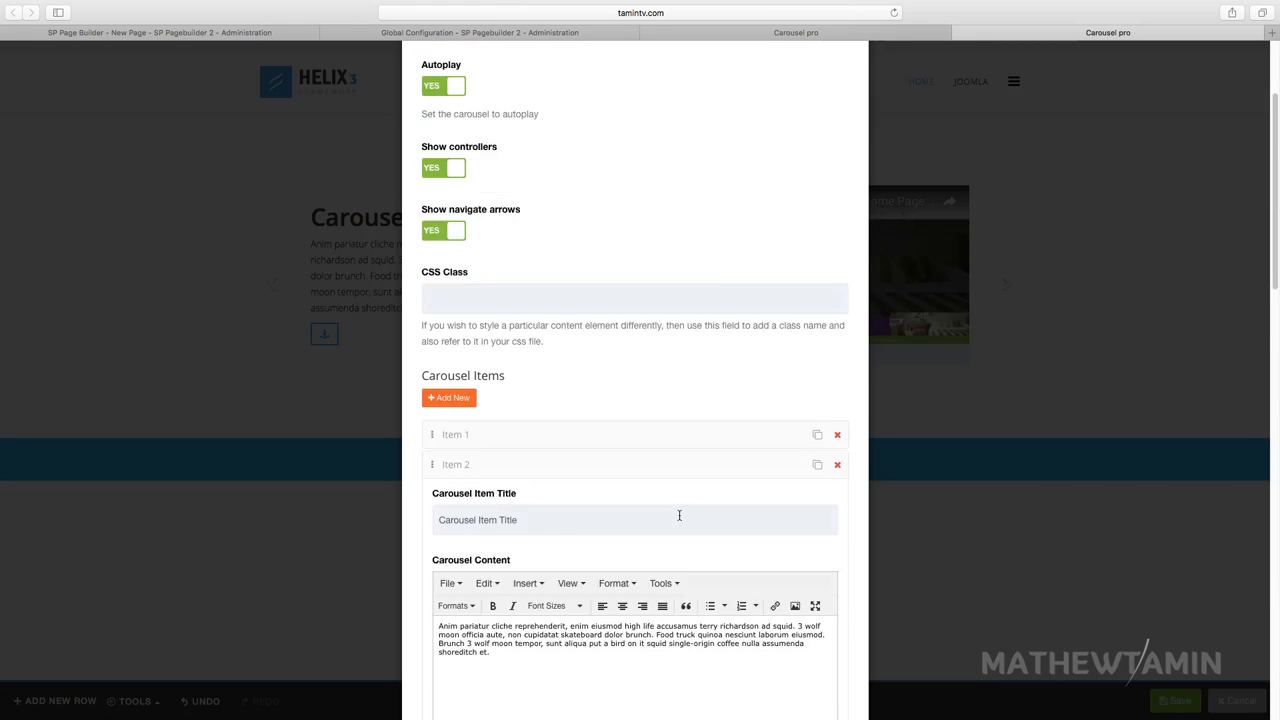
- Give the carousel button the fa-bell-o icon on its left
{"action": "left_click", "coordinate": [496, 86]}
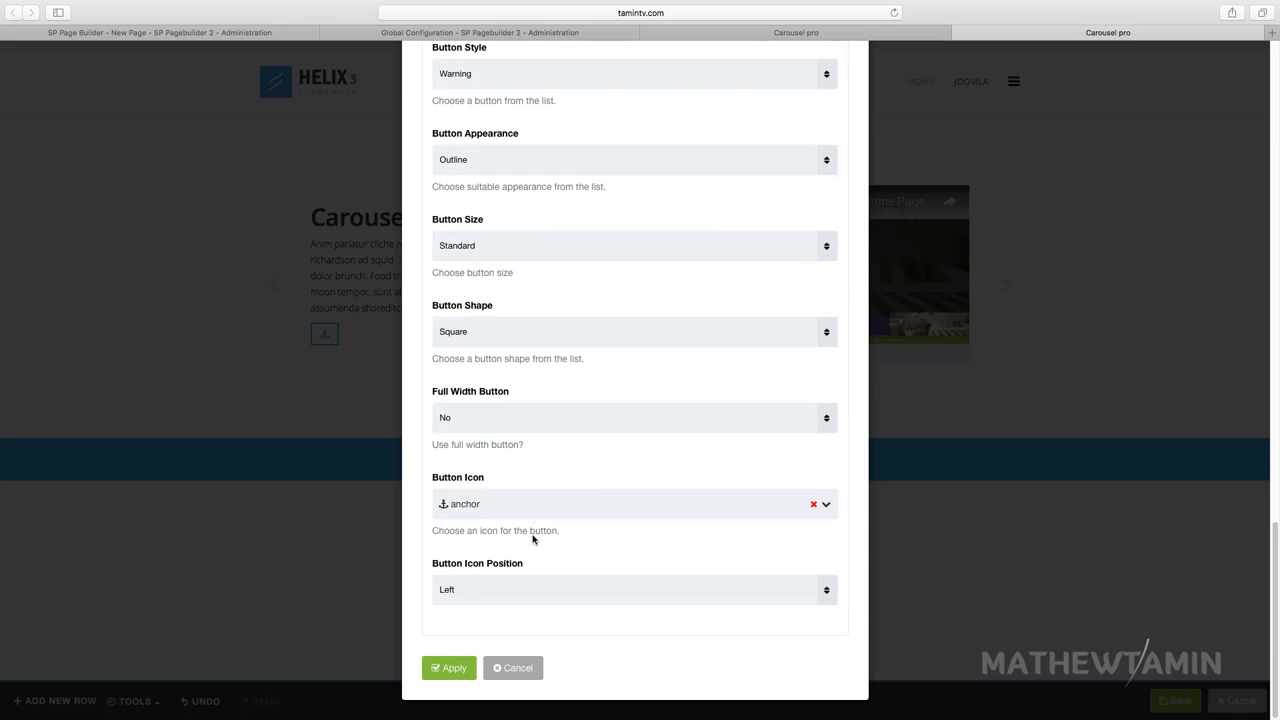
{"action": "left_click", "coordinate": [634, 504]}
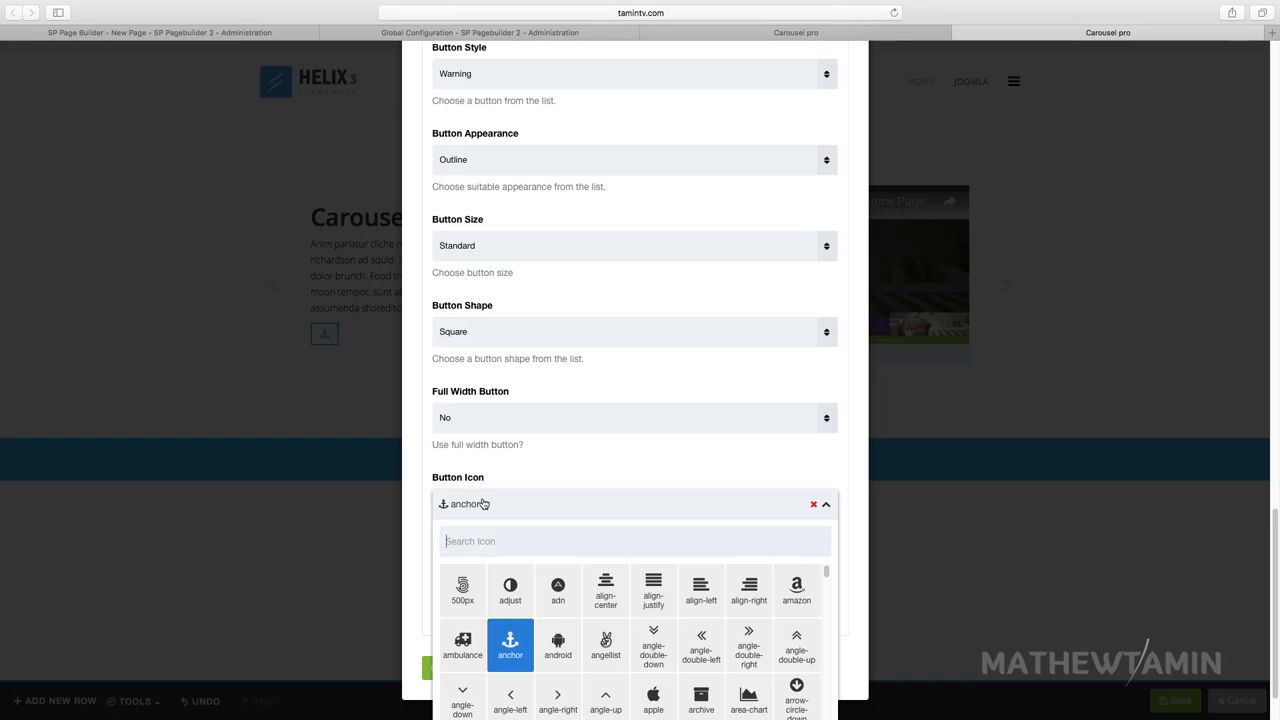
{"action": "scroll", "scroll_direction": "down", "scroll_amount": 3}
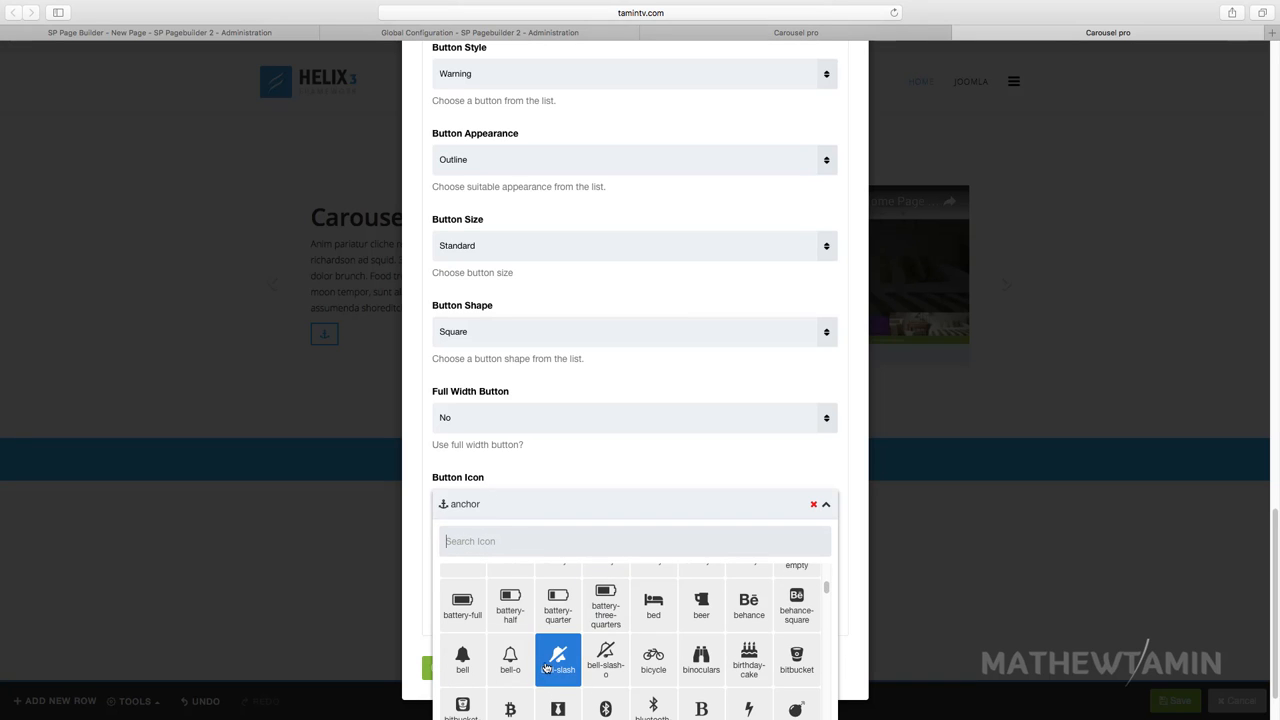
{"action": "left_click", "coordinate": [504, 676]}
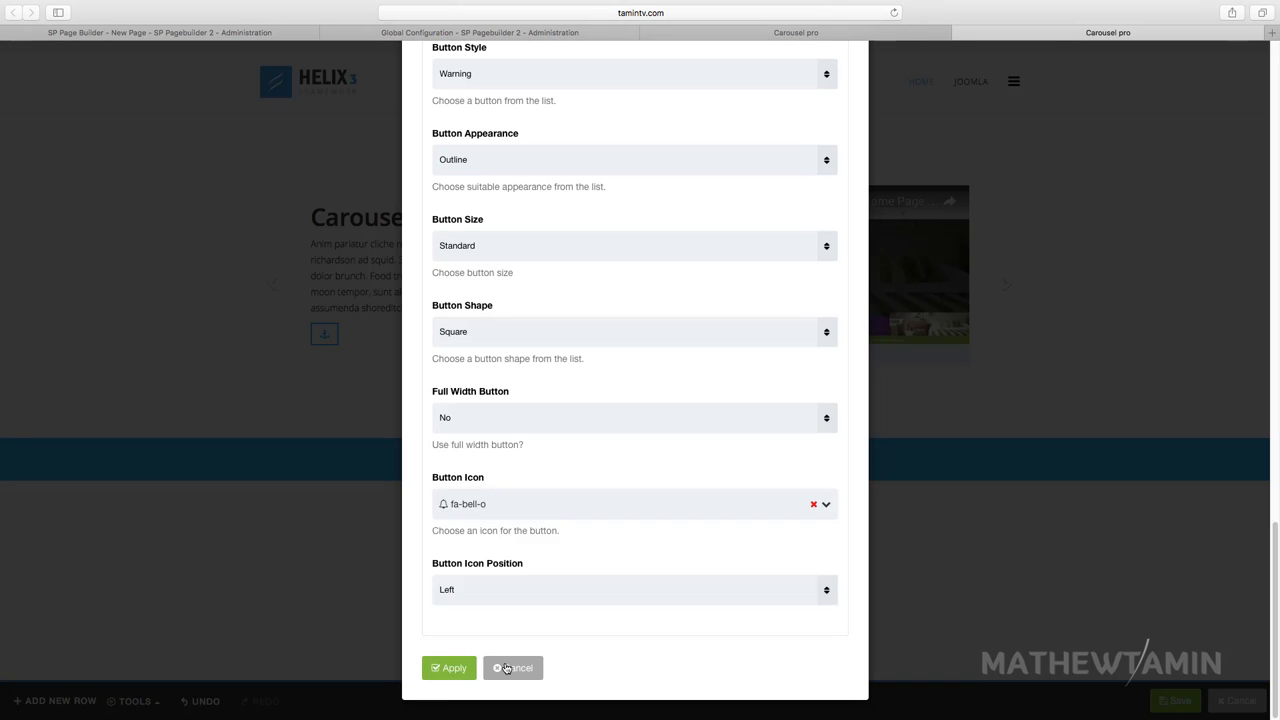
{"action": "mouse_move", "coordinate": [564, 458]}
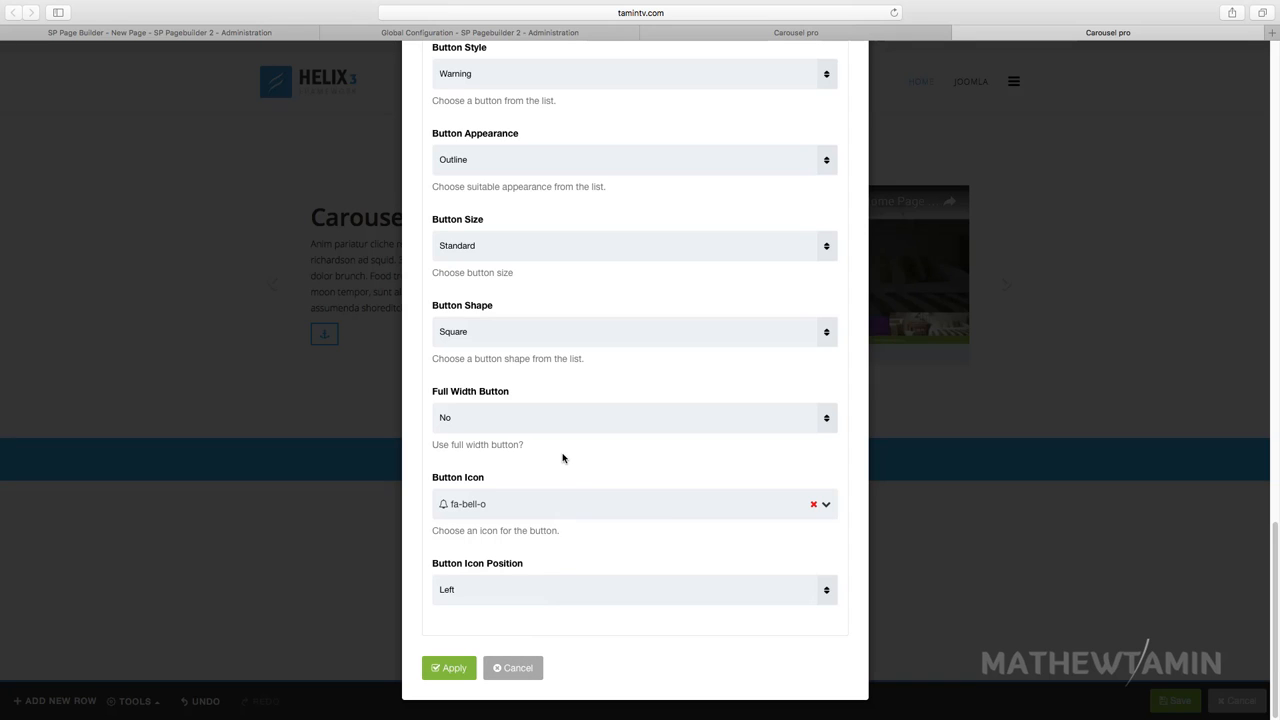
{"action": "mouse_move", "coordinate": [564, 312]}
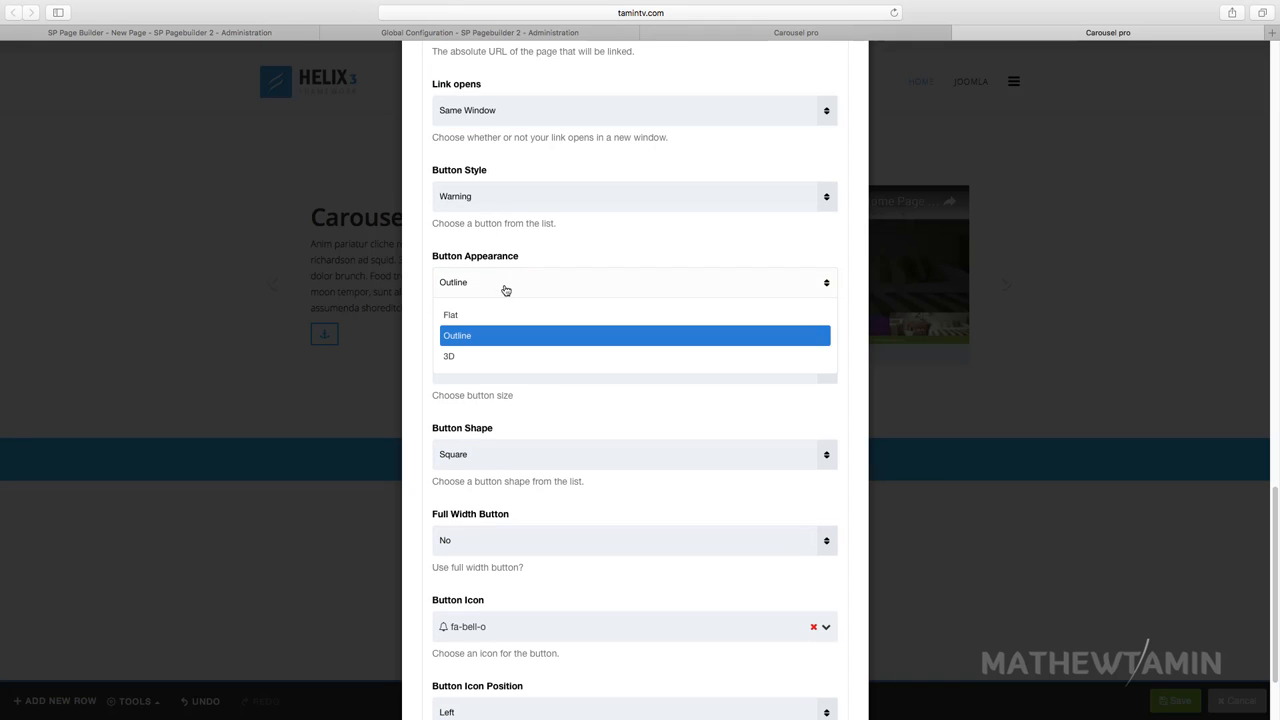
- Make the button Warning-style, 3D, standard-size square and apply the settings
{"action": "left_click", "coordinate": [450, 356]}
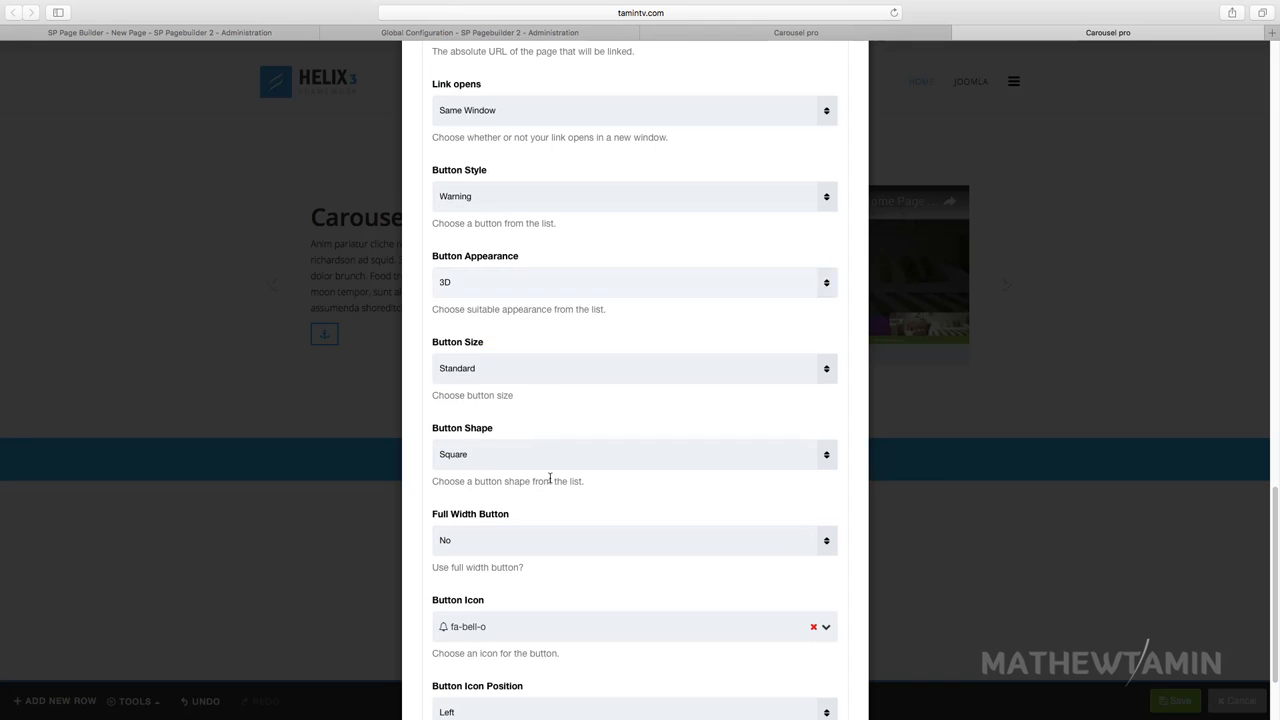
{"action": "mouse_move", "coordinate": [552, 416]}
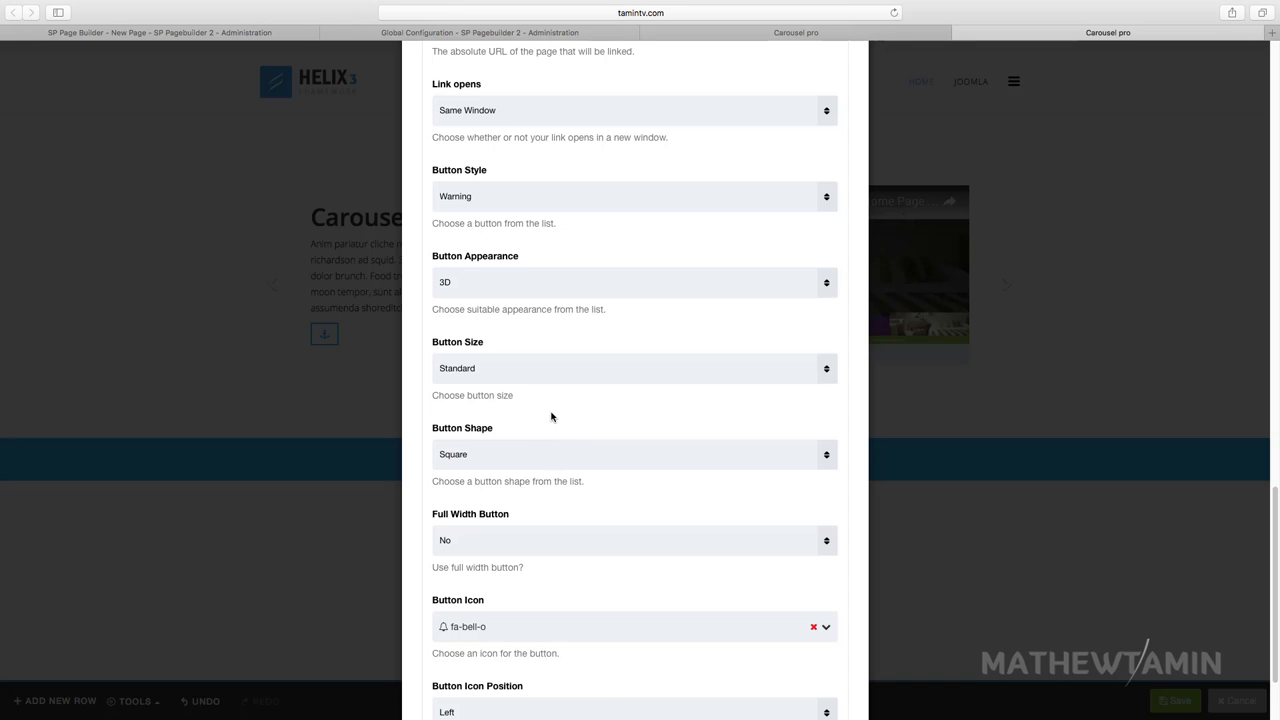
{"action": "scroll", "scroll_direction": "down", "scroll_amount": 3}
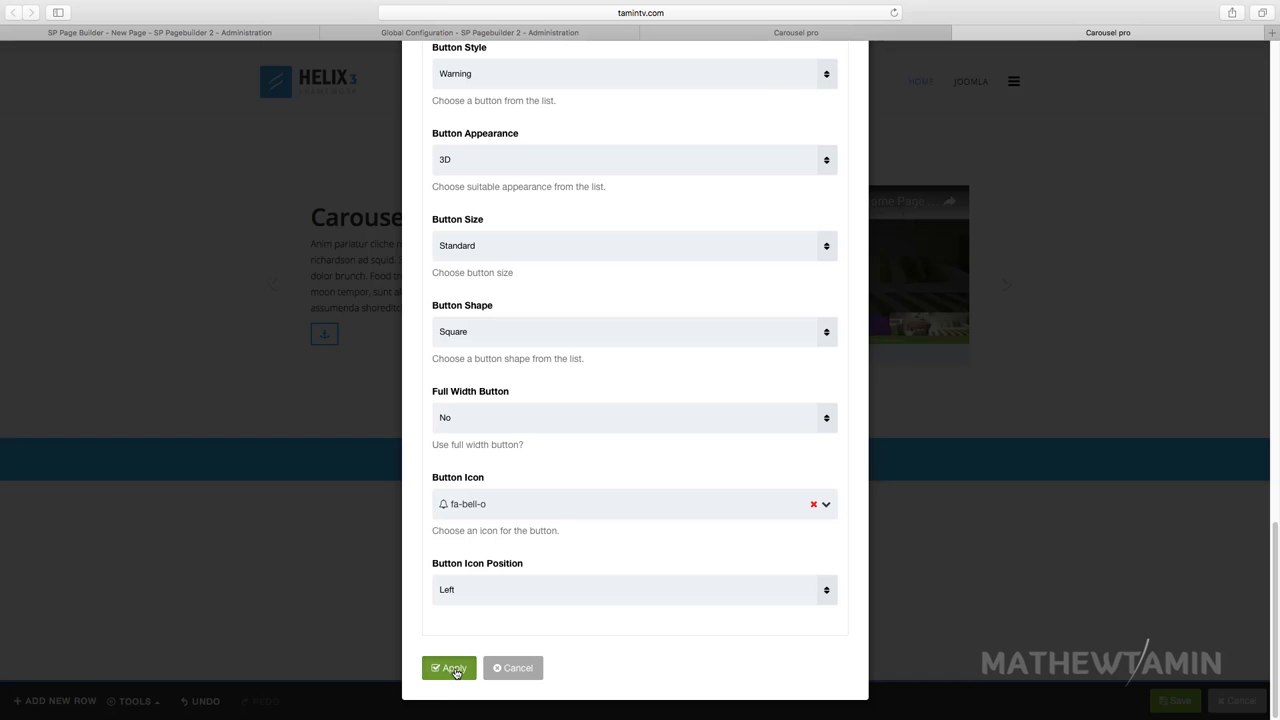
{"action": "left_click", "coordinate": [452, 668]}
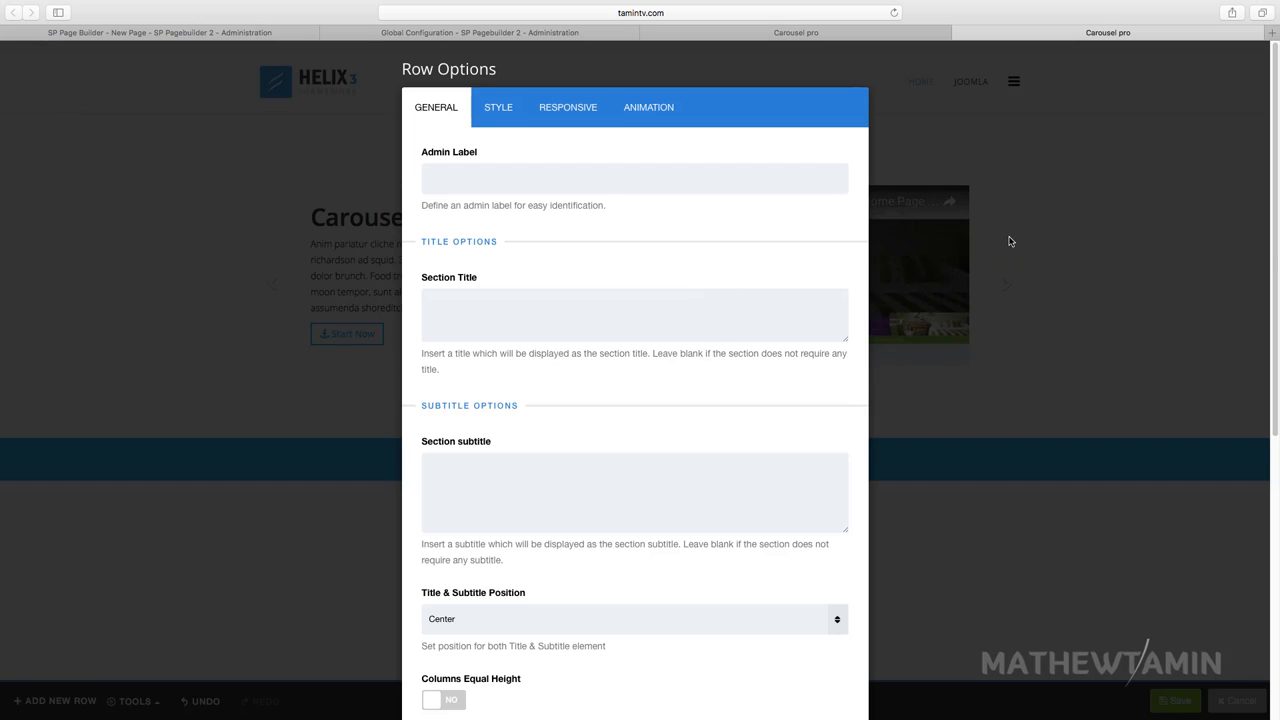
{"action": "mouse_move", "coordinate": [512, 152]}
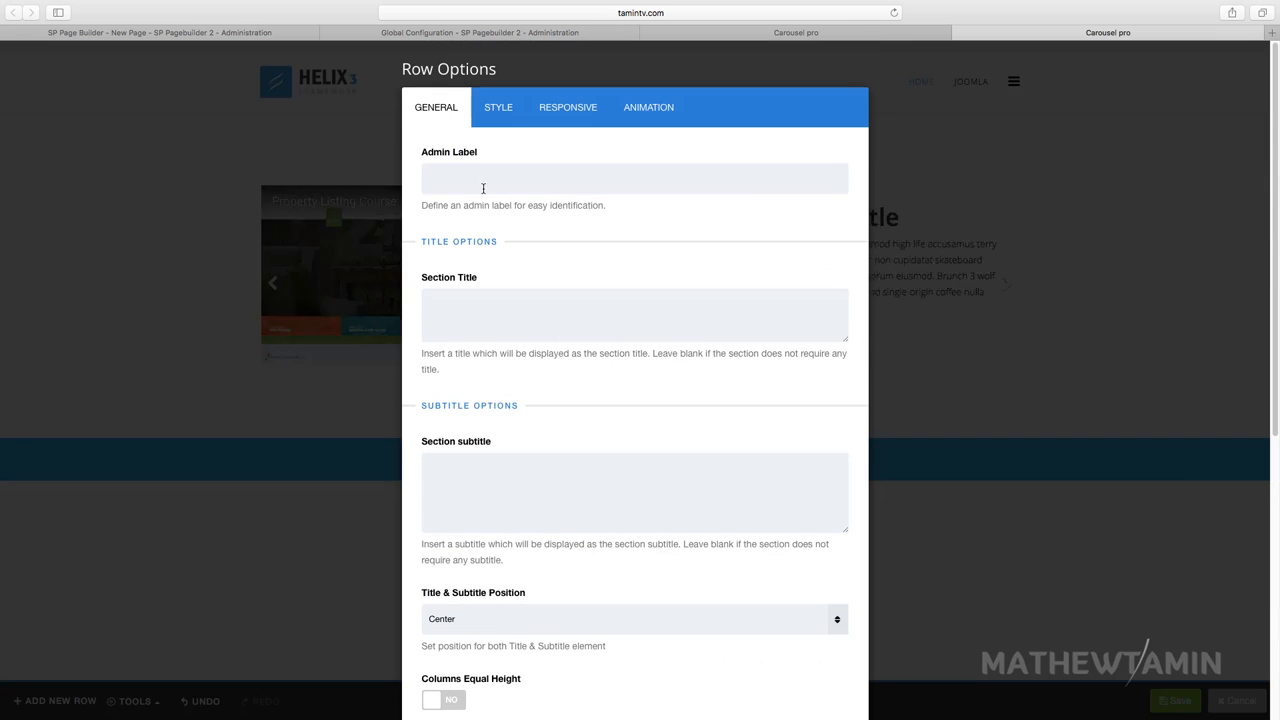
- Give the row a dark blue rgb(5,86,133) background and white text, and apply
{"action": "left_click", "coordinate": [496, 108]}
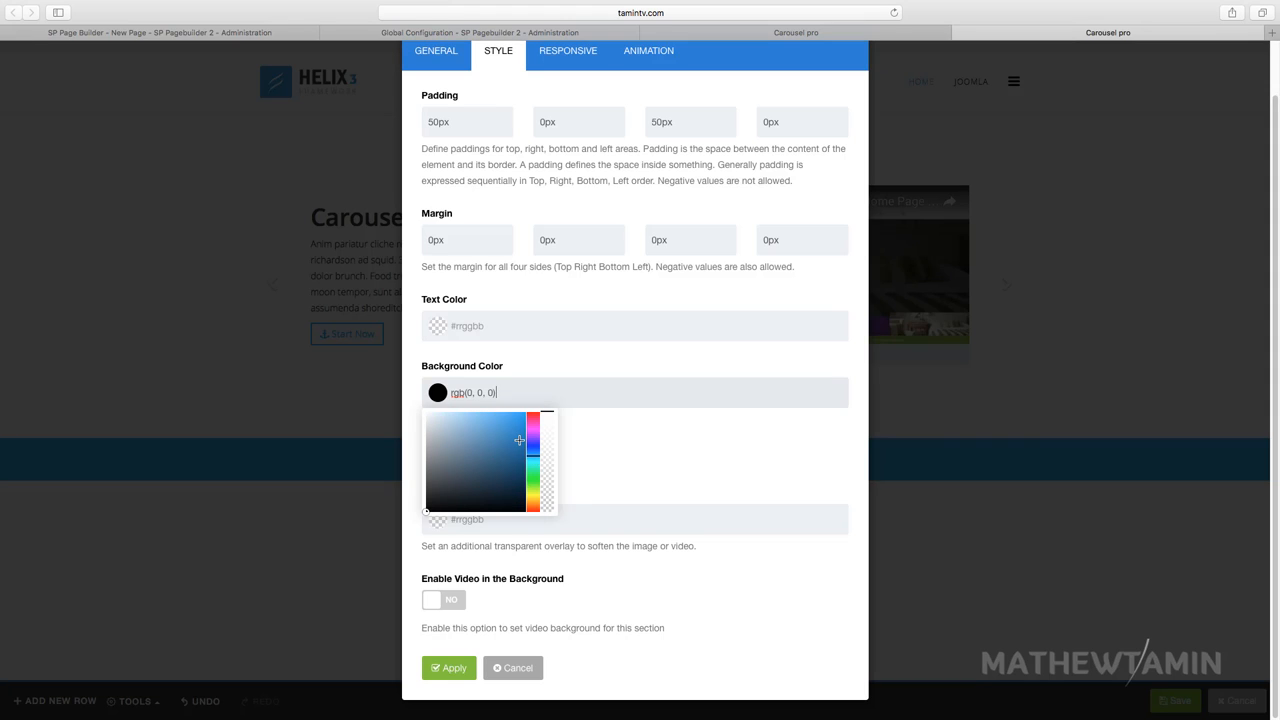
{"action": "left_click", "coordinate": [520, 460]}
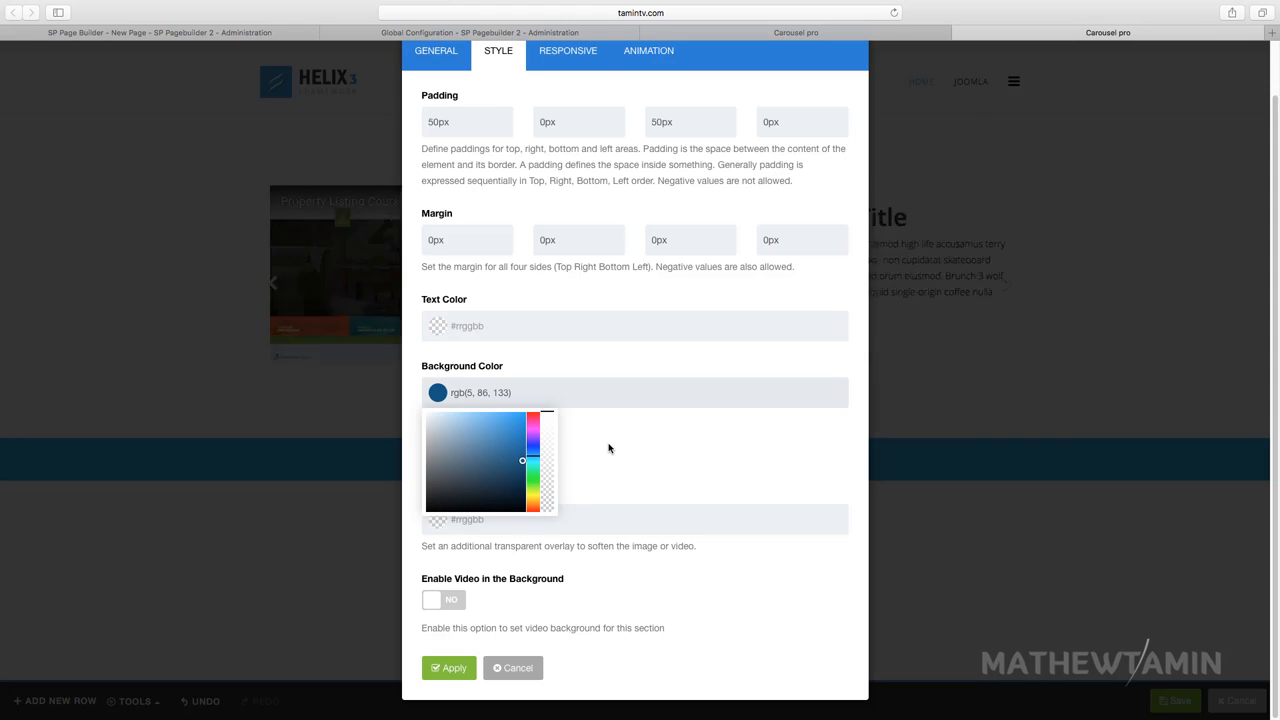
{"action": "left_click", "coordinate": [634, 324]}
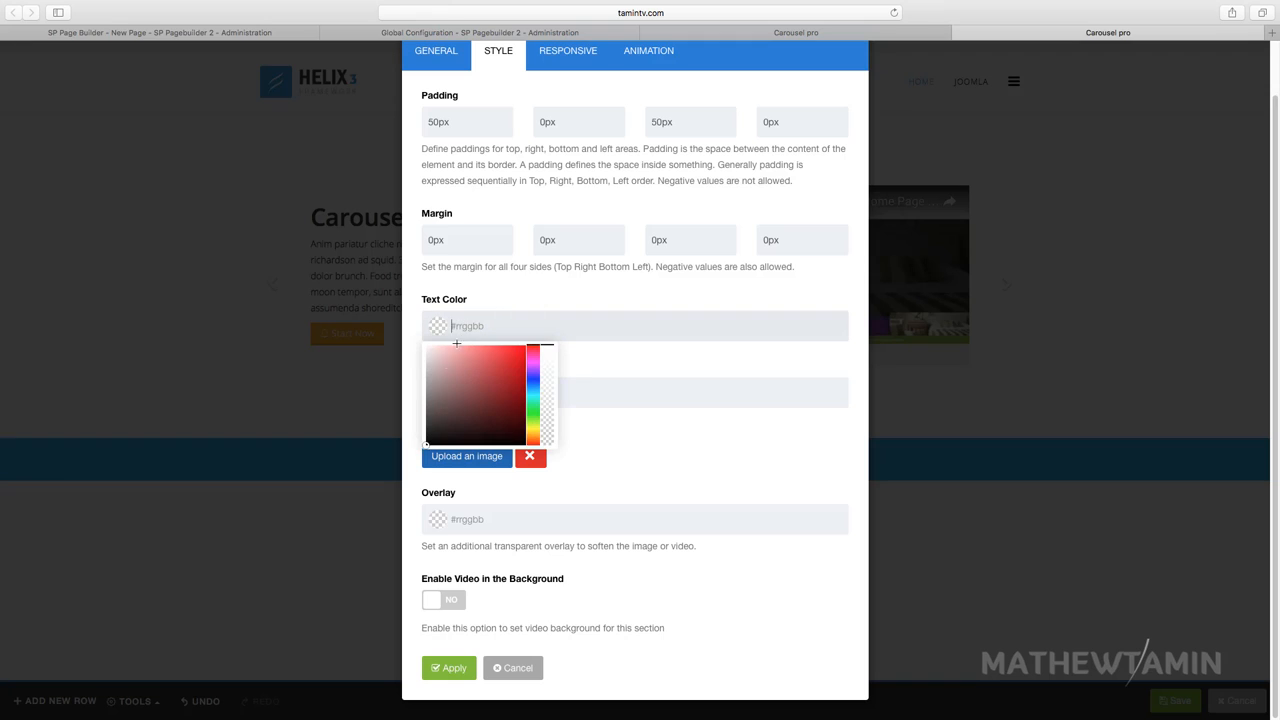
{"action": "left_click", "coordinate": [426, 344]}
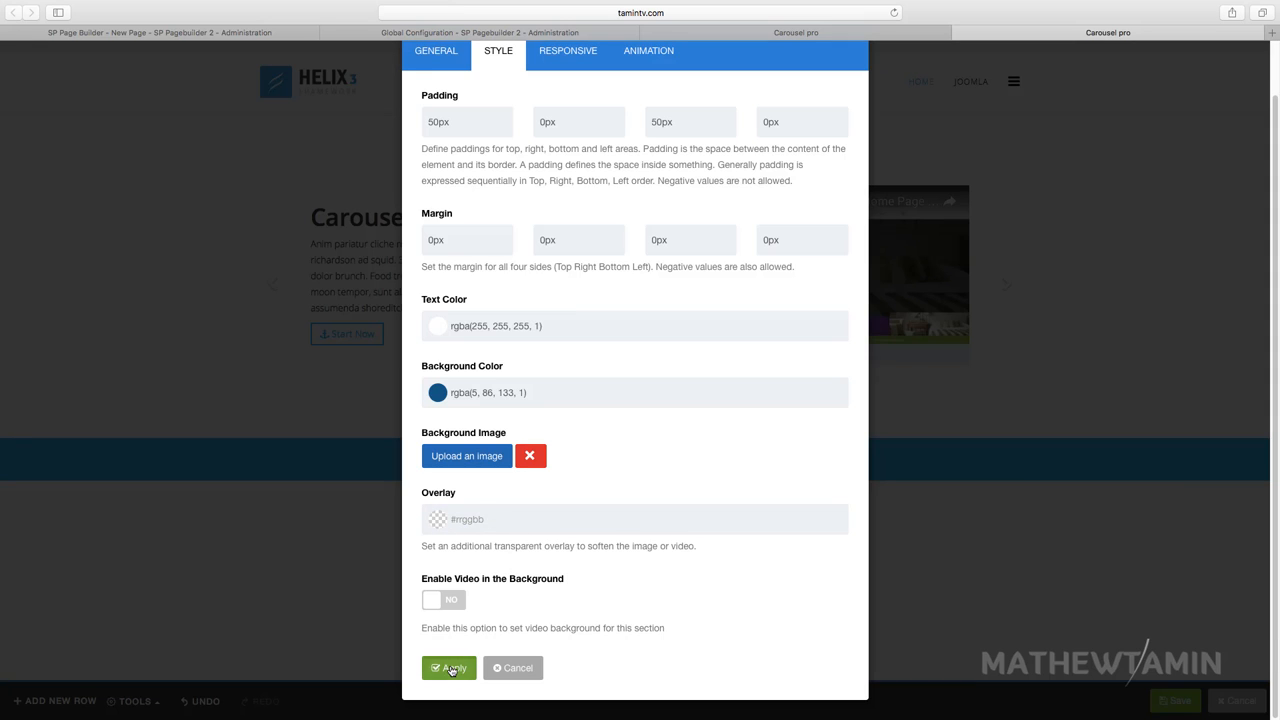
{"action": "left_click", "coordinate": [448, 668]}
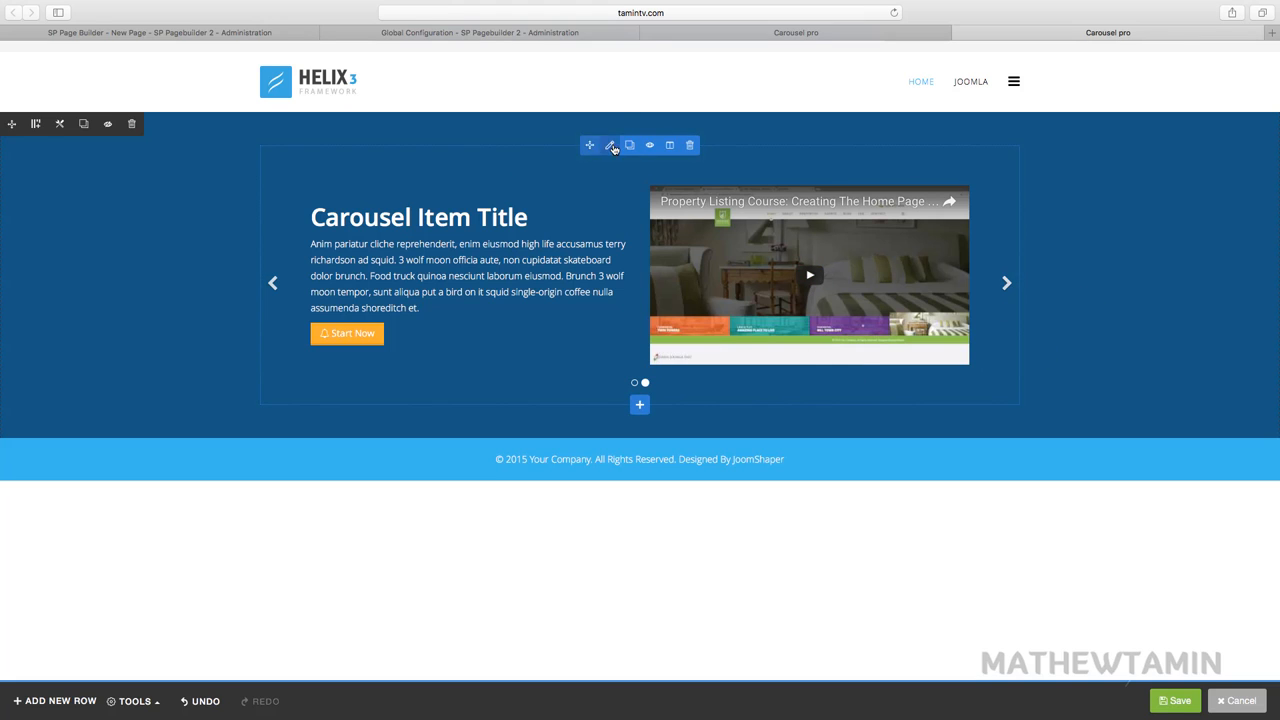
- Reopen the dark blue carousel row's options
{"action": "left_click", "coordinate": [610, 144]}
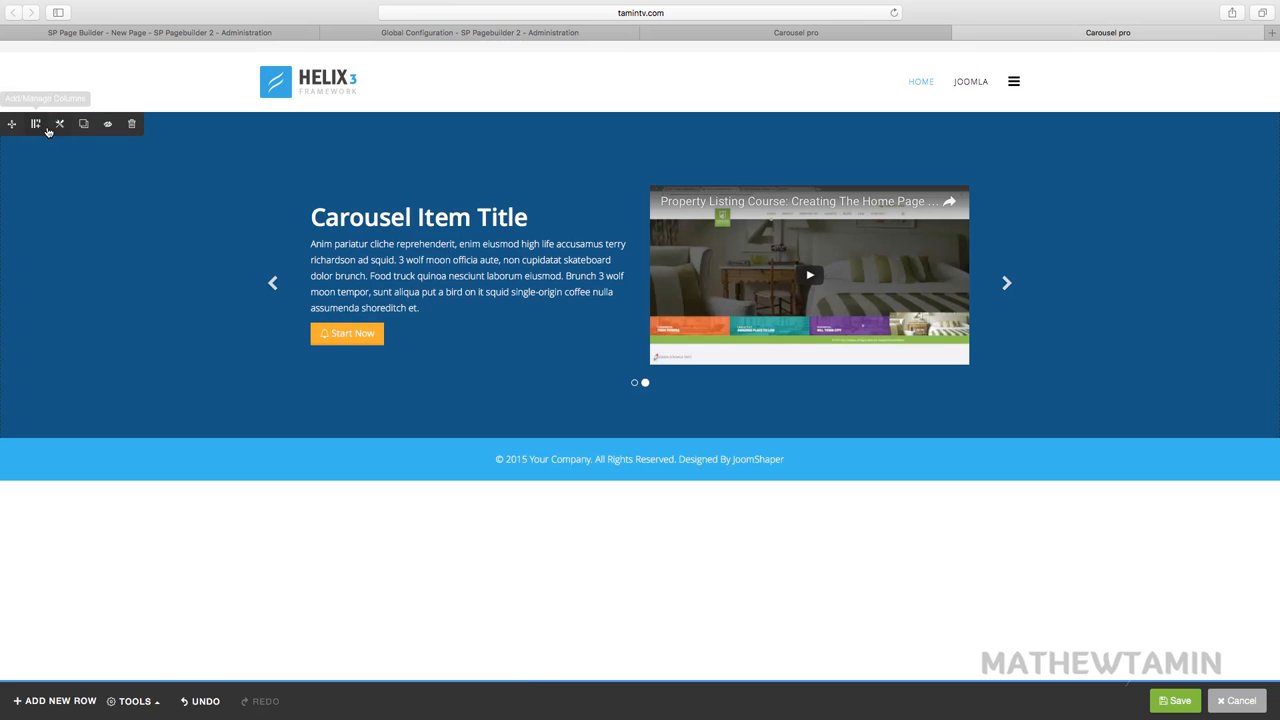
{"action": "left_click", "coordinate": [60, 124]}
{"action": "type", "text": "Getting"}
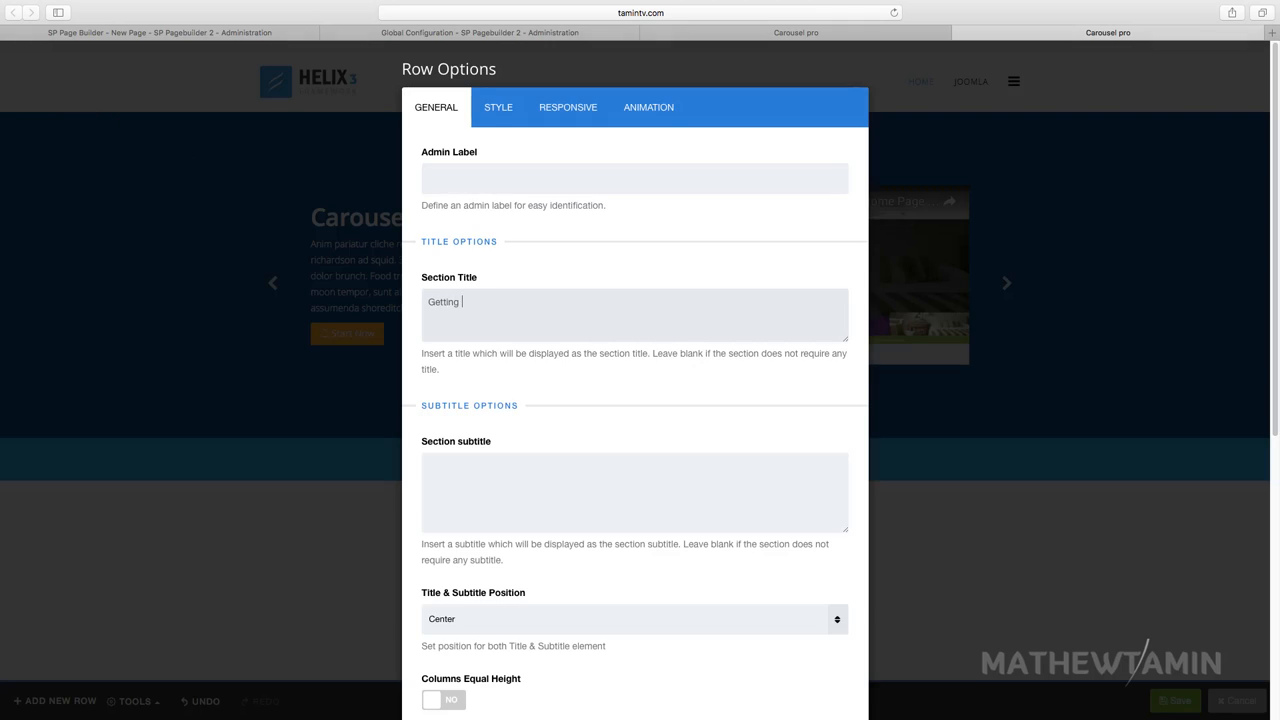
- Title the row 'Getting Started The Right Way' as a white h1 heading
{"action": "type", "text": "Started The Right W"}
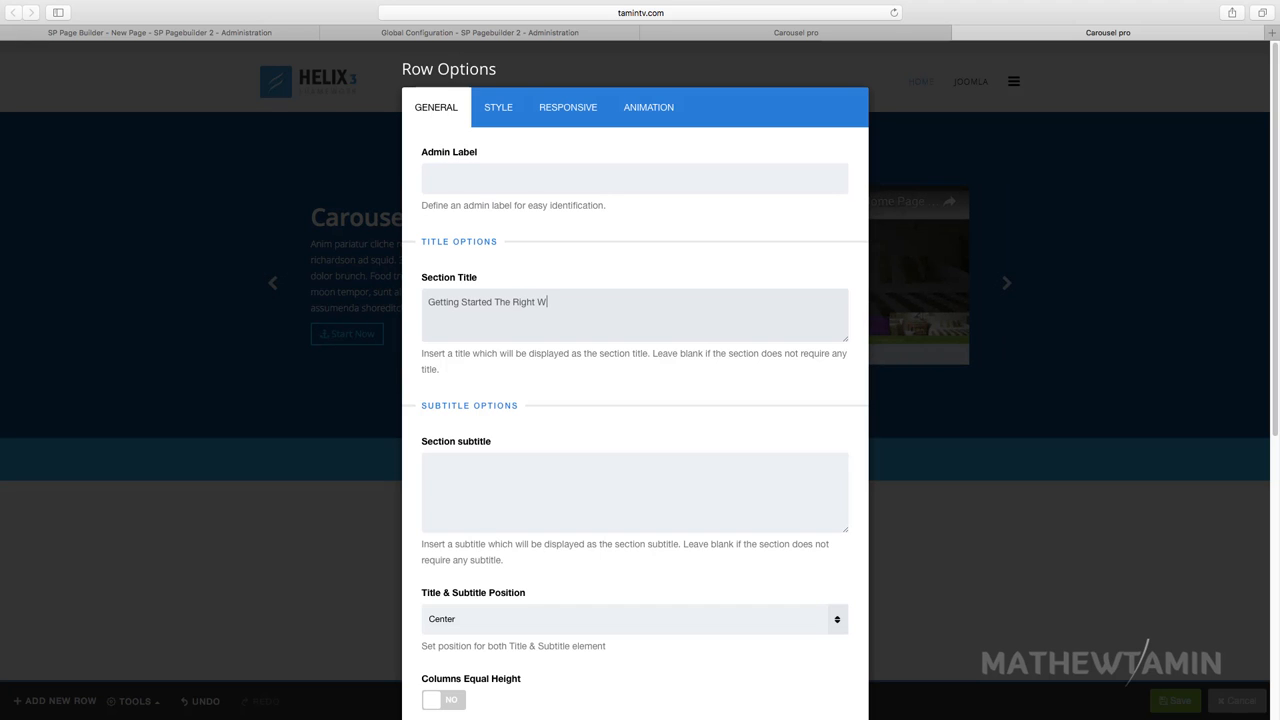
{"action": "scroll", "scroll_direction": "down", "scroll_amount": 3}
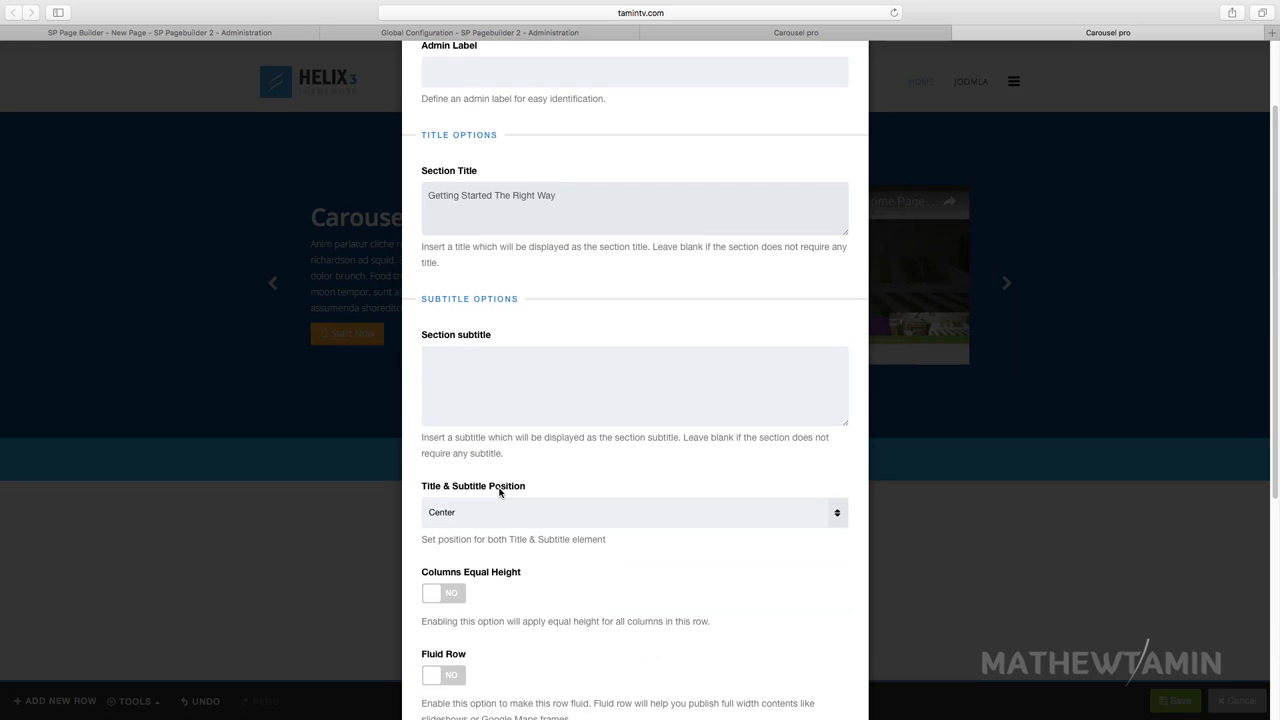
{"action": "scroll", "scroll_direction": "down", "scroll_amount": 3}
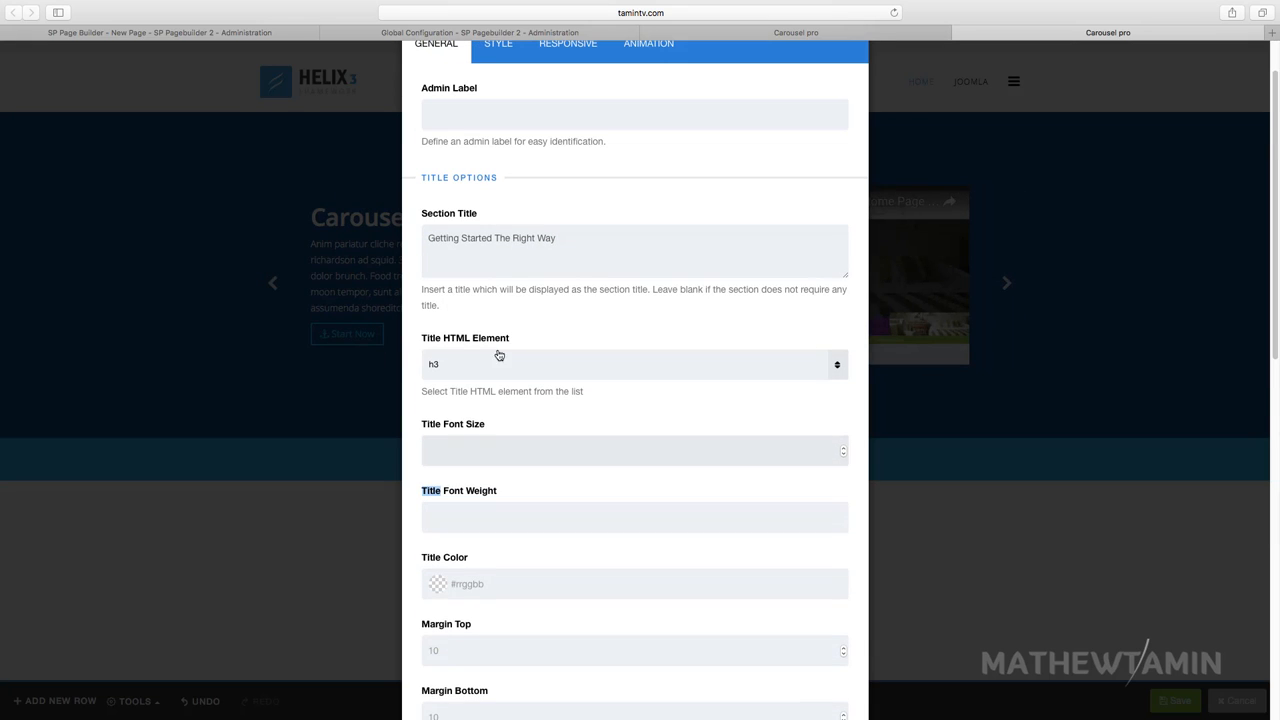
{"action": "scroll", "scroll_direction": "down", "scroll_amount": 3}
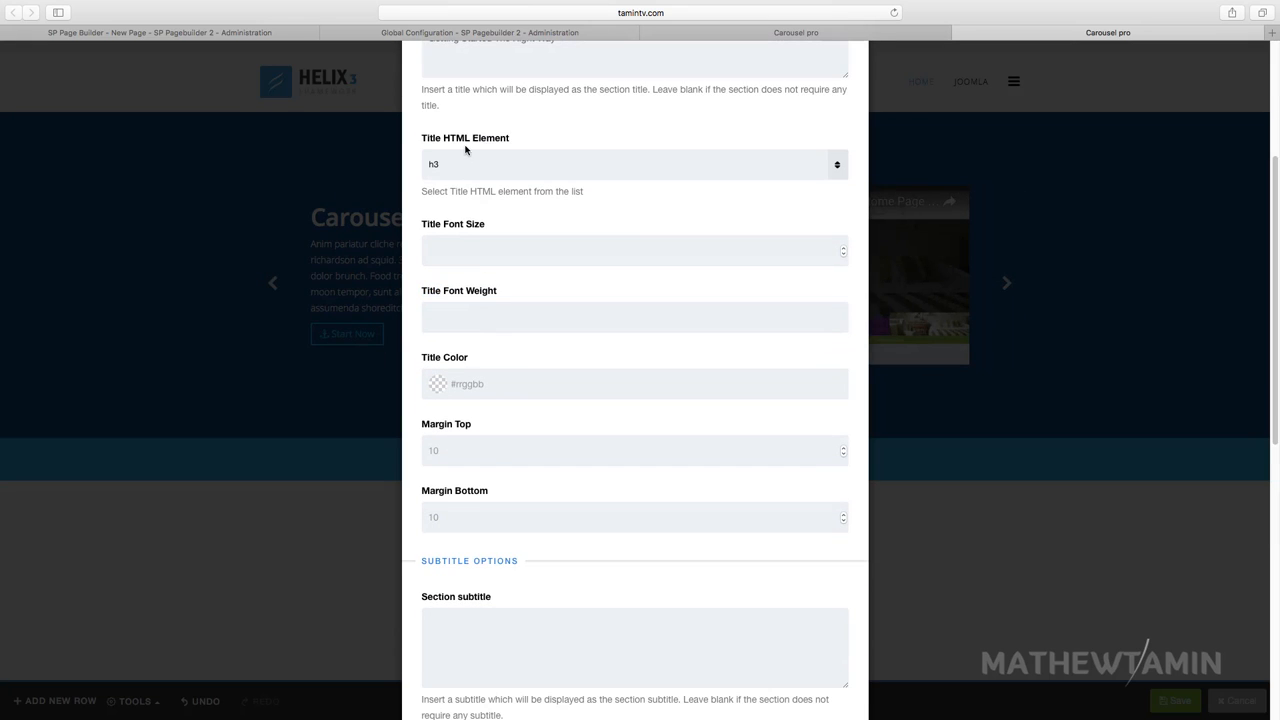
{"action": "left_click", "coordinate": [632, 164]}
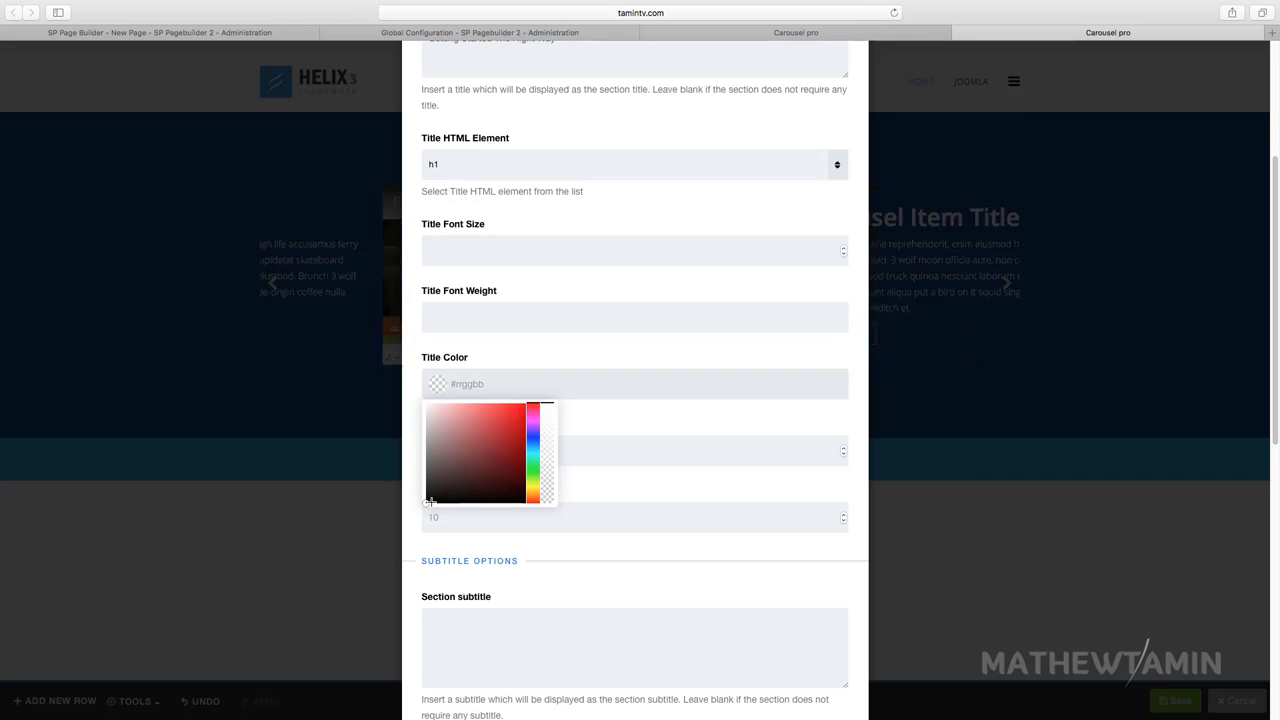
{"action": "left_click", "coordinate": [428, 406]}
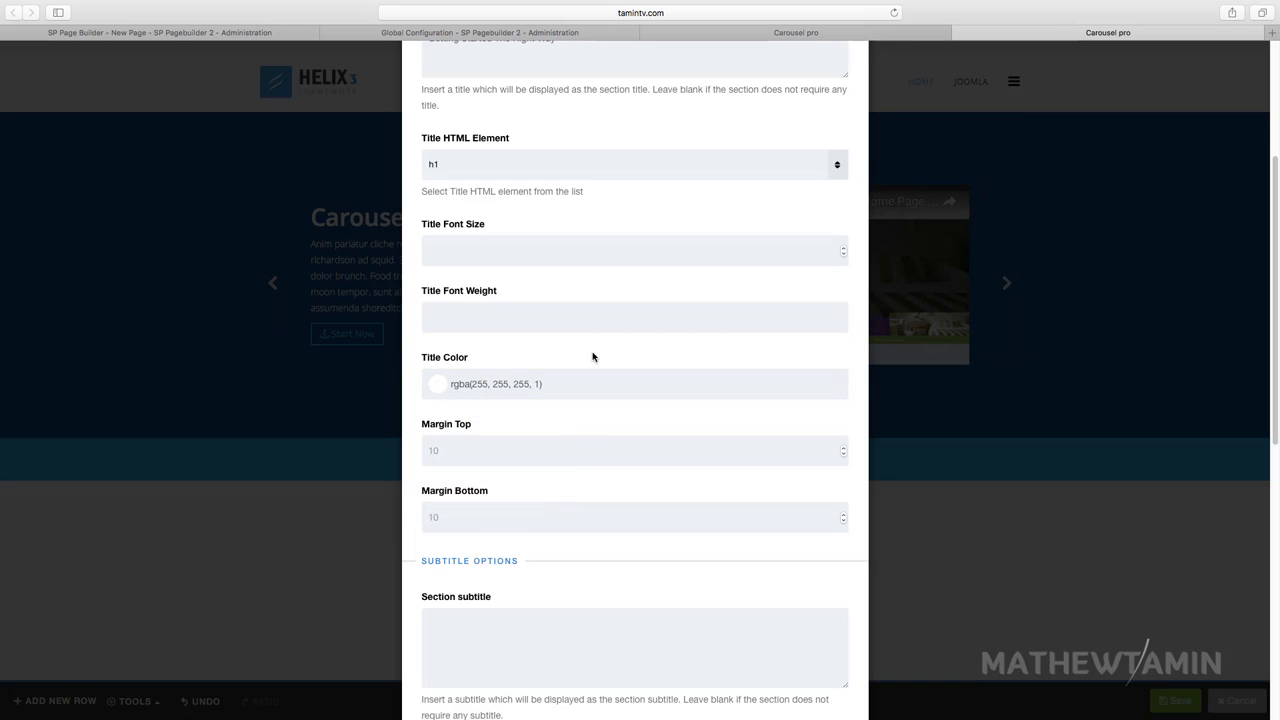
- Enable equal-height columns, fluid row and gutter removal, then apply the row settings
{"action": "scroll", "scroll_direction": "down", "scroll_amount": 3}
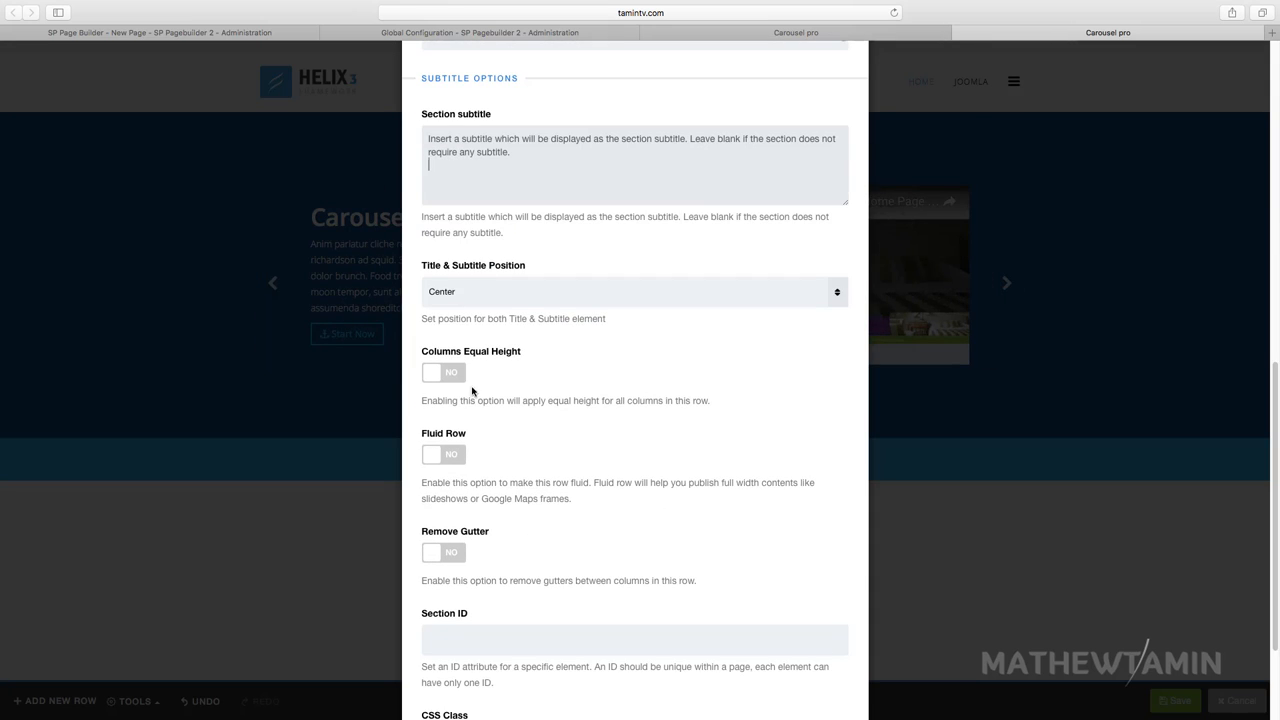
{"action": "left_click", "coordinate": [442, 372]}
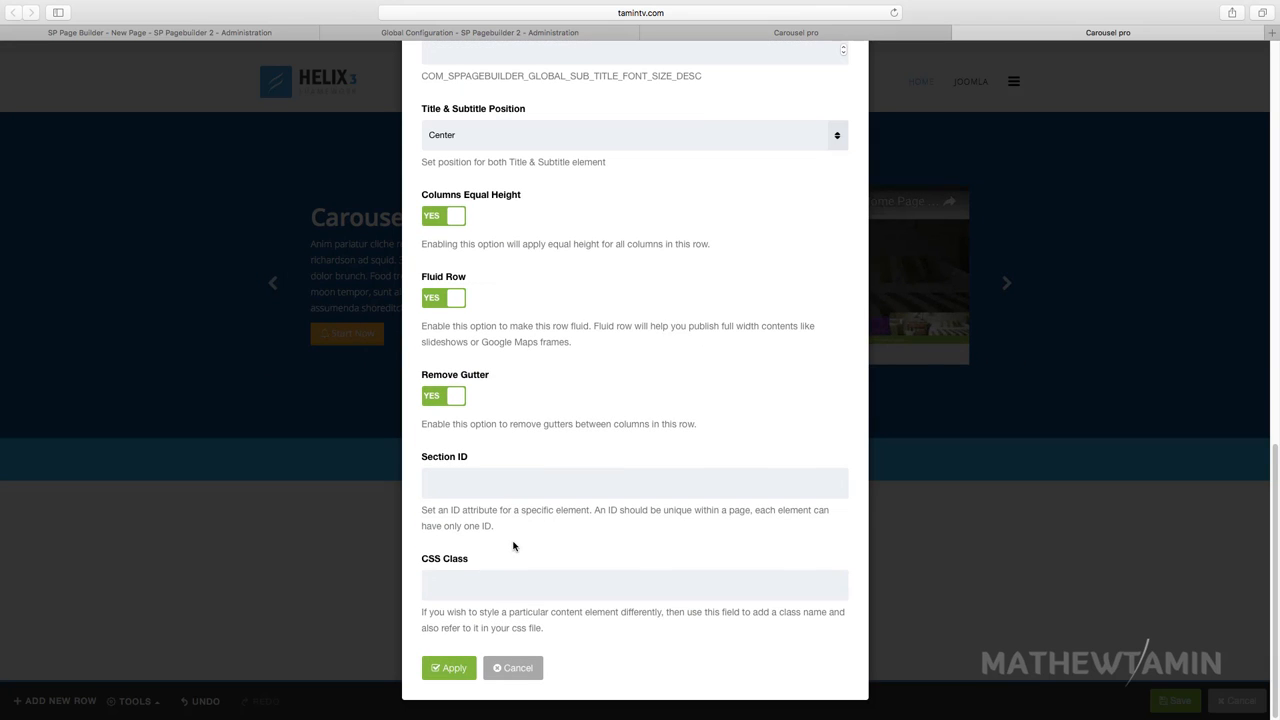
{"action": "left_click", "coordinate": [448, 668]}
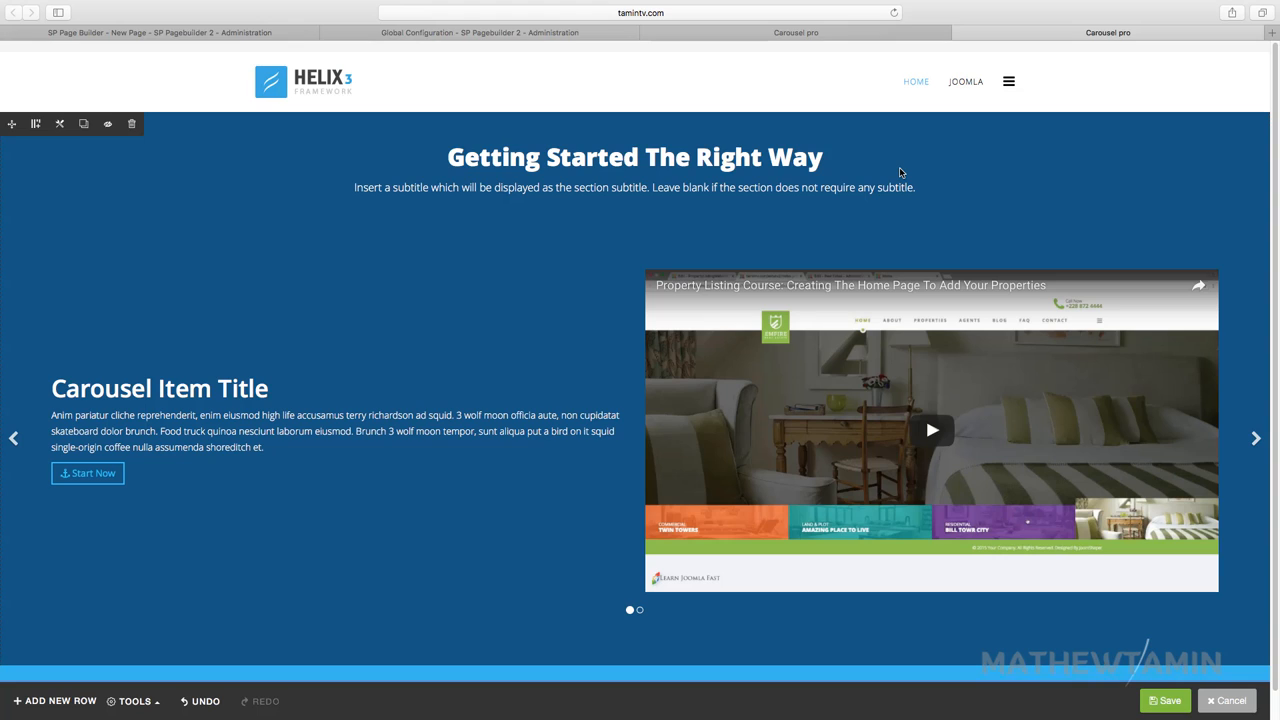
{"action": "mouse_move", "coordinate": [860, 198]}
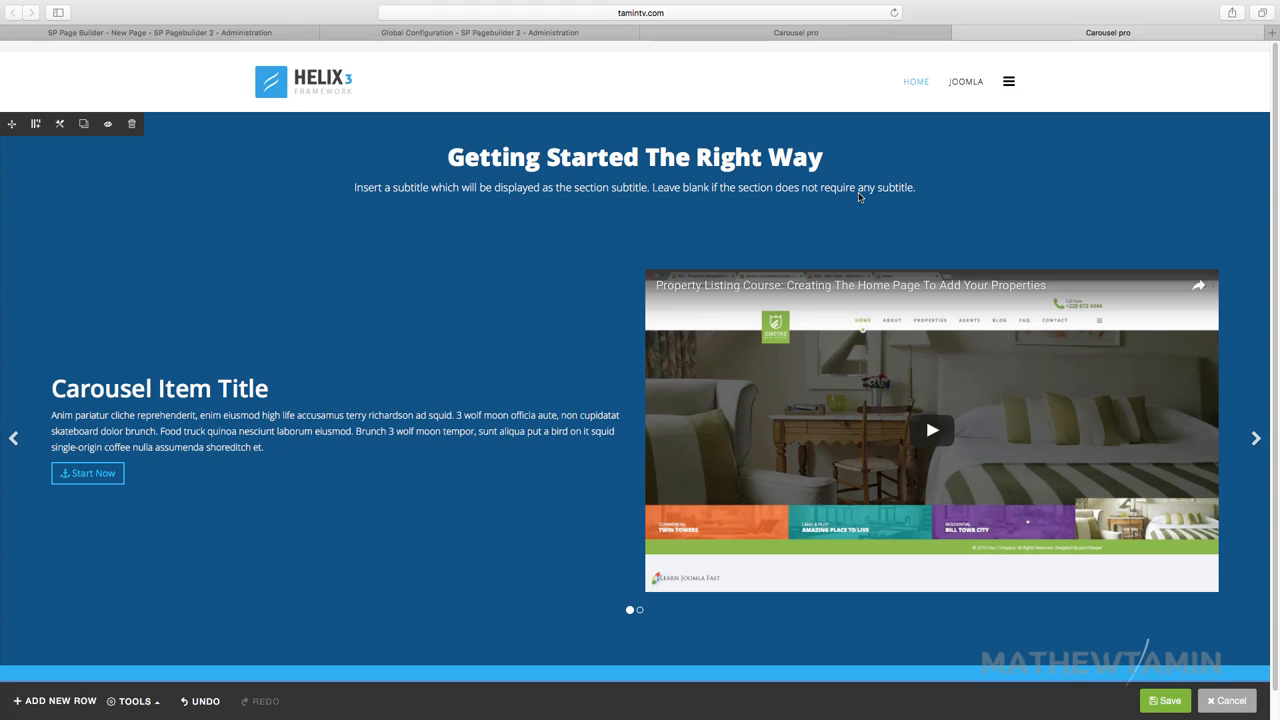
{"action": "mouse_move", "coordinate": [608, 230]}
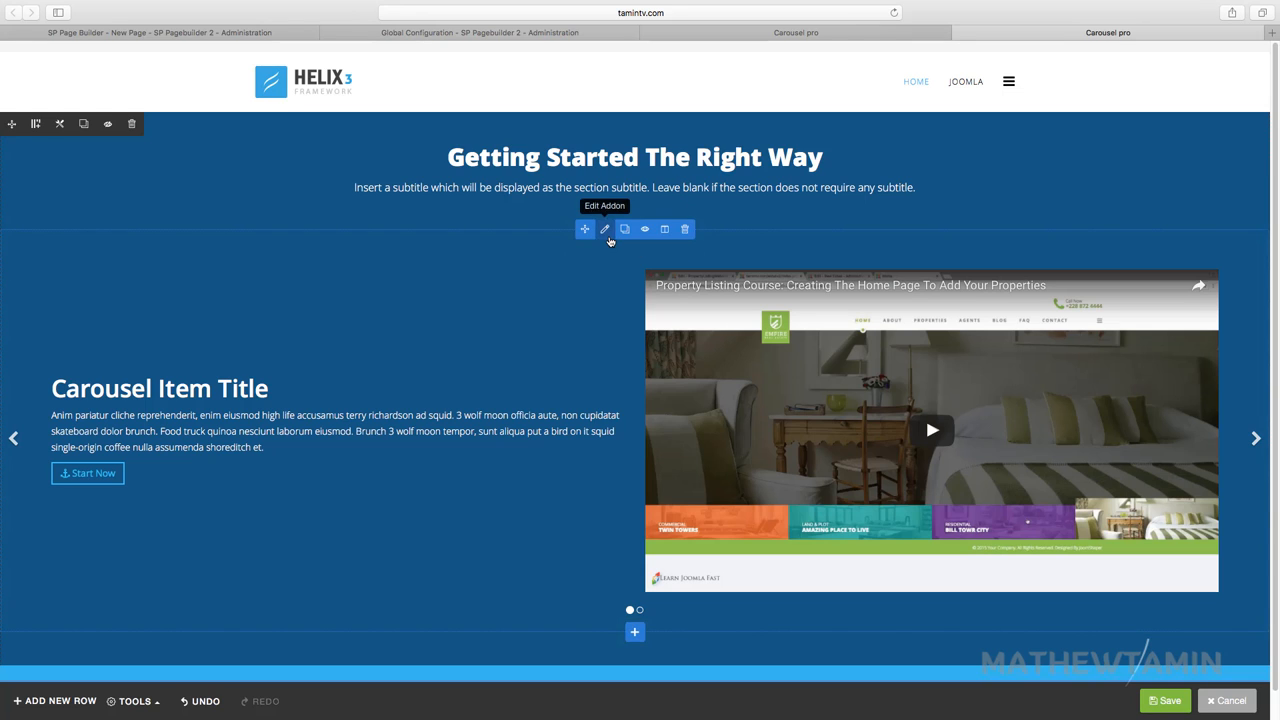
{"action": "left_click", "coordinate": [604, 230]}
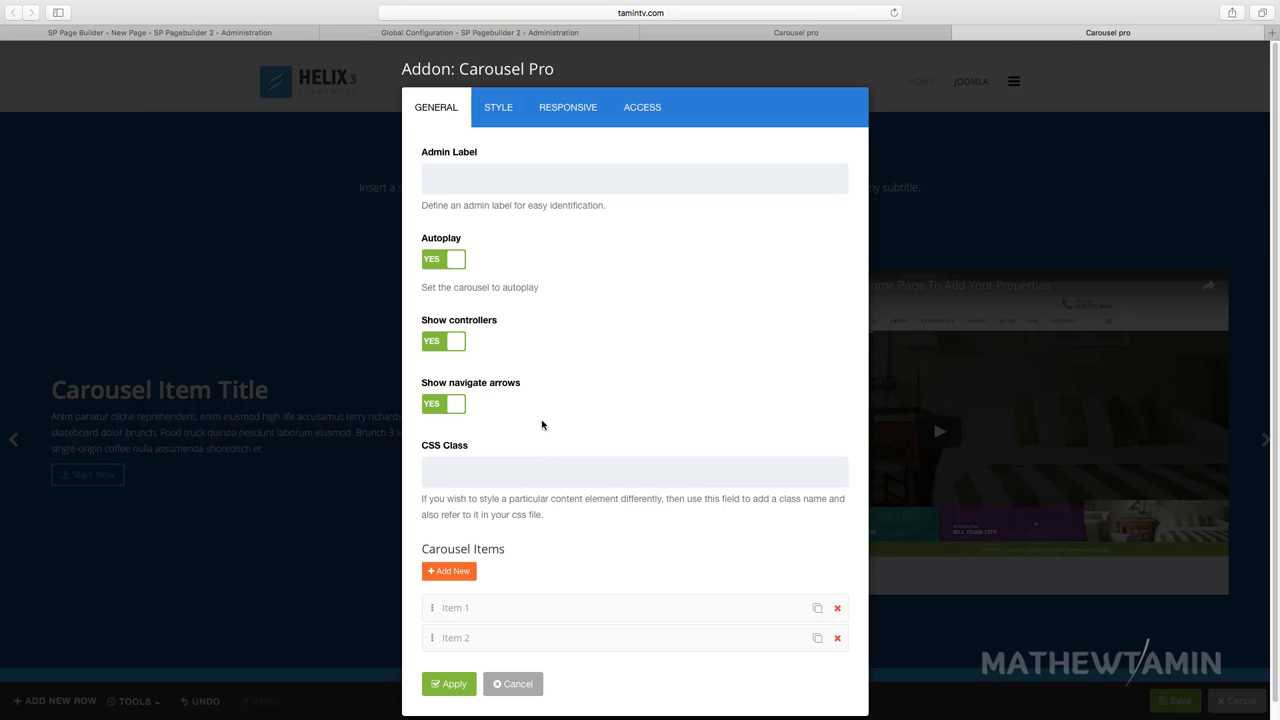
{"action": "left_click", "coordinate": [464, 608]}
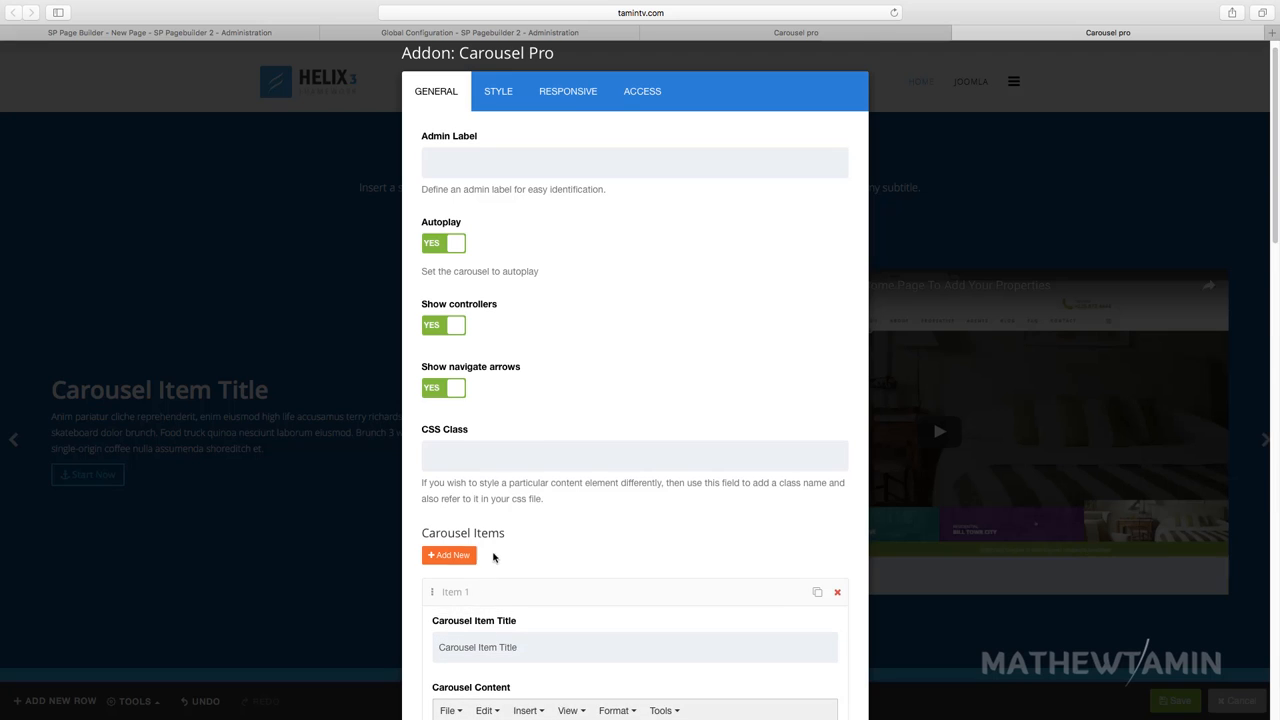
{"action": "scroll", "scroll_direction": "down", "scroll_amount": 3}
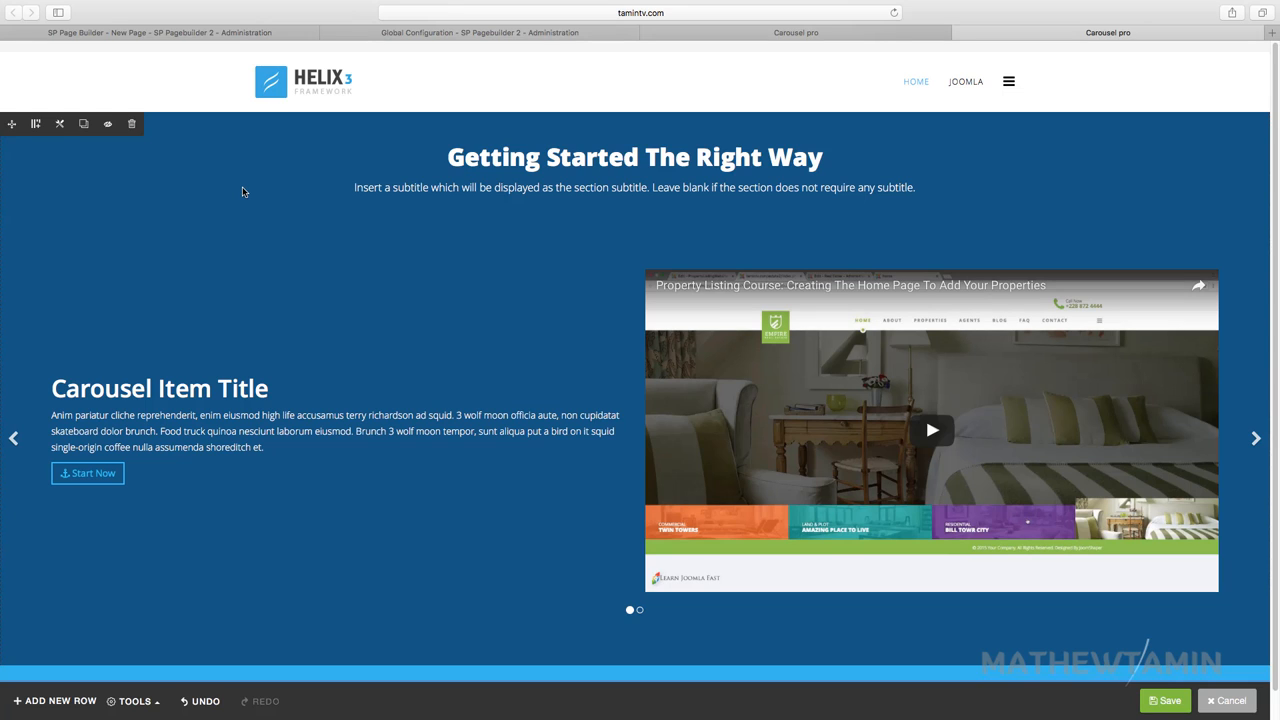
- Switch Fluid Row and Remove Gutter back to No, keeping equal-height columns on
{"action": "left_click", "coordinate": [60, 124]}
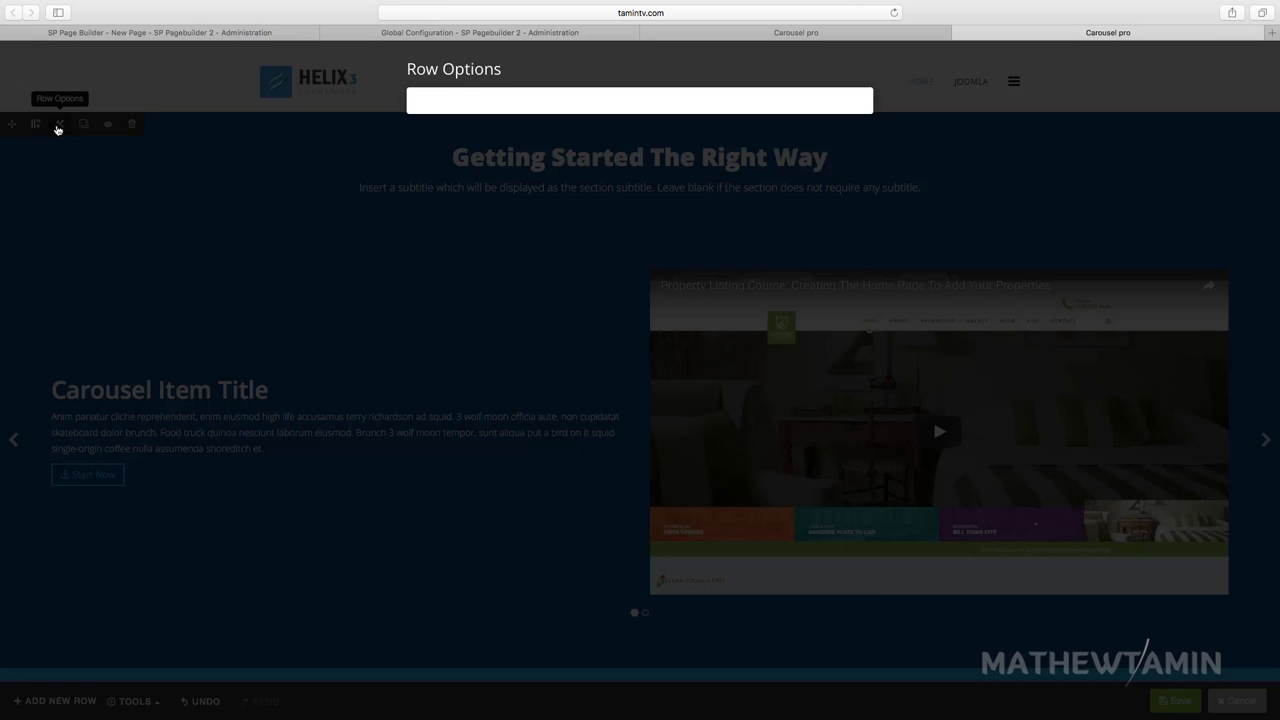
{"action": "scroll", "scroll_direction": "down", "scroll_amount": 3}
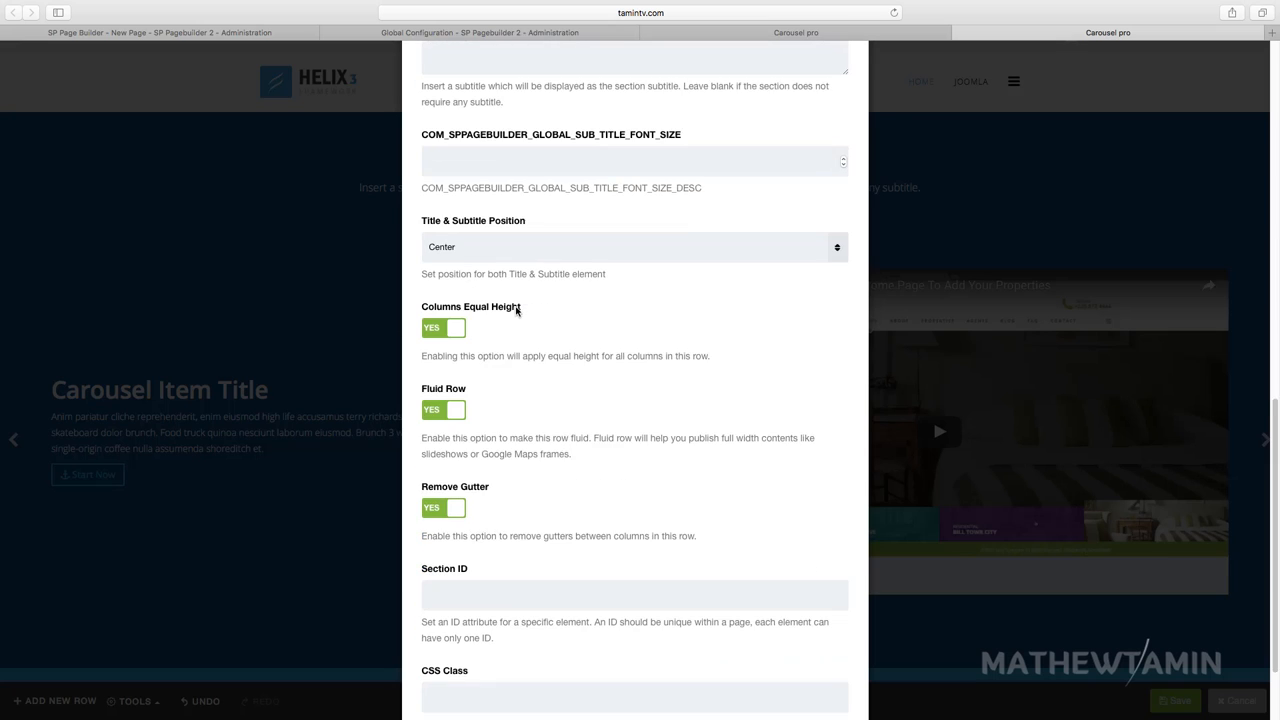
{"action": "left_click", "coordinate": [442, 410]}
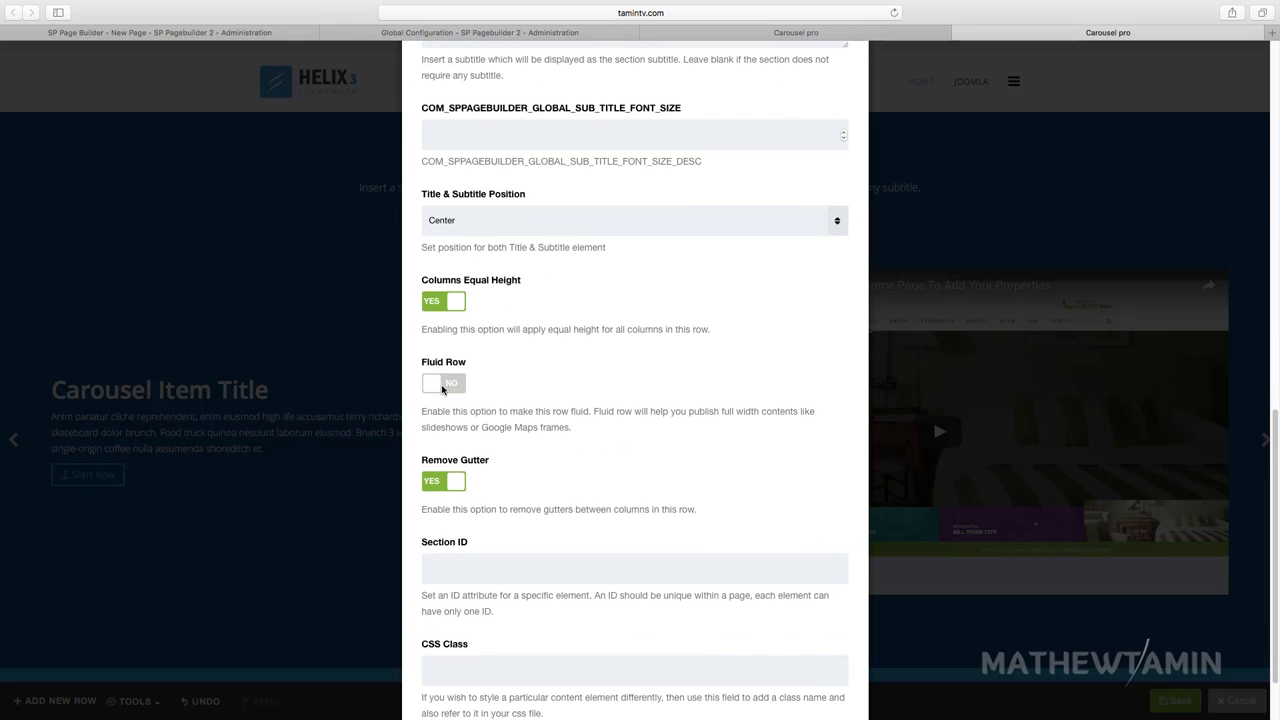
{"action": "left_click", "coordinate": [444, 480]}
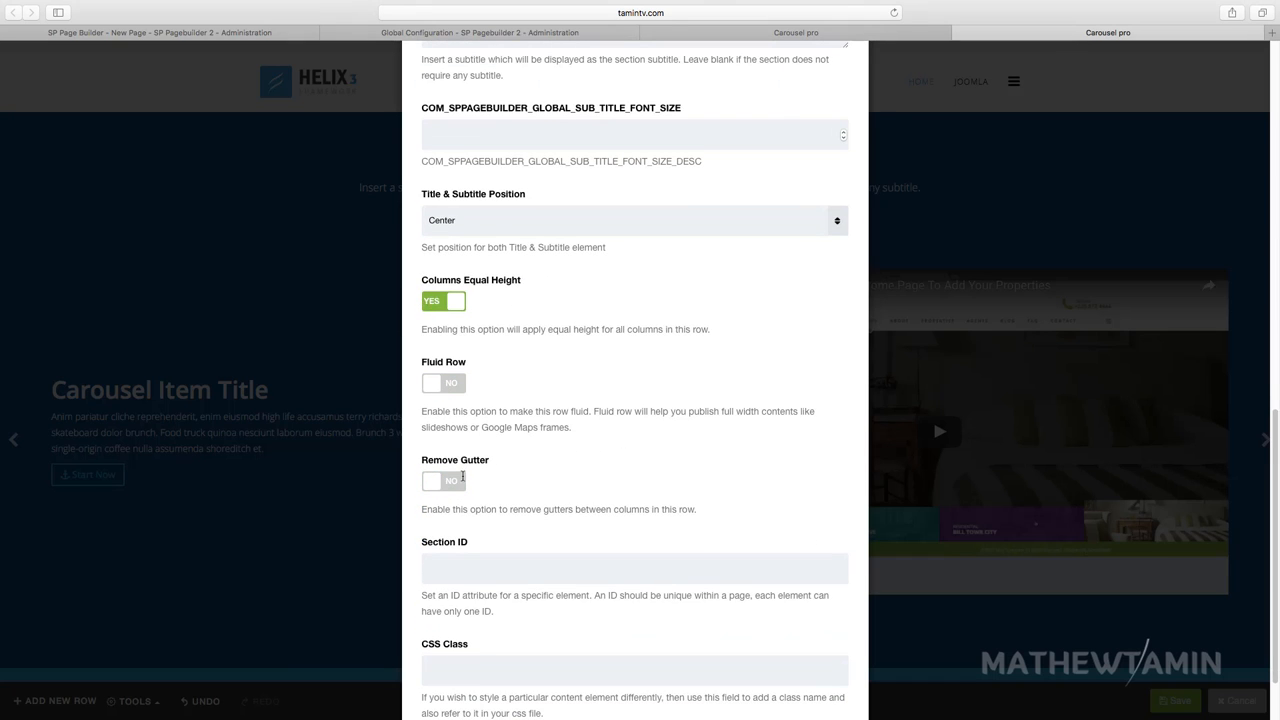